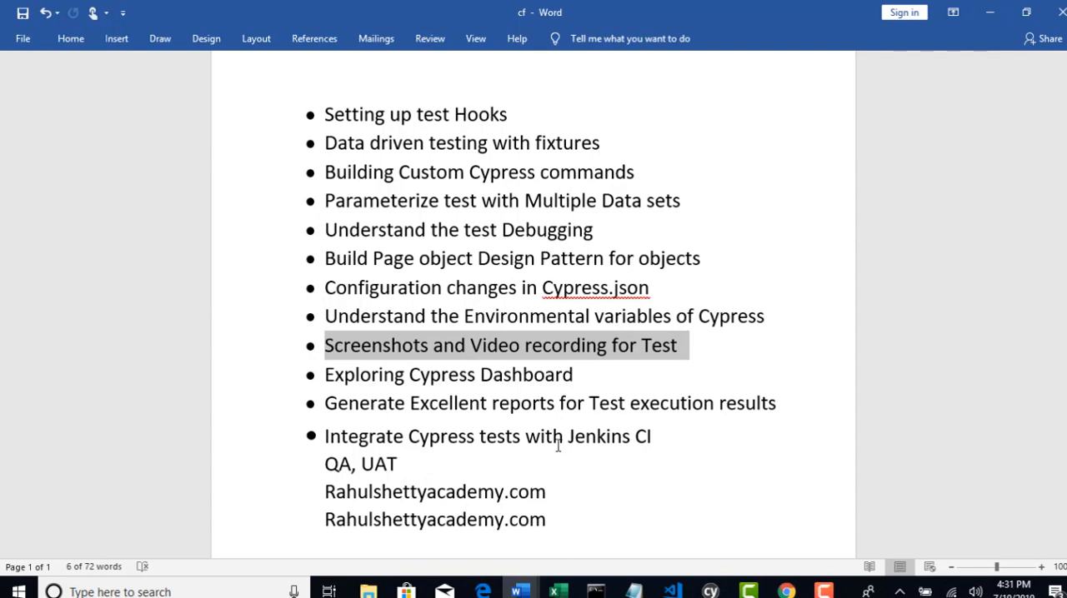
{"action": "mouse_move", "coordinate": [559, 347]}
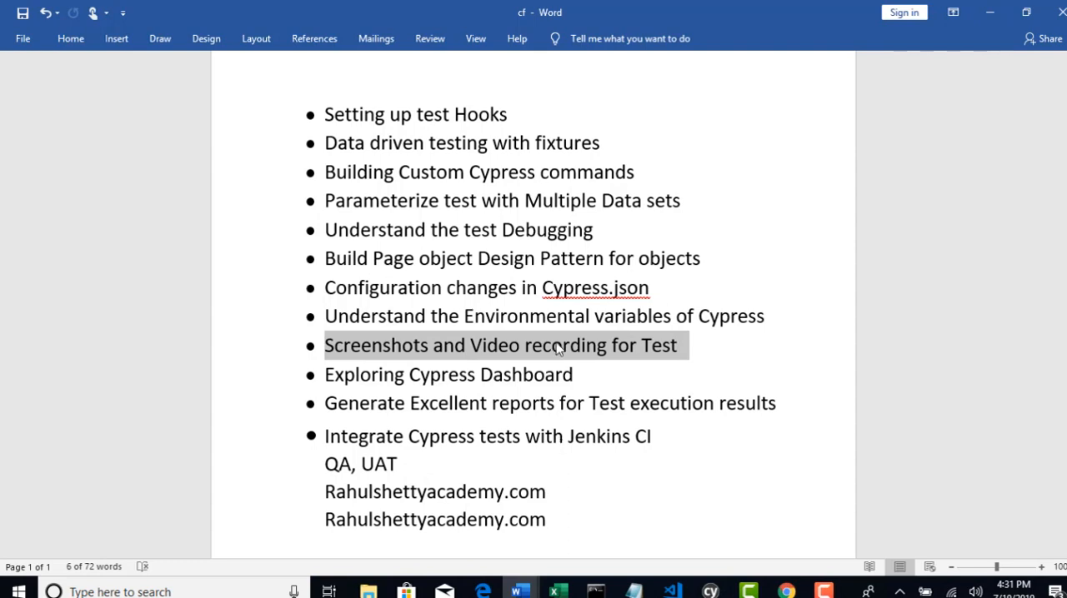
{"action": "mouse_move", "coordinate": [601, 372]}
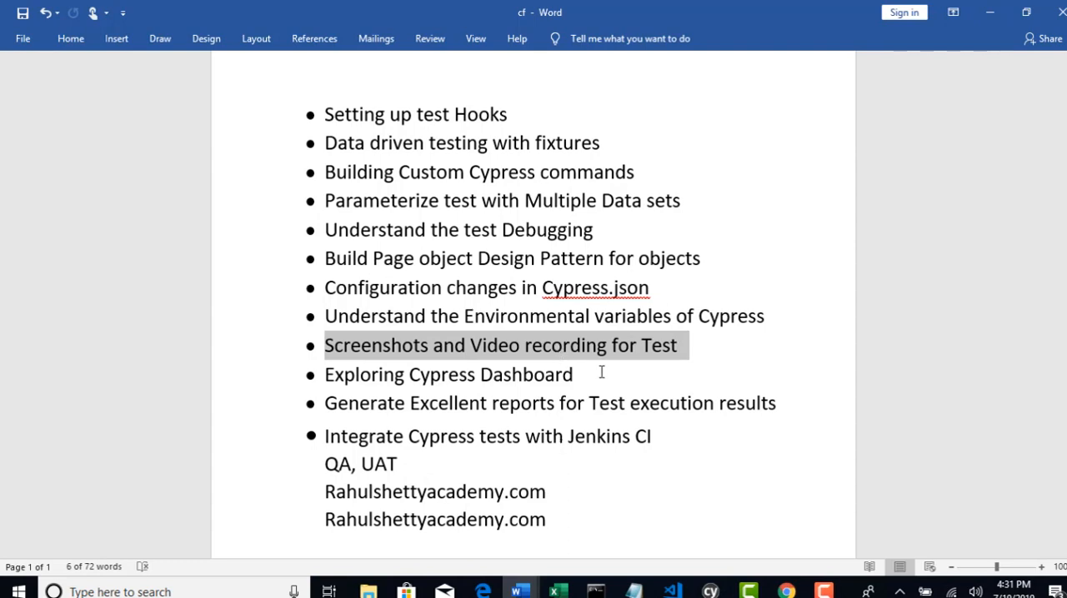
Search the web for 'cypress dashboard' in Google Chrome
{"action": "left_click", "coordinate": [571, 374]}
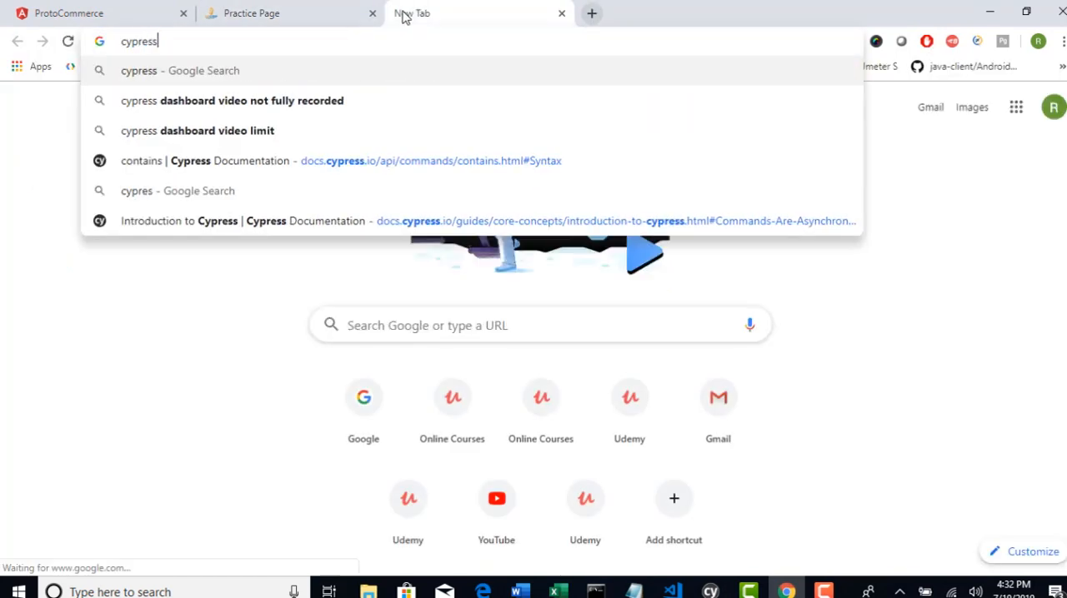
{"action": "type", "text": "dashoboard"}
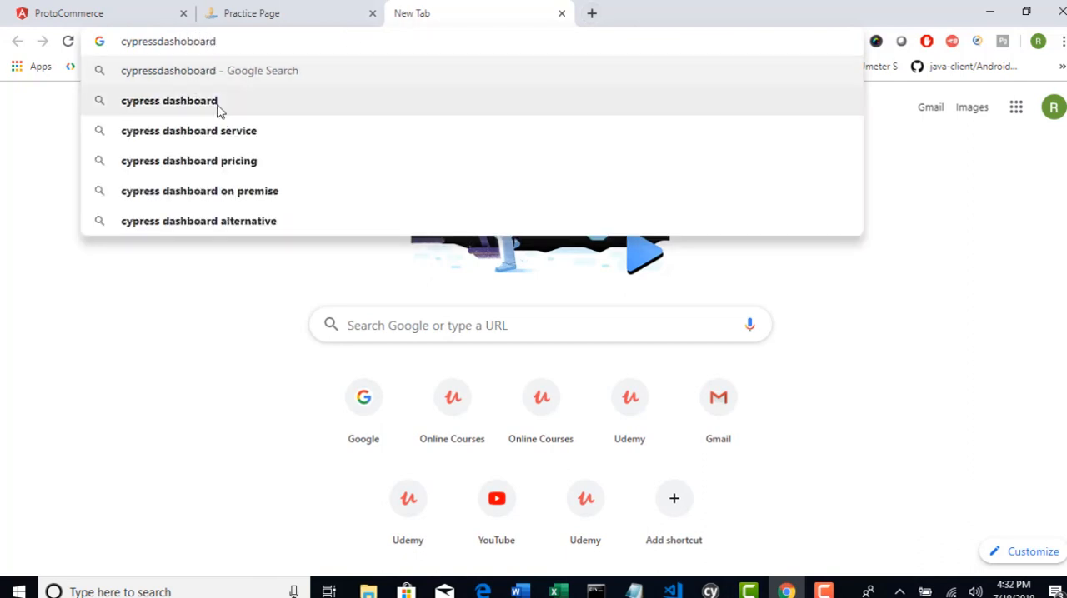
{"action": "left_click", "coordinate": [169, 100]}
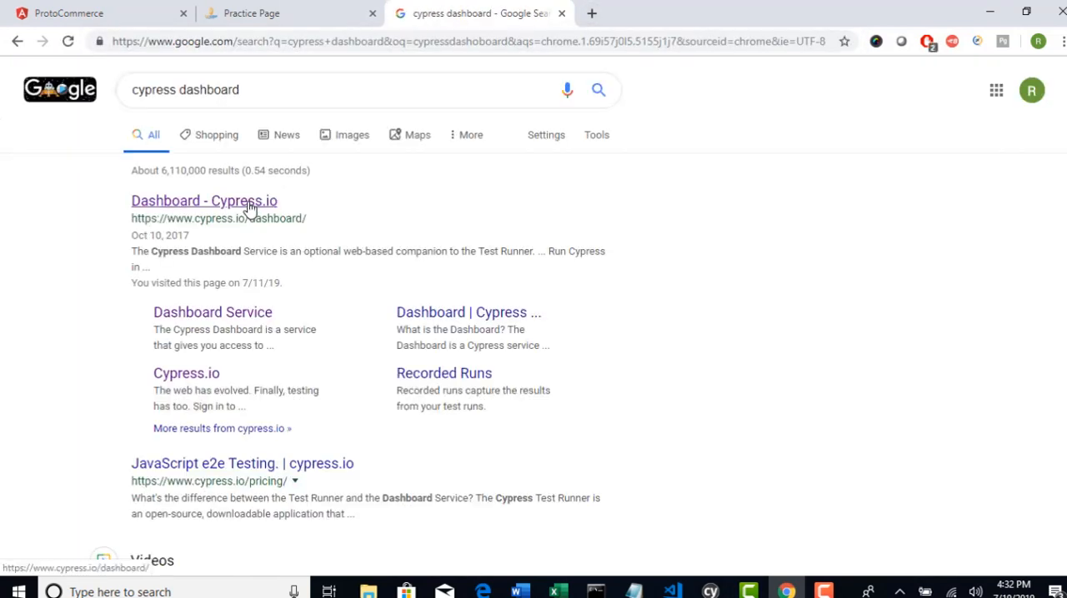
{"action": "mouse_move", "coordinate": [274, 233]}
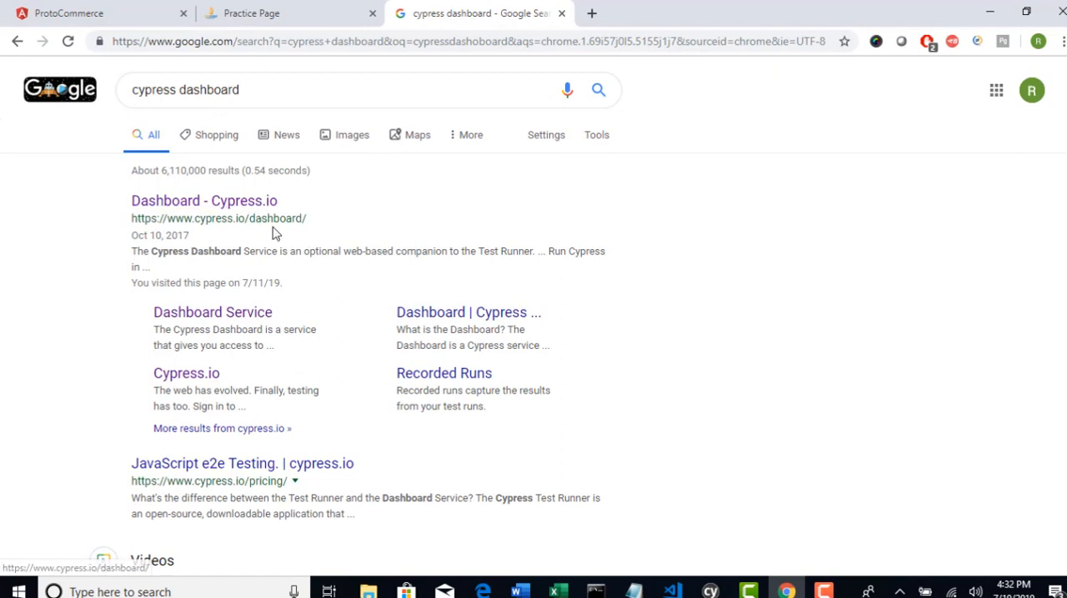
Visit the Cypress Dashboard product page, return, and open the Dashboard Service documentation
{"action": "left_click", "coordinate": [204, 201]}
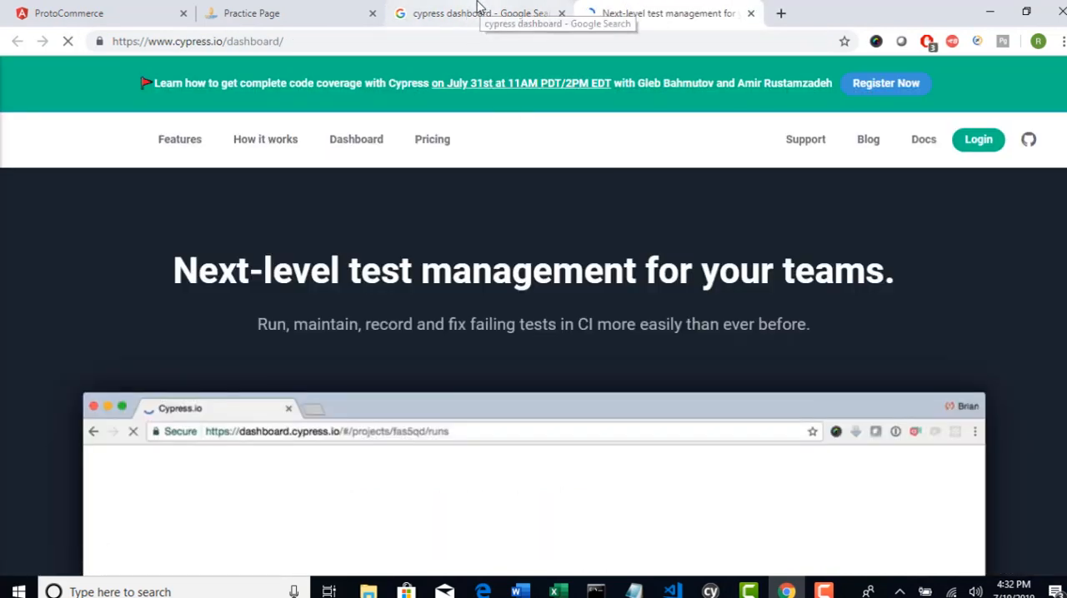
{"action": "left_click", "coordinate": [475, 12]}
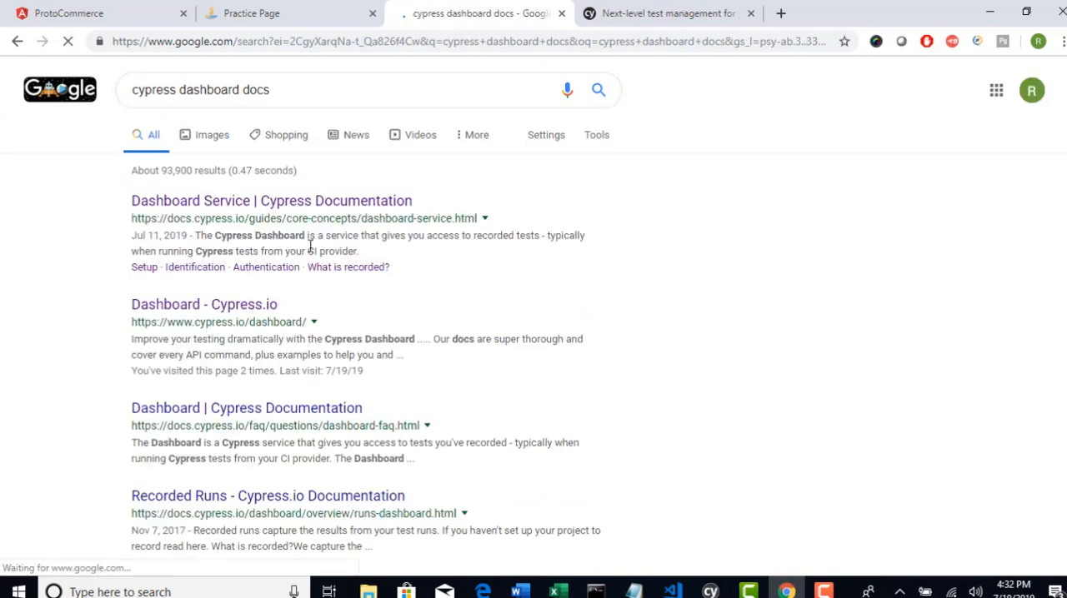
{"action": "left_click", "coordinate": [271, 201]}
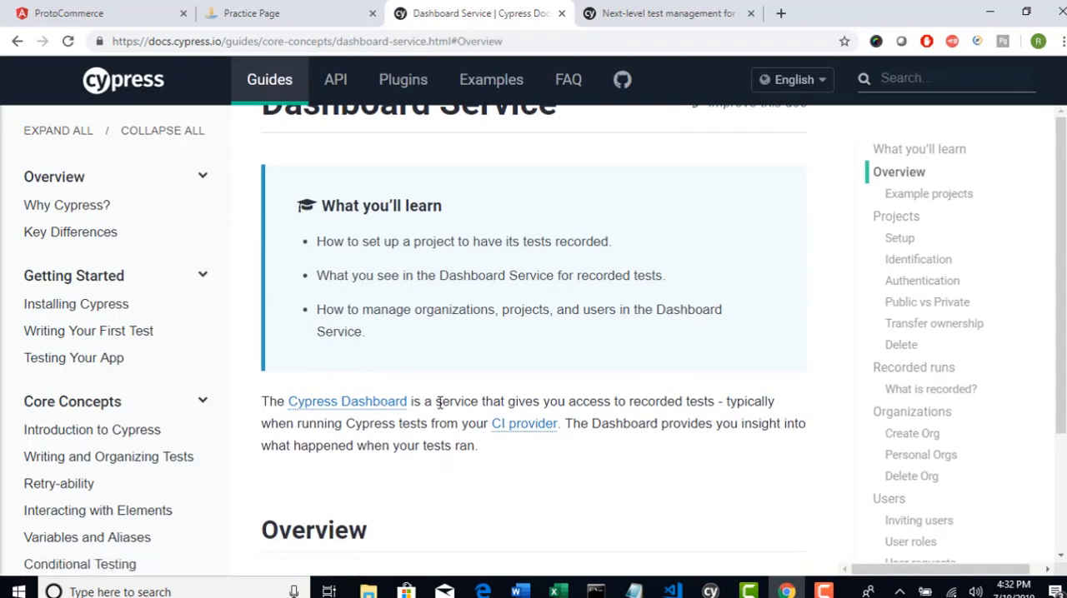
{"action": "mouse_move", "coordinate": [439, 402]}
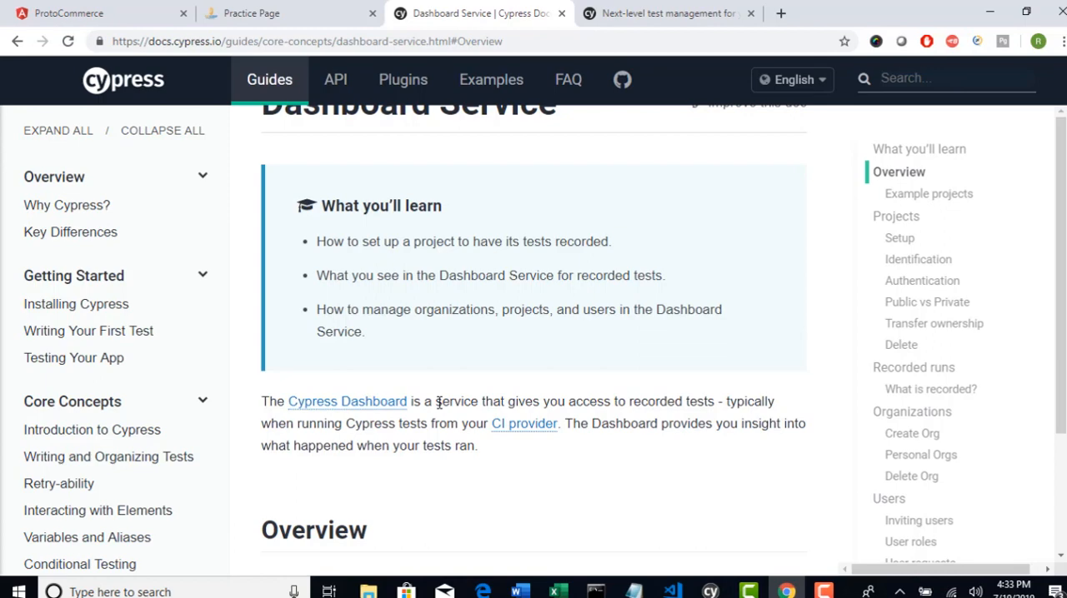
{"action": "mouse_move", "coordinate": [429, 403]}
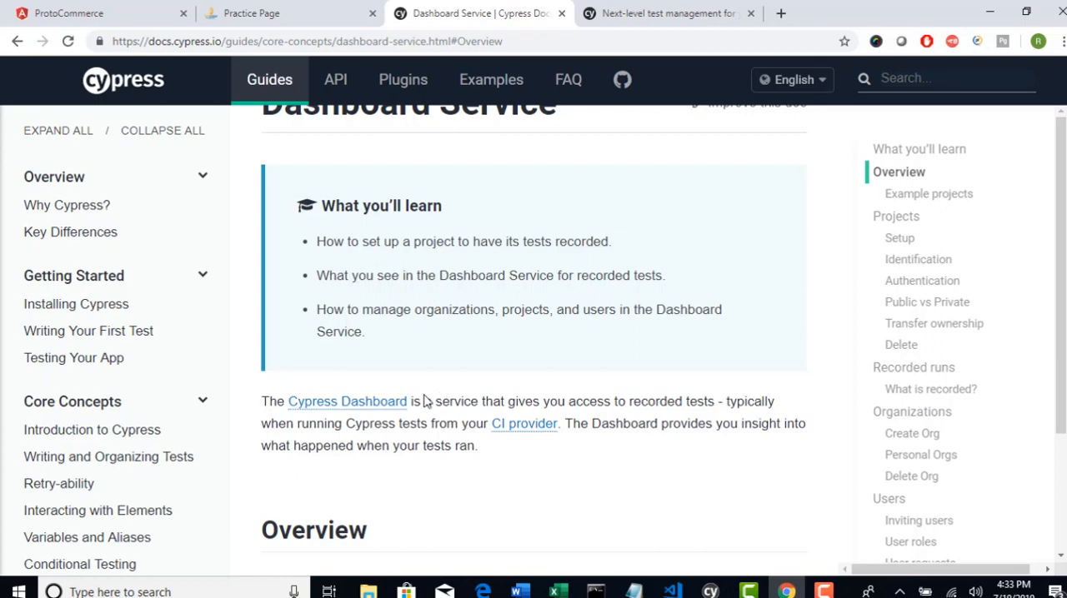
{"action": "mouse_move", "coordinate": [419, 399]}
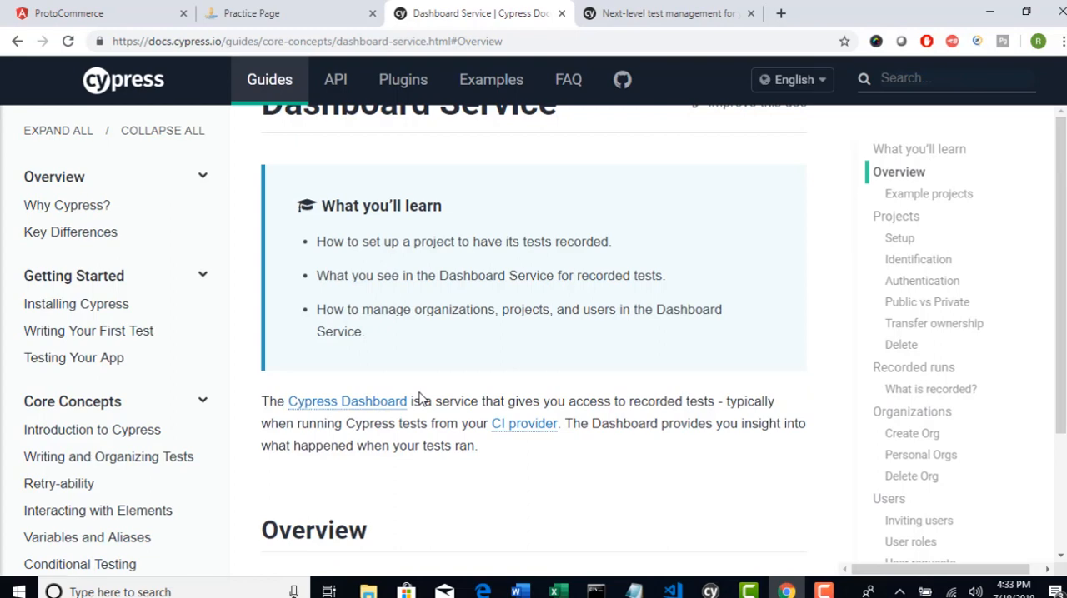
{"action": "scroll", "scroll_direction": "down", "scroll_amount": 3}
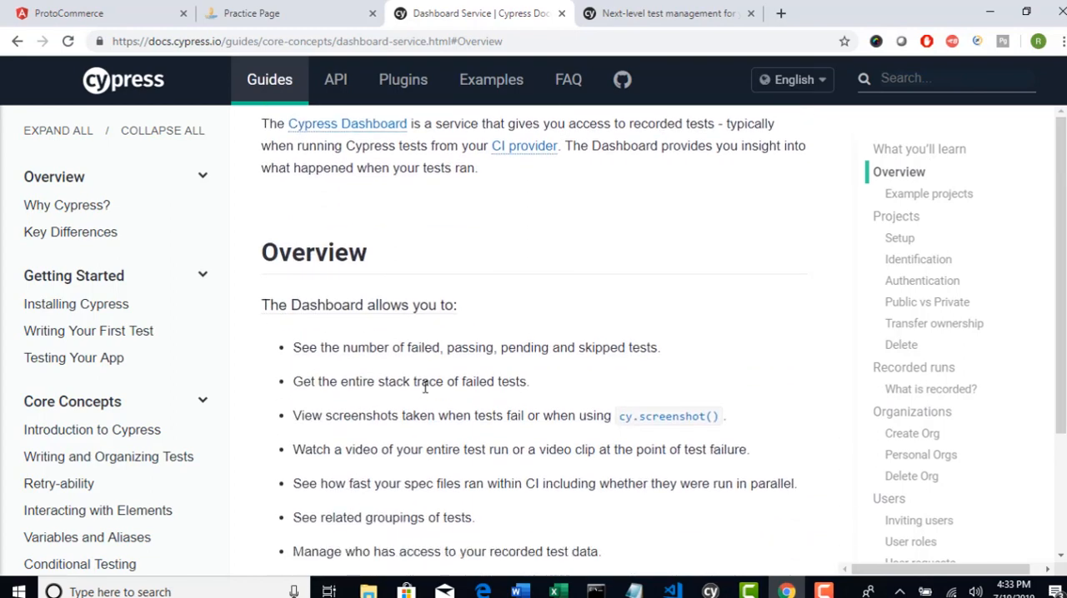
{"action": "scroll", "scroll_direction": "down", "scroll_amount": 3}
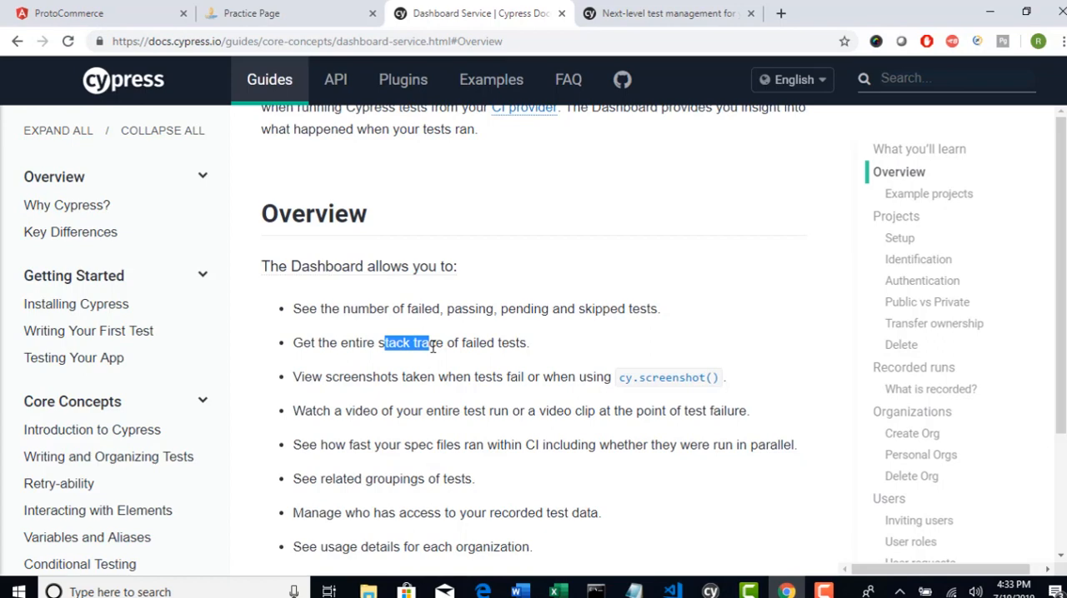
{"action": "scroll", "scroll_direction": "down", "scroll_amount": 3}
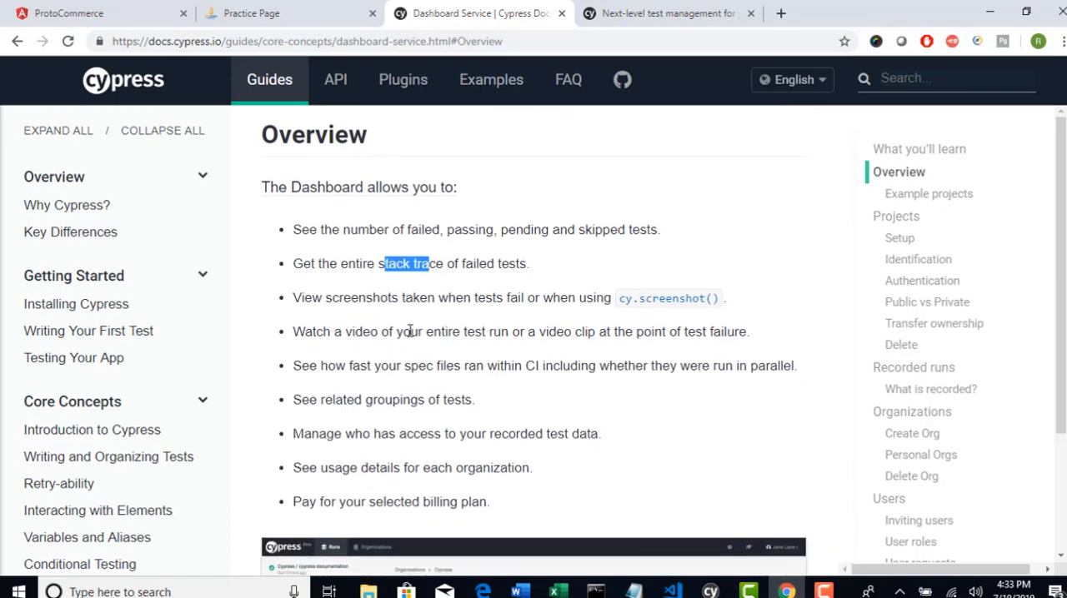
{"action": "mouse_move", "coordinate": [485, 401]}
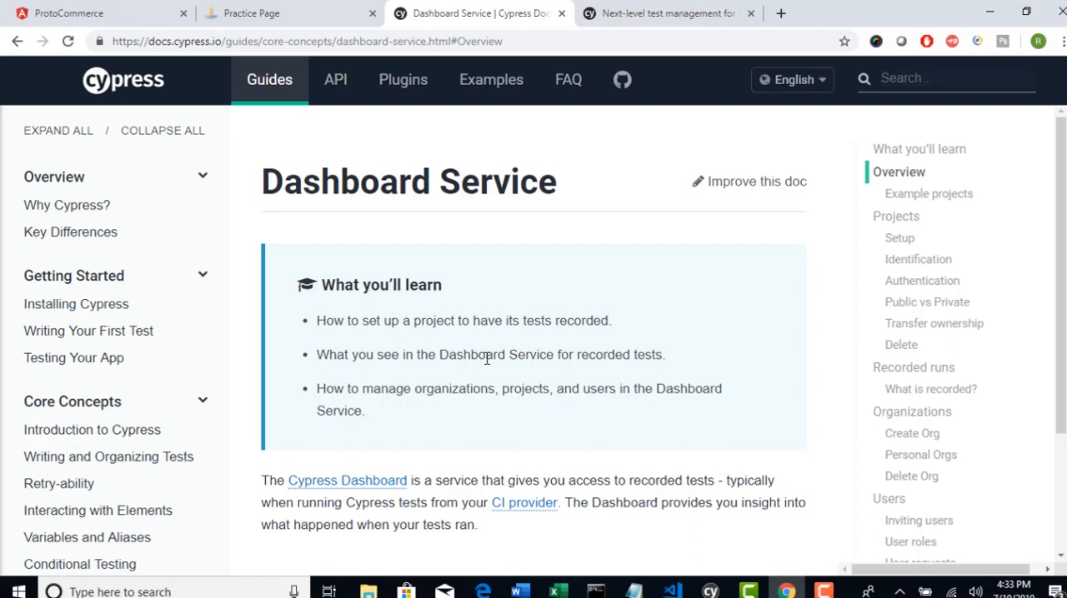
{"action": "mouse_move", "coordinate": [708, 592]}
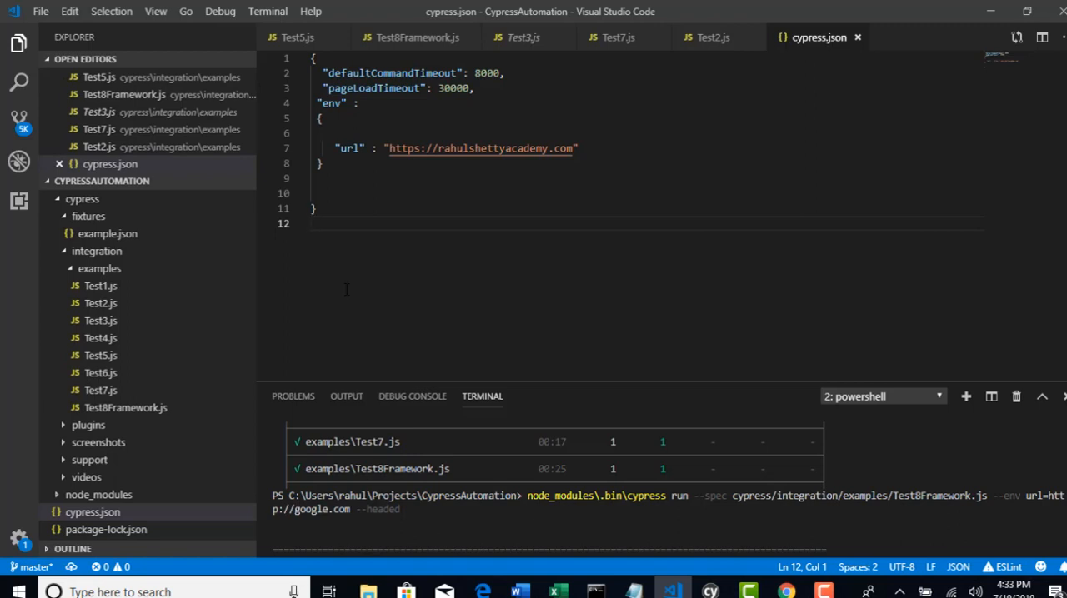
{"action": "mouse_move", "coordinate": [775, 585]}
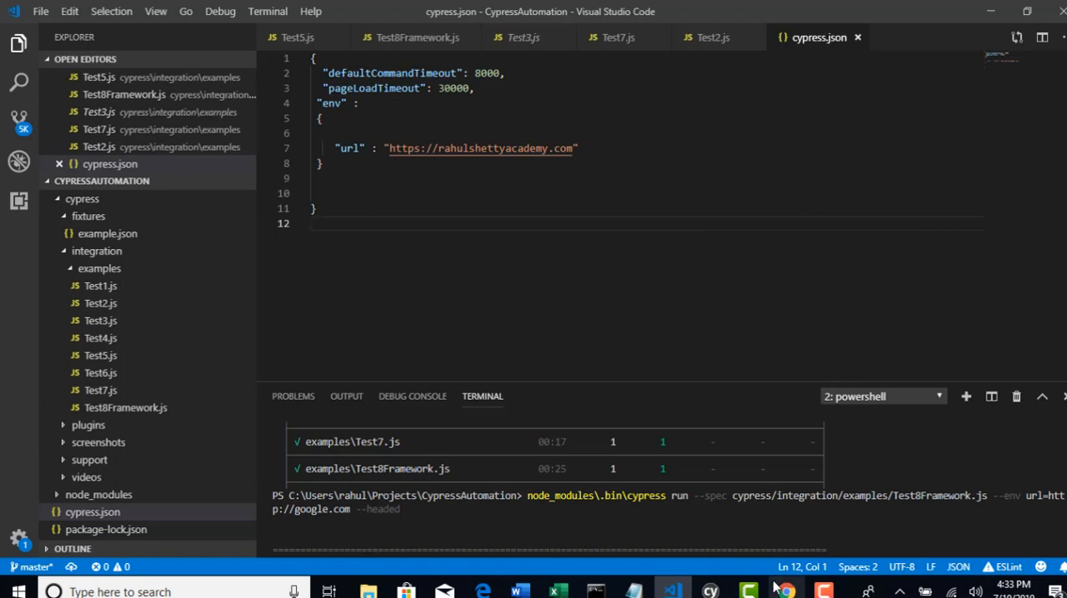
Switch from VS Code to the Chrome window and scroll through the Dashboard Service docs
{"action": "left_click", "coordinate": [784, 591]}
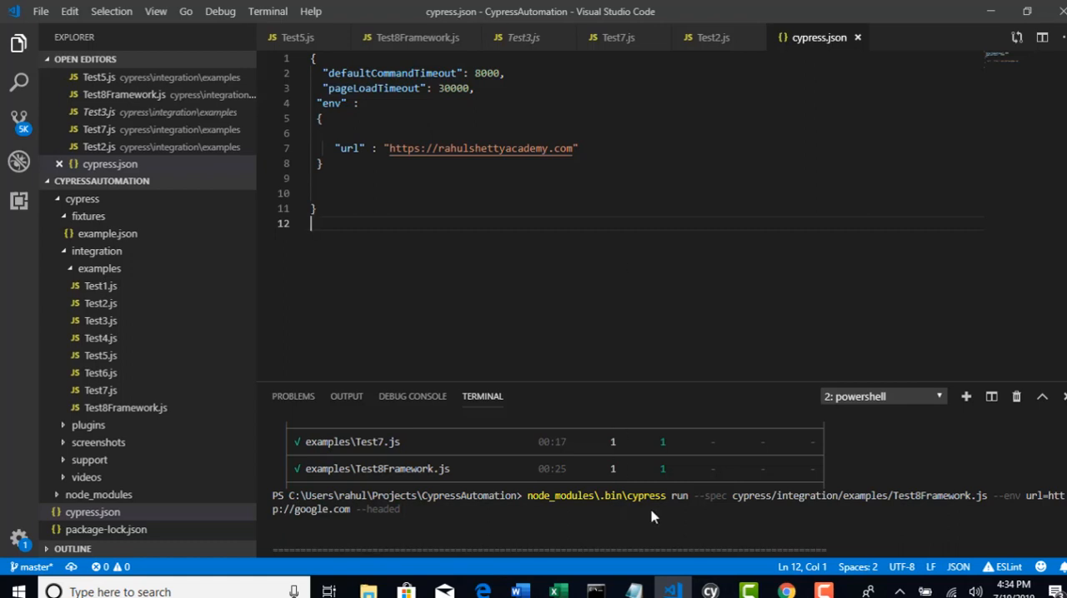
{"action": "mouse_move", "coordinate": [784, 592]}
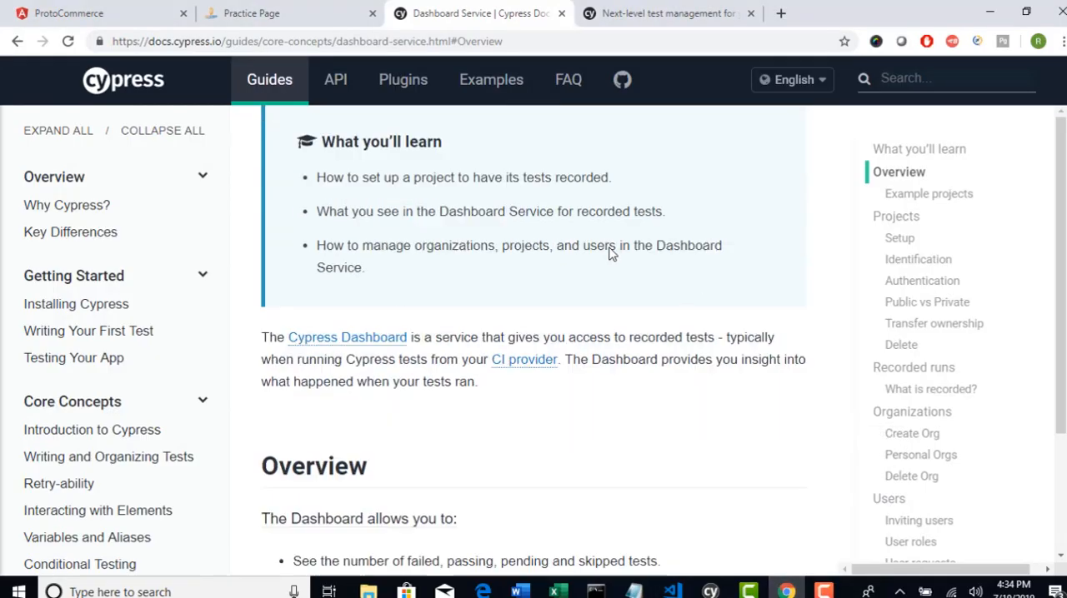
{"action": "scroll", "scroll_direction": "down", "scroll_amount": 3}
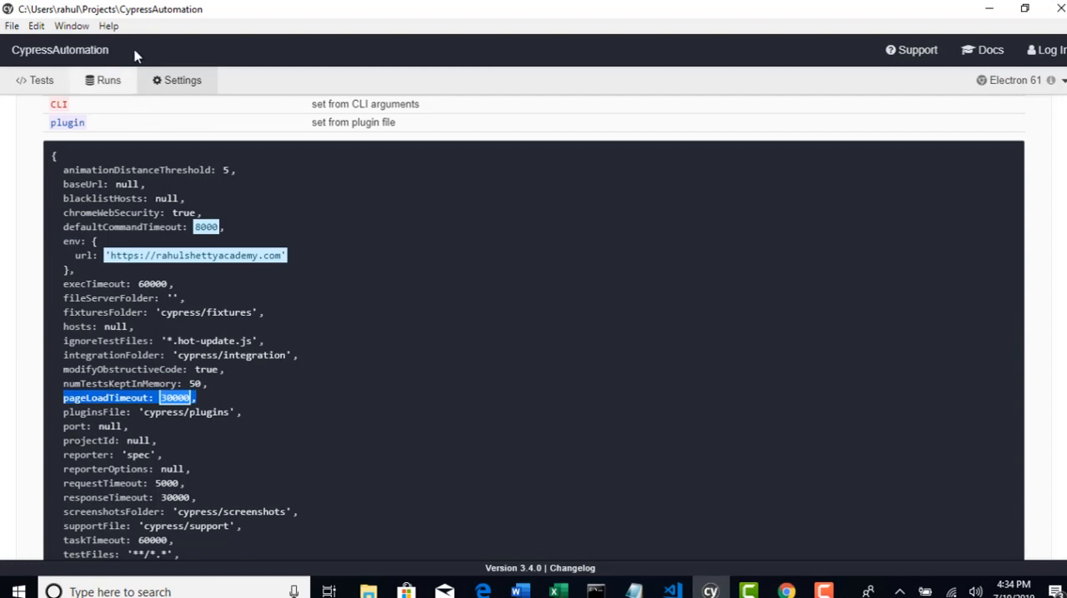
Go to the Runs tab and start logging in to the Dashboard
{"action": "left_click", "coordinate": [40, 80]}
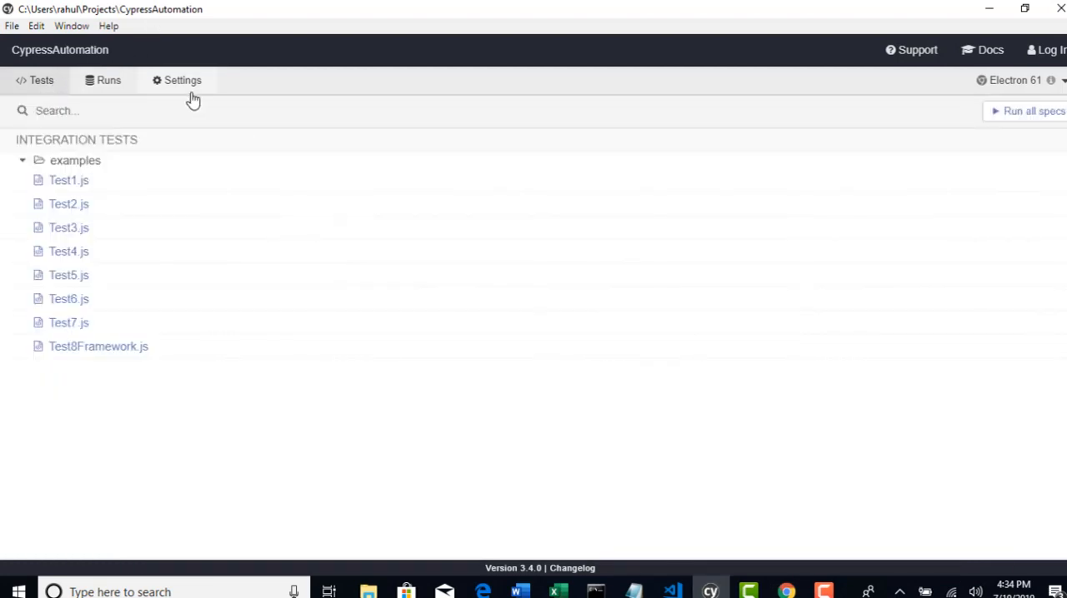
{"action": "left_click", "coordinate": [109, 80]}
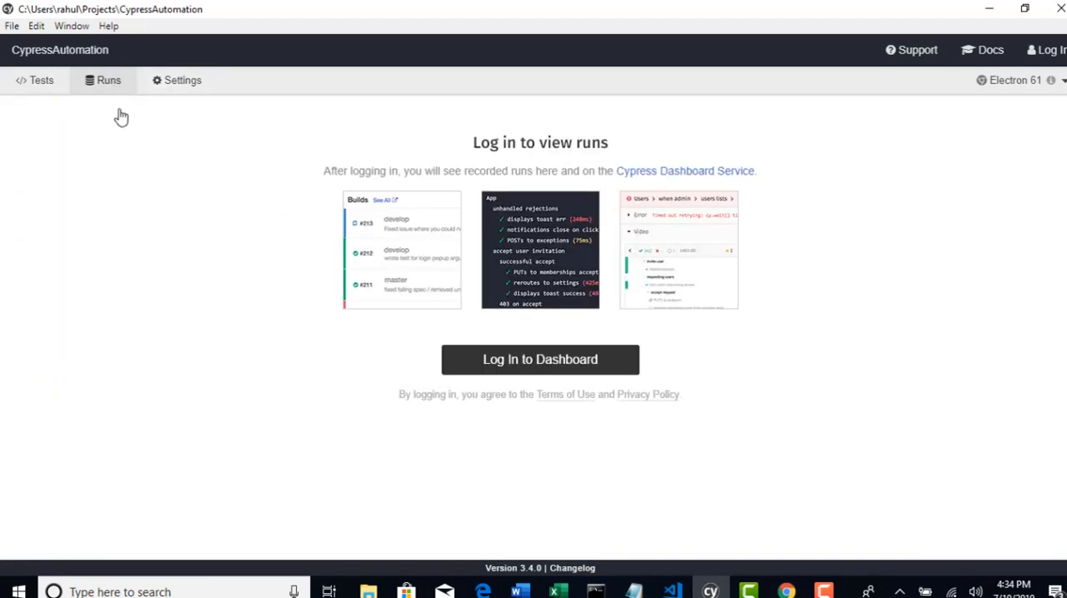
{"action": "mouse_move", "coordinate": [155, 96]}
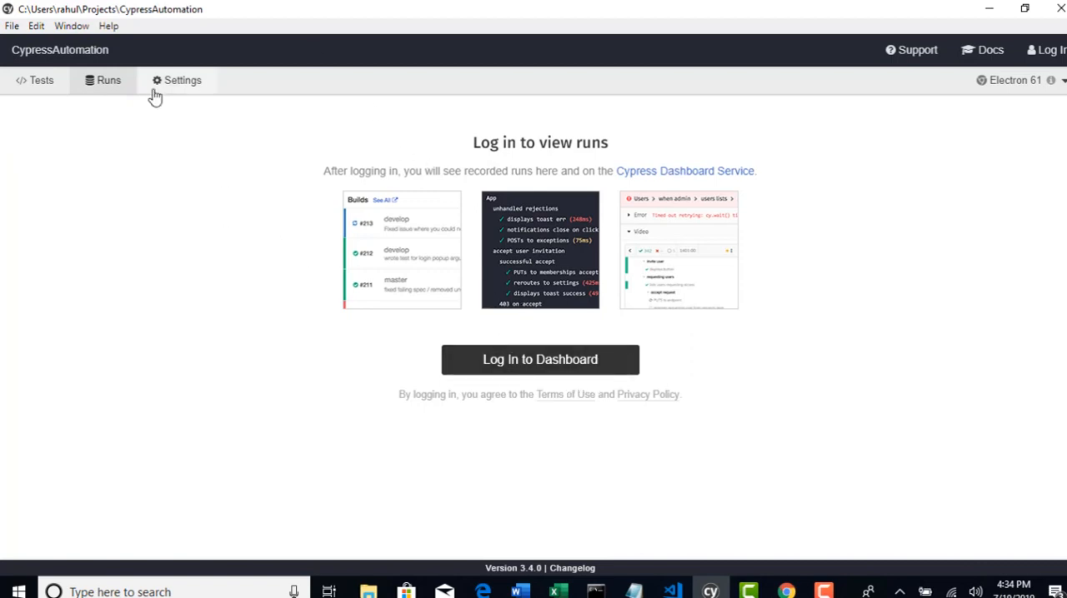
{"action": "mouse_move", "coordinate": [154, 91]}
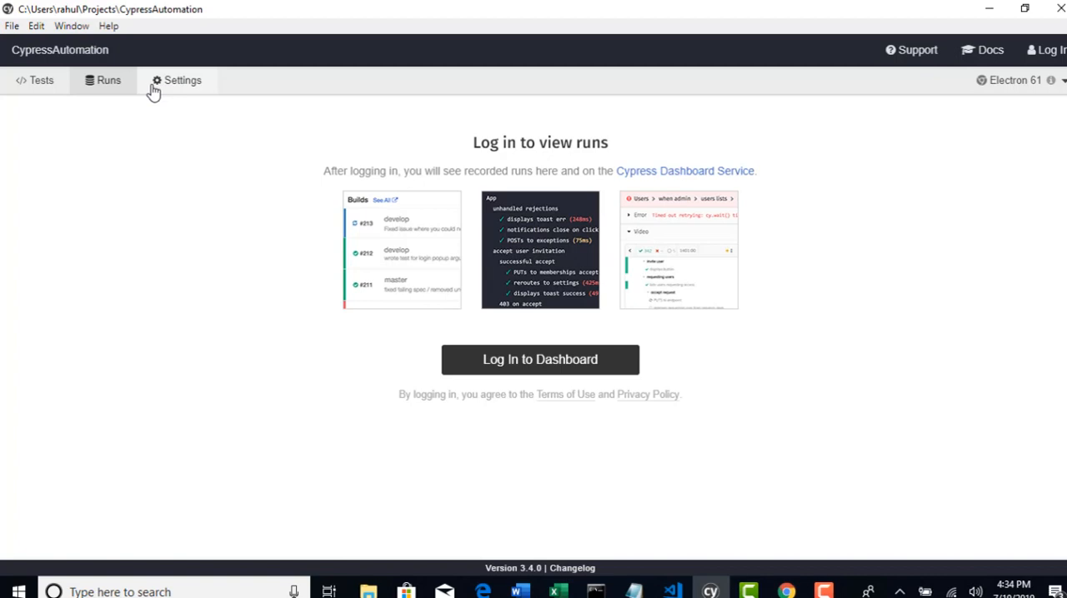
{"action": "mouse_move", "coordinate": [298, 431]}
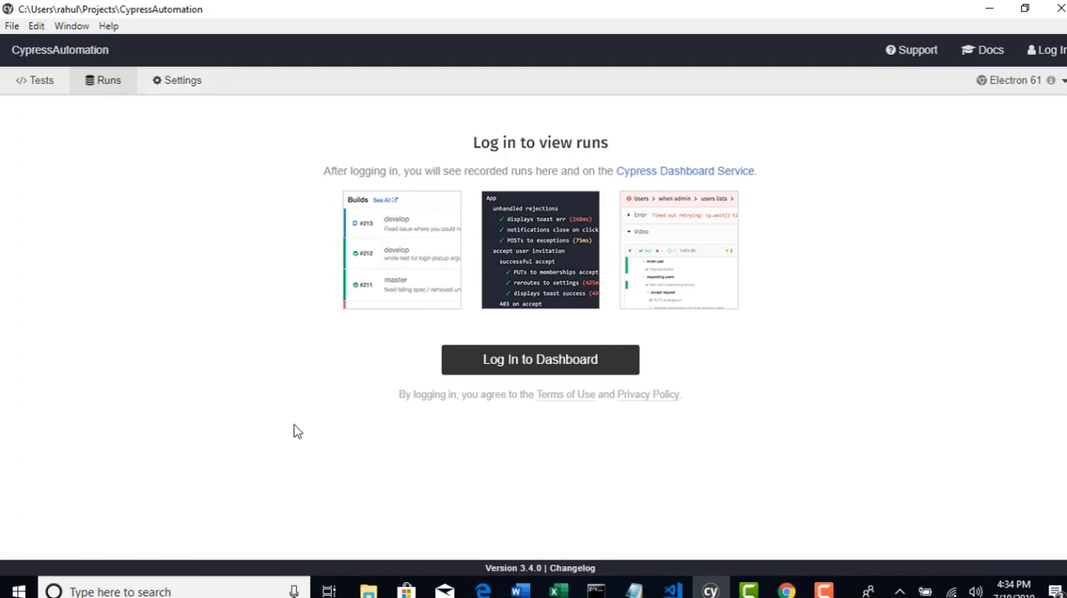
{"action": "mouse_move", "coordinate": [540, 359]}
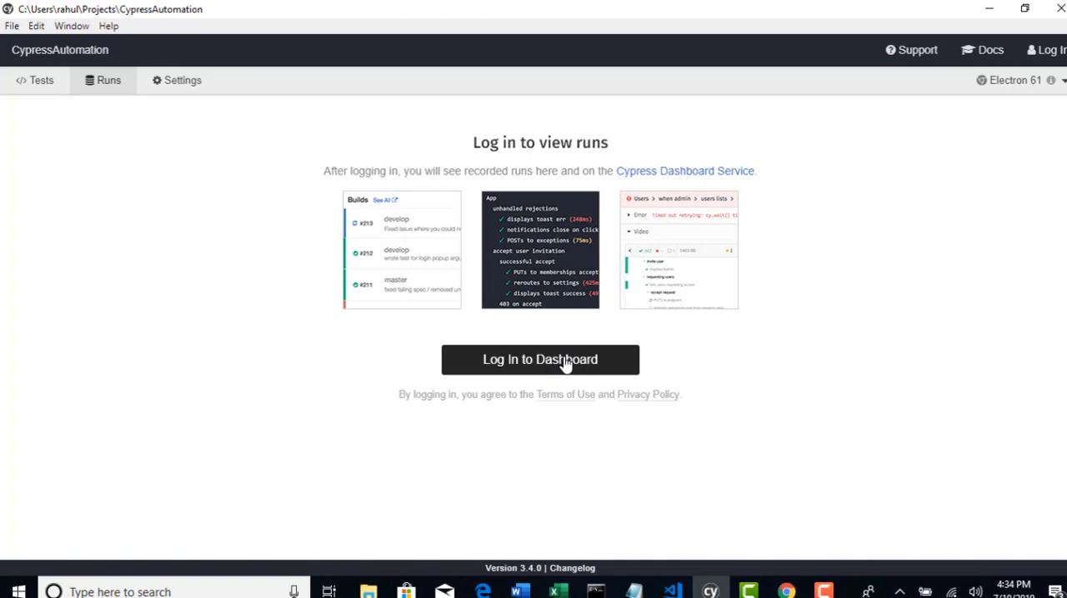
{"action": "mouse_move", "coordinate": [605, 393]}
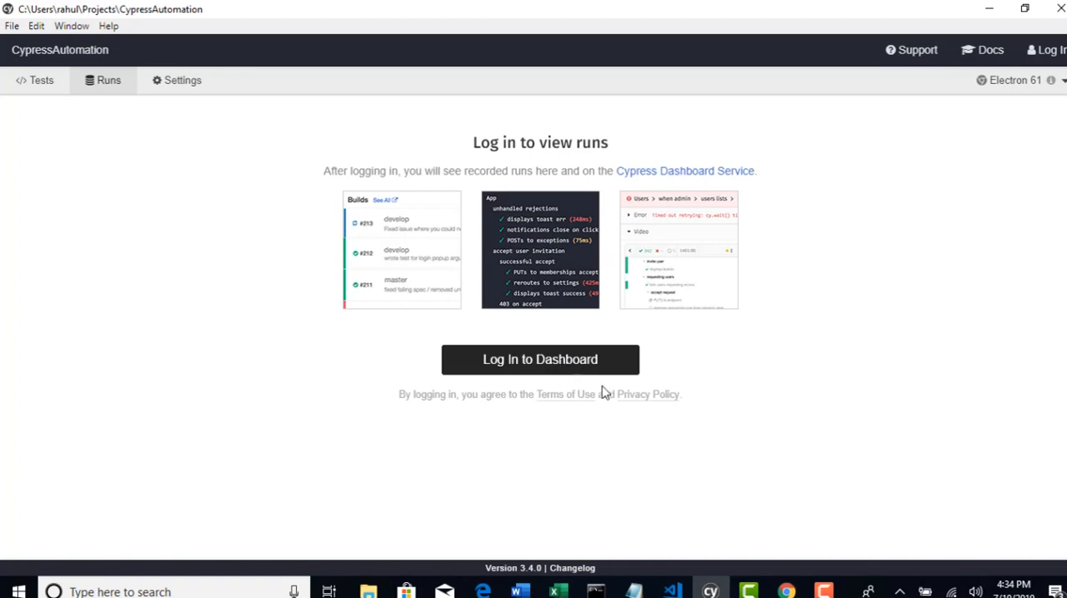
{"action": "mouse_move", "coordinate": [592, 366]}
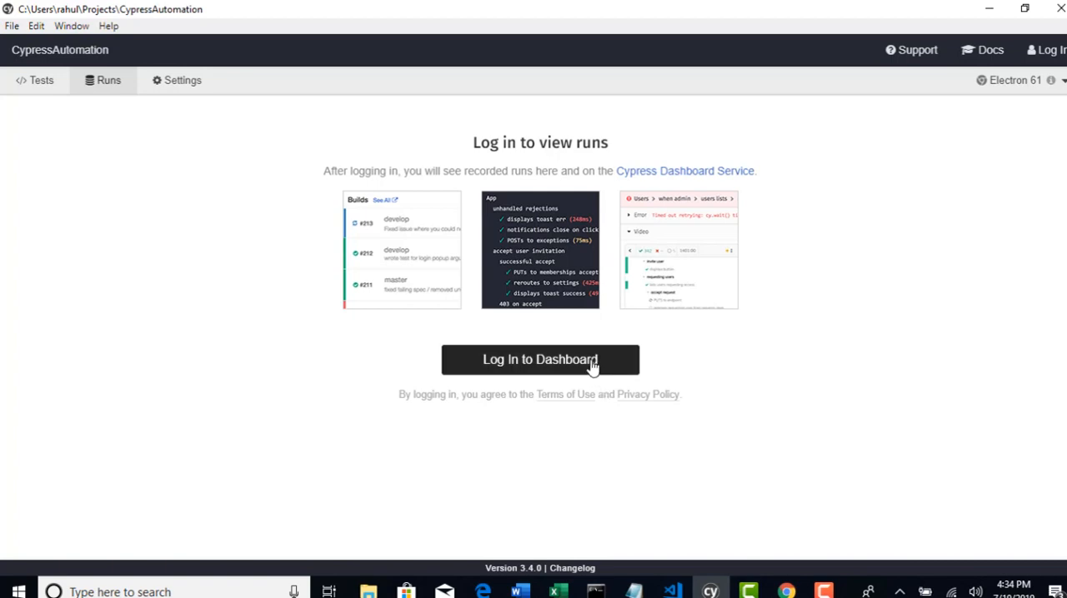
{"action": "mouse_move", "coordinate": [567, 361]}
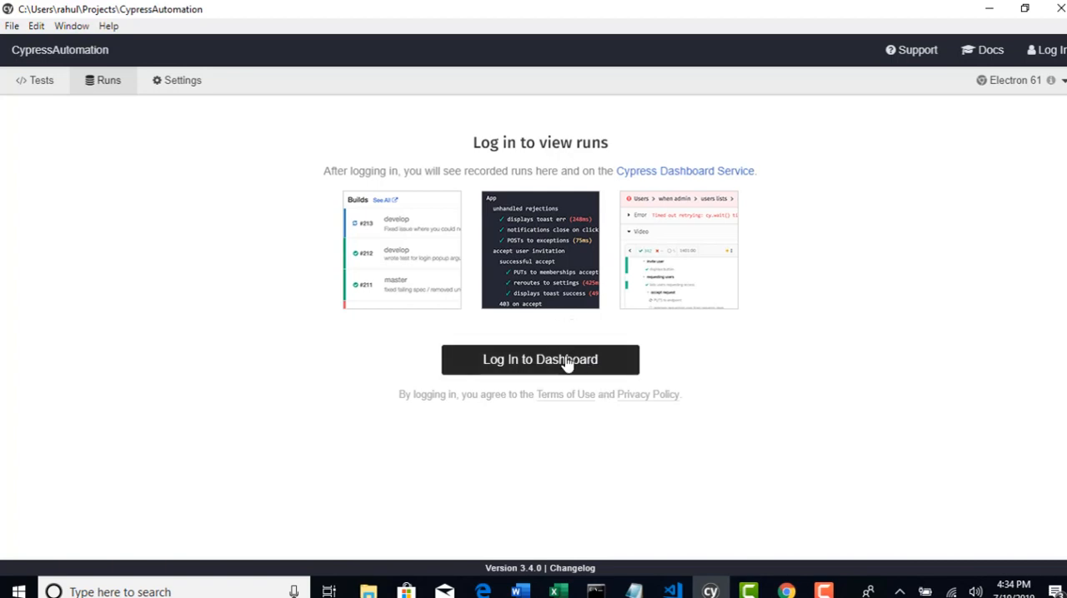
{"action": "left_click", "coordinate": [540, 359]}
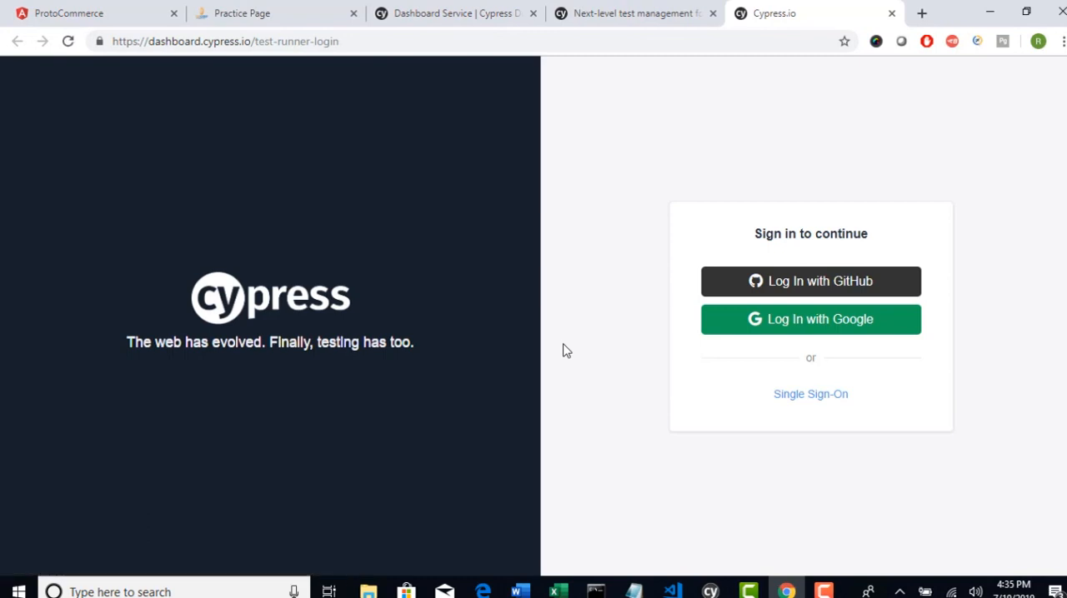
{"action": "mouse_move", "coordinate": [623, 325]}
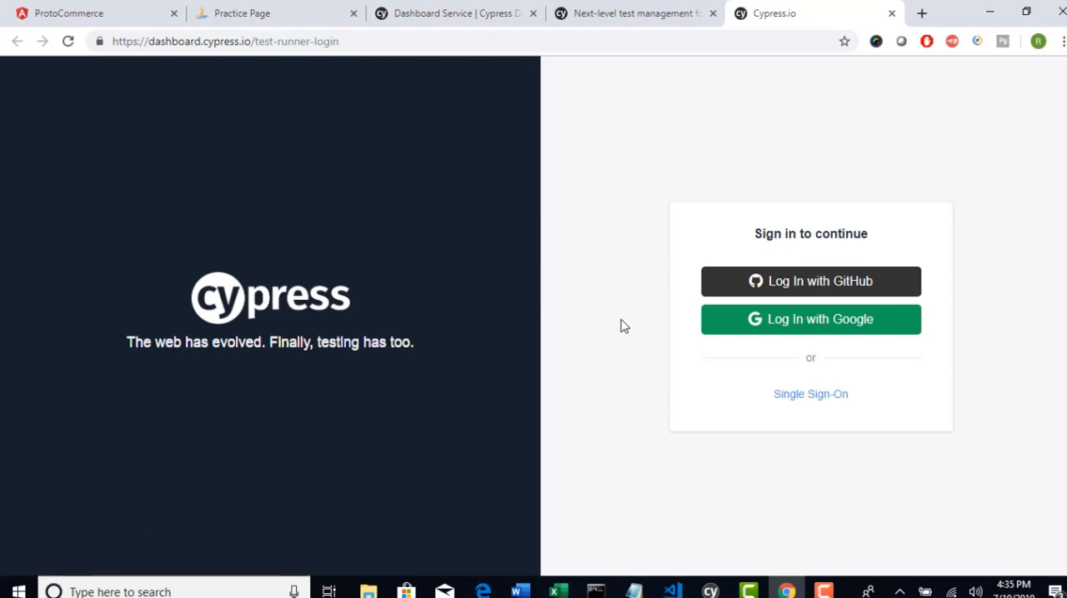
{"action": "mouse_move", "coordinate": [845, 292]}
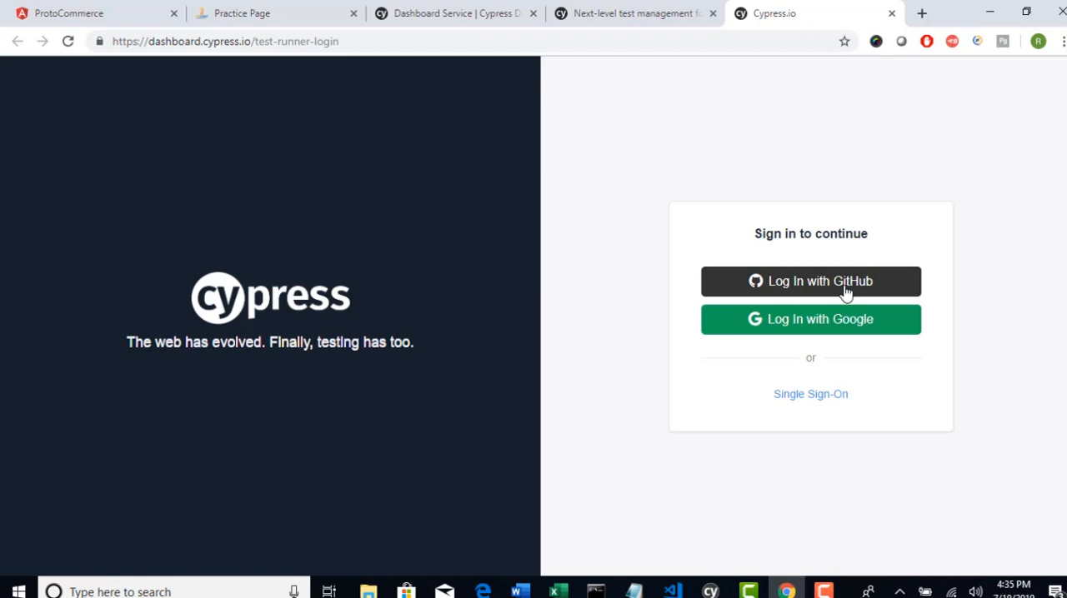
{"action": "mouse_move", "coordinate": [844, 290]}
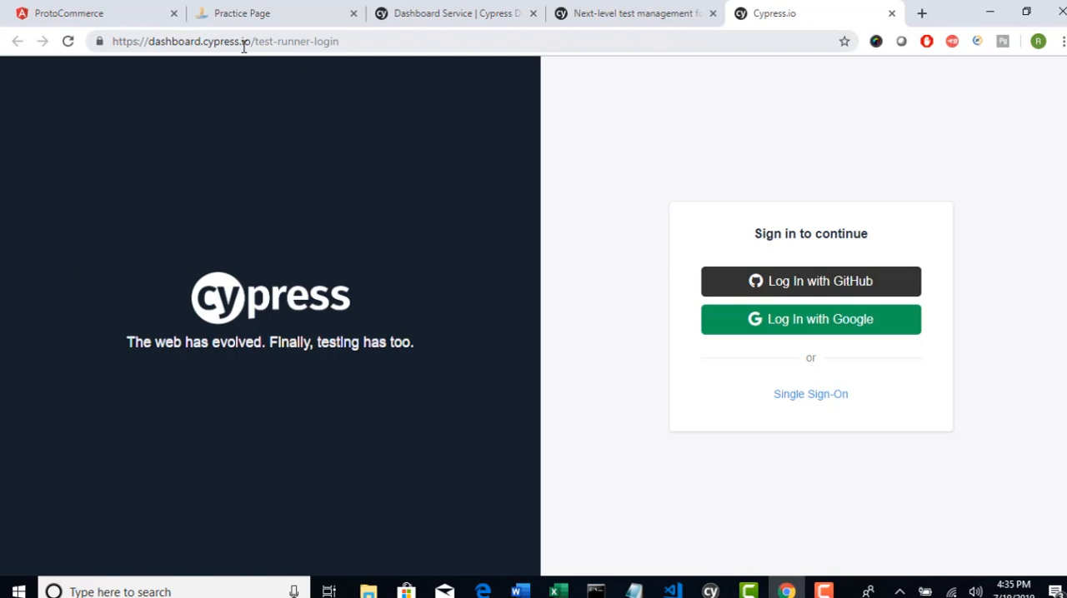
{"action": "mouse_move", "coordinate": [839, 325]}
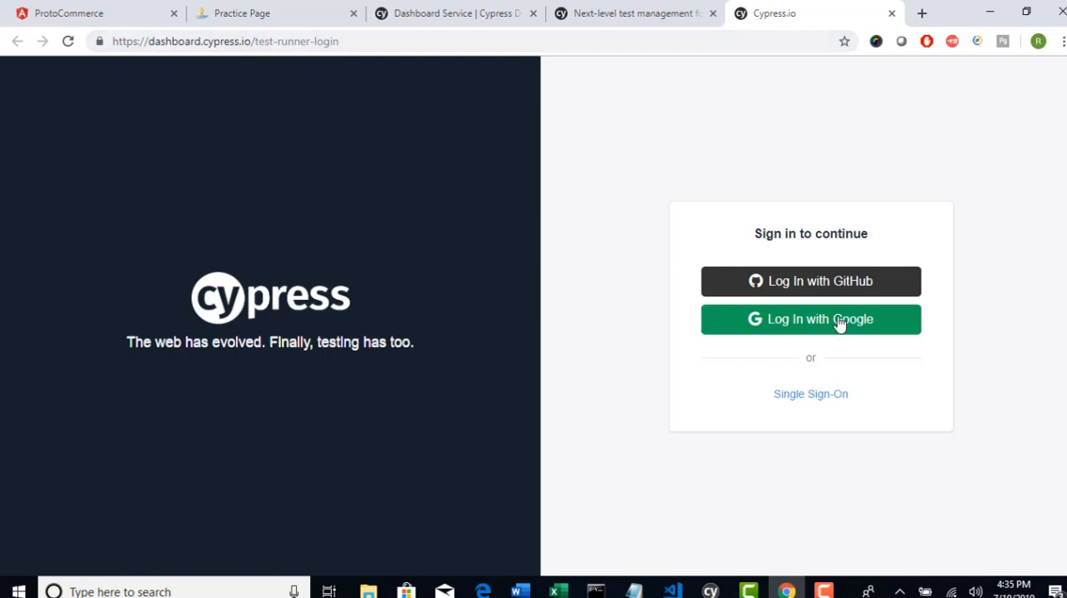
{"action": "mouse_move", "coordinate": [837, 328]}
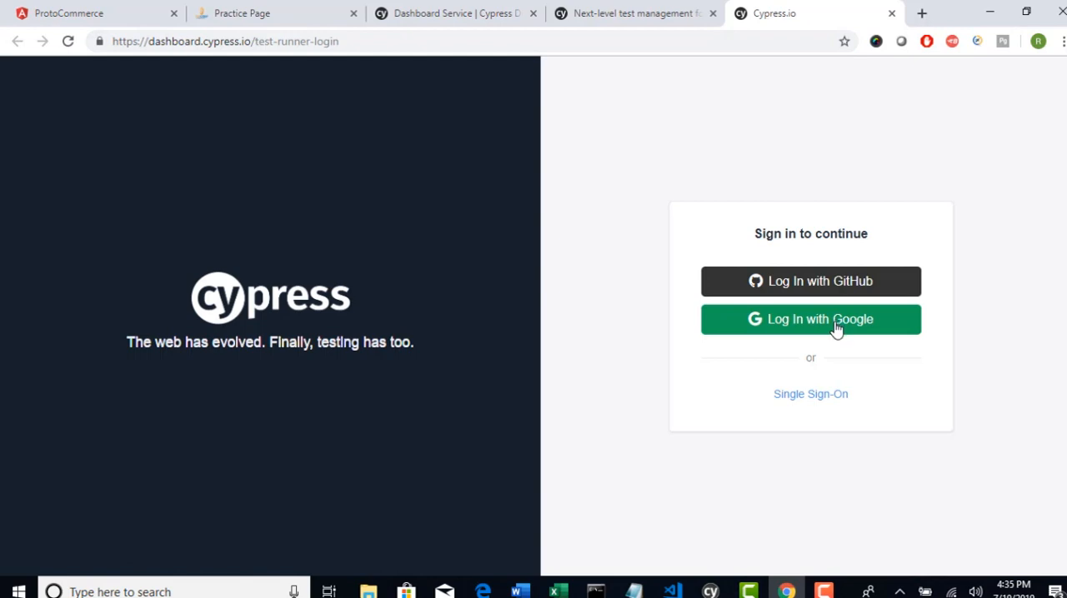
{"action": "mouse_move", "coordinate": [230, 117]}
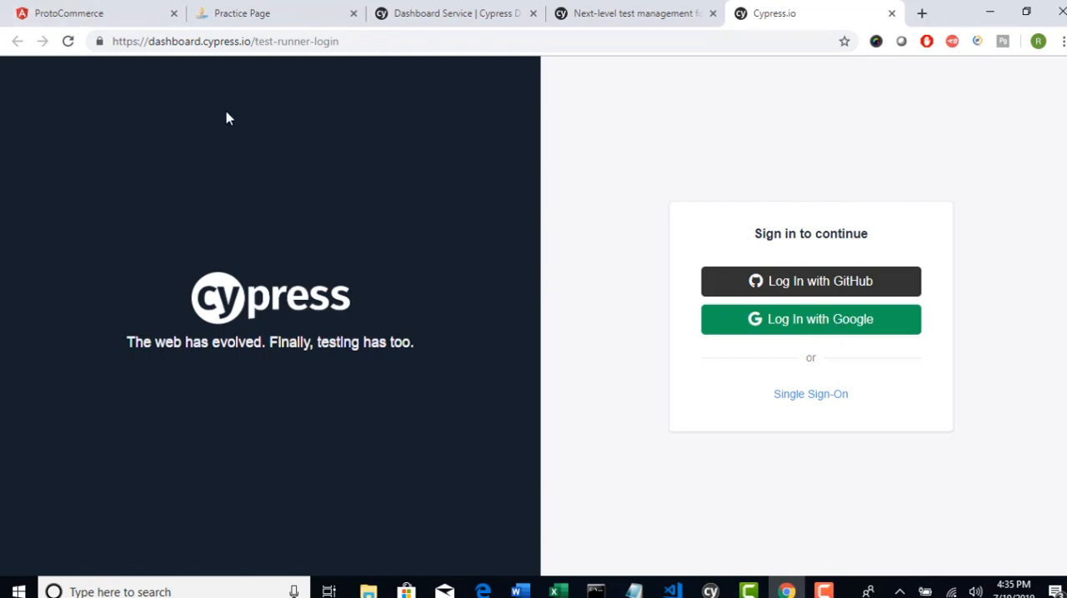
{"action": "mouse_move", "coordinate": [836, 302]}
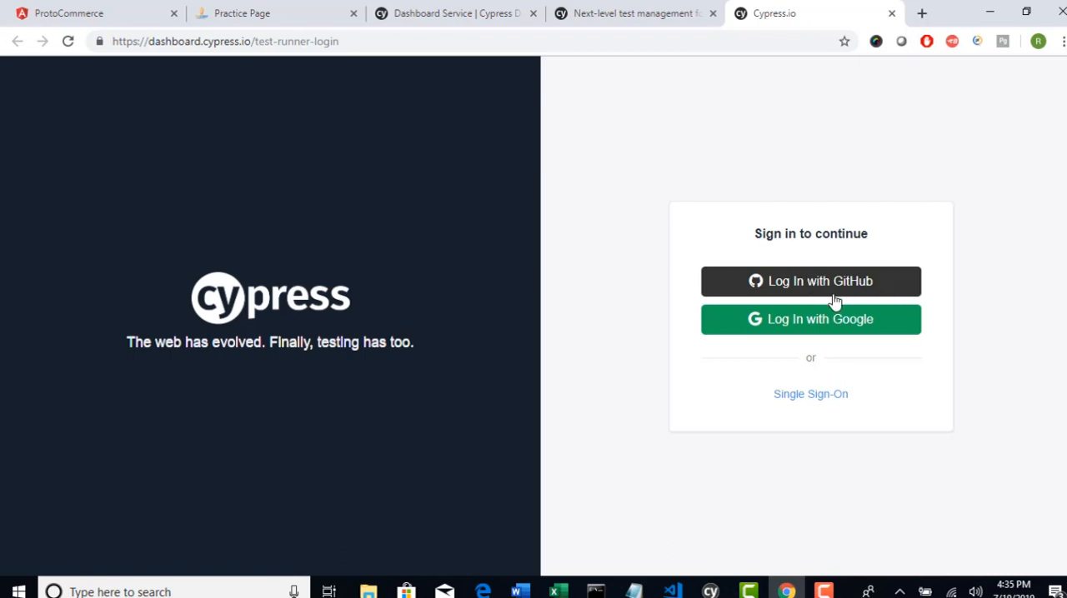
{"action": "mouse_move", "coordinate": [782, 299]}
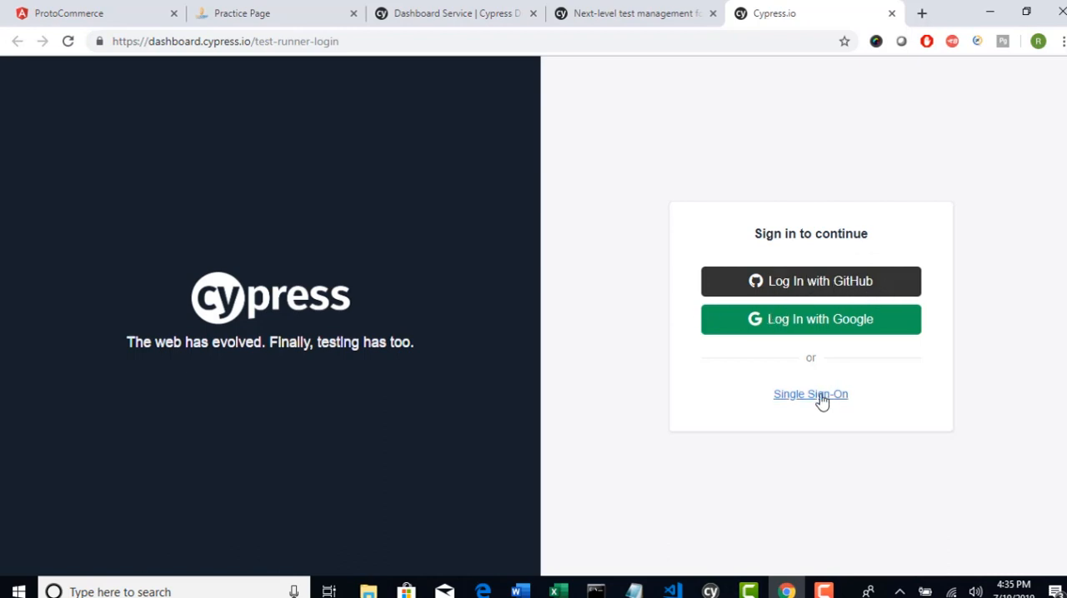
{"action": "mouse_move", "coordinate": [859, 325]}
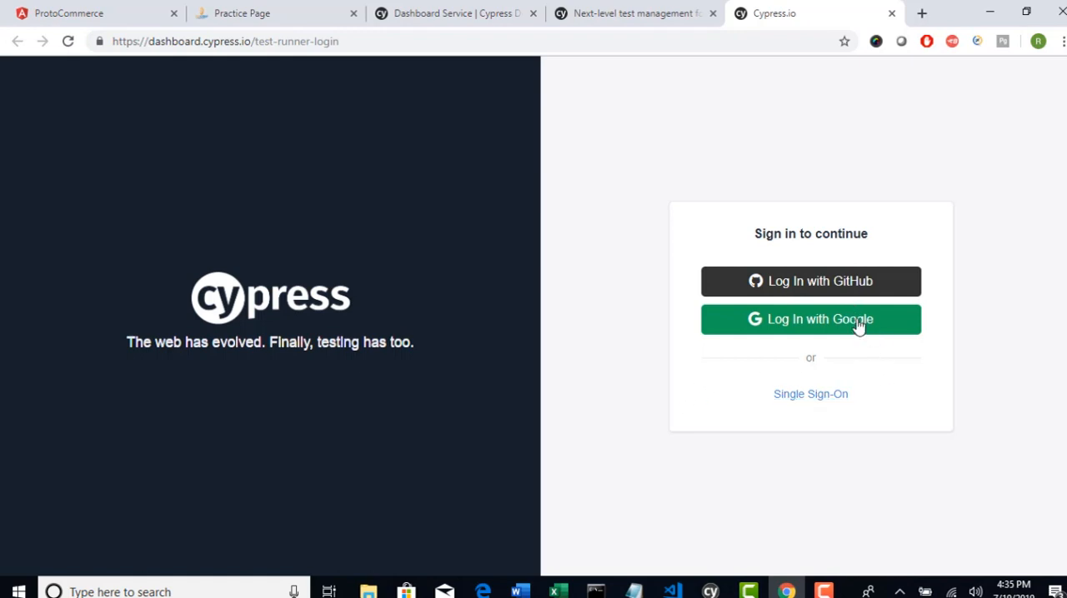
{"action": "mouse_move", "coordinate": [842, 344]}
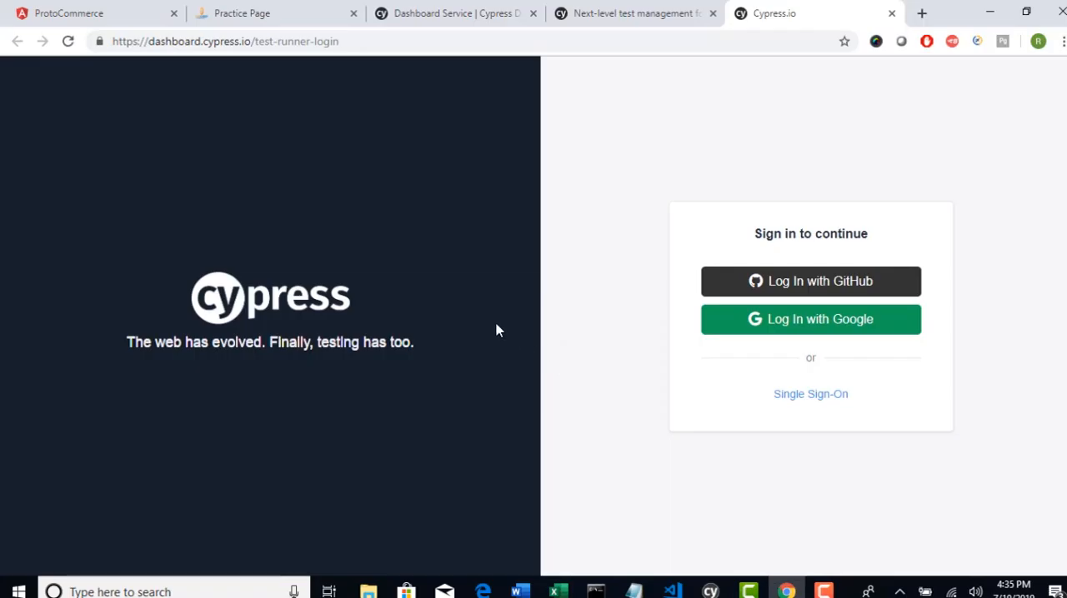
{"action": "mouse_move", "coordinate": [495, 309]}
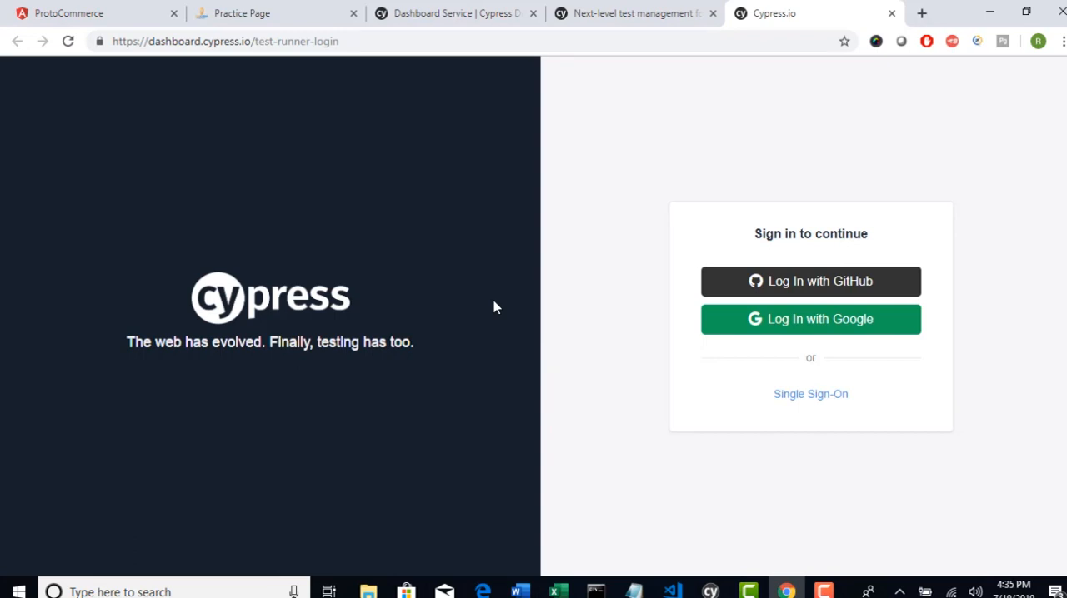
Complete the Cypress Dashboard sign-in so the login-succeeded page appears
{"action": "left_click", "coordinate": [810, 281]}
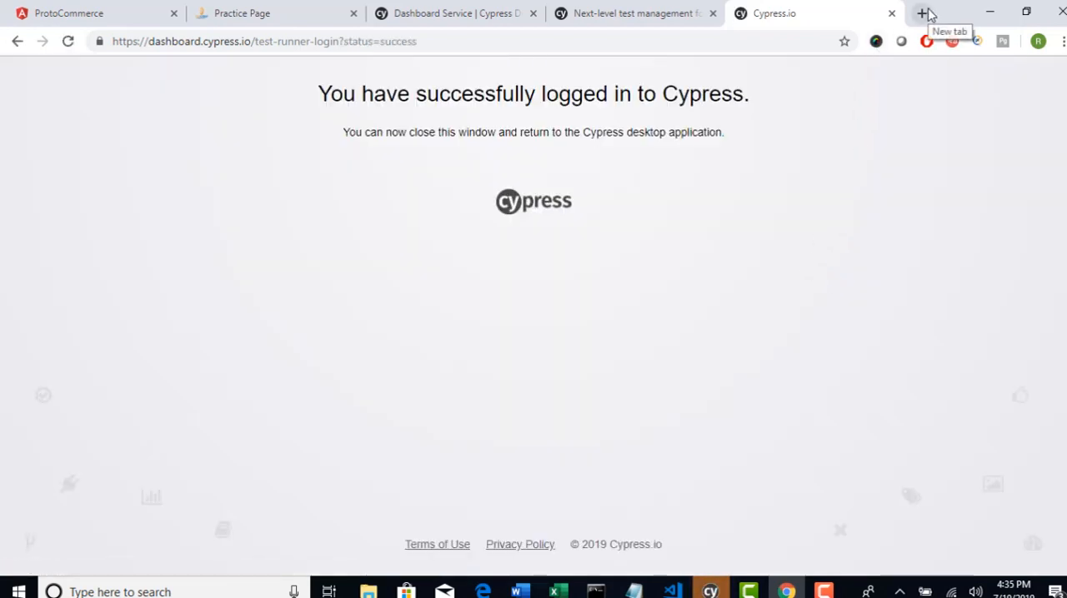
{"action": "mouse_move", "coordinate": [328, 140]}
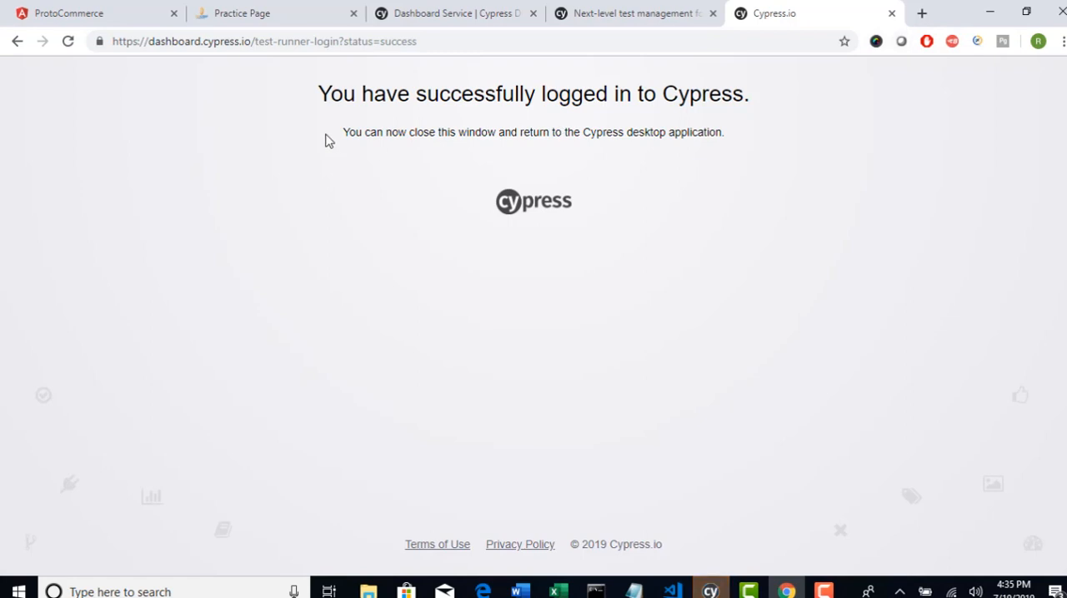
{"action": "mouse_move", "coordinate": [358, 121]}
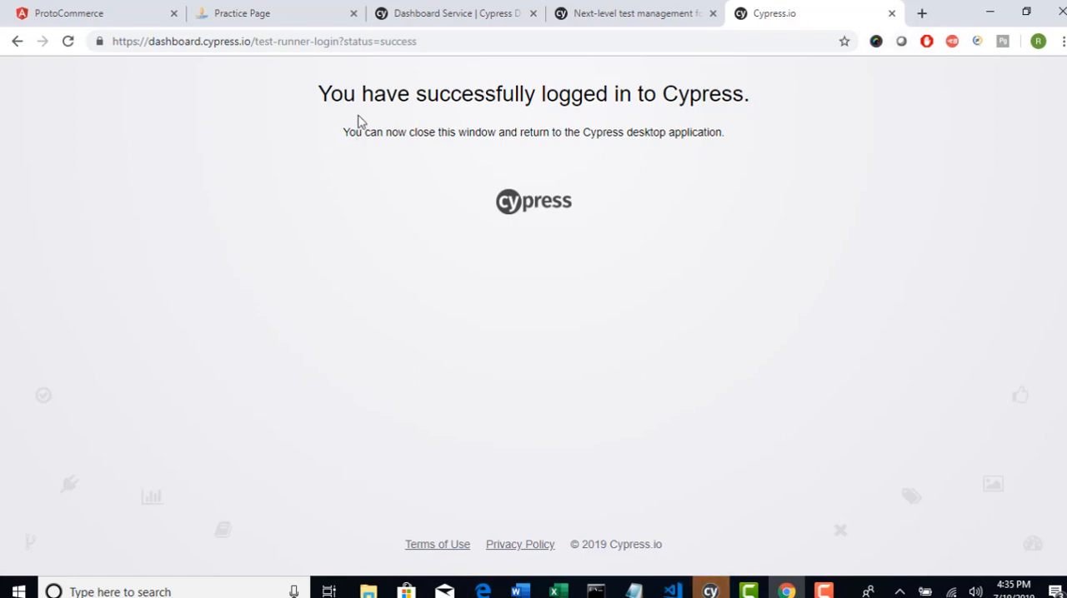
{"action": "mouse_move", "coordinate": [396, 98]}
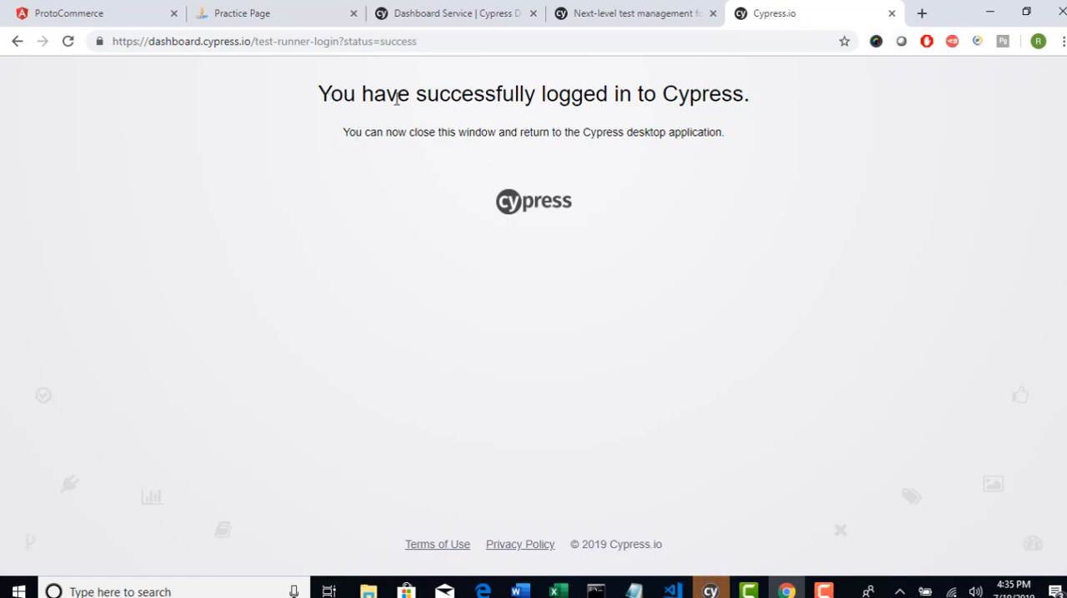
{"action": "left_click_drag", "start_coordinate": [331, 93], "coordinate": [748, 93]}
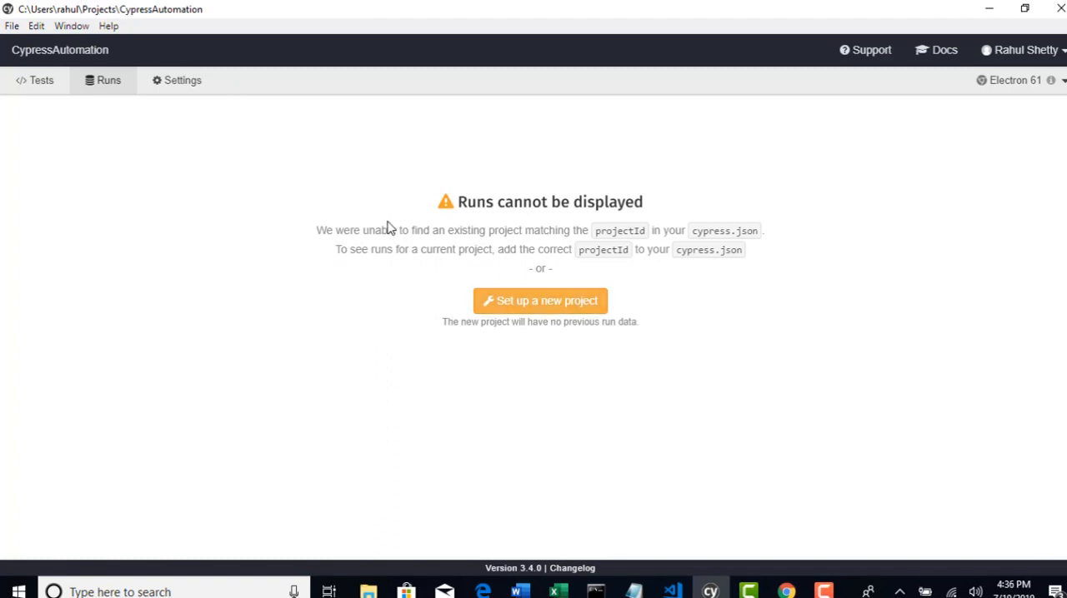
{"action": "mouse_move", "coordinate": [540, 301]}
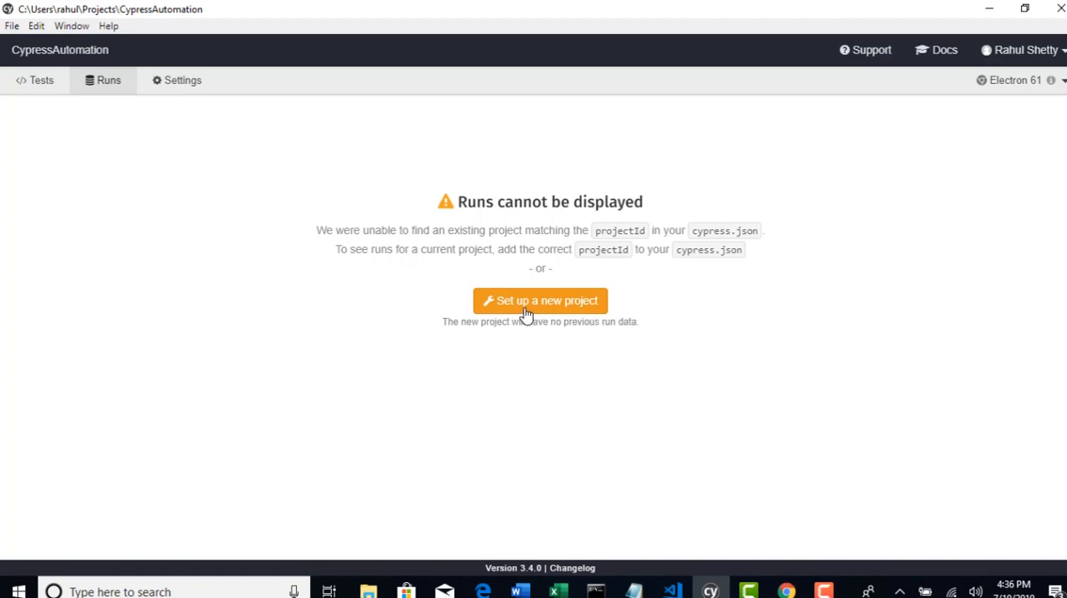
{"action": "mouse_move", "coordinate": [141, 20]}
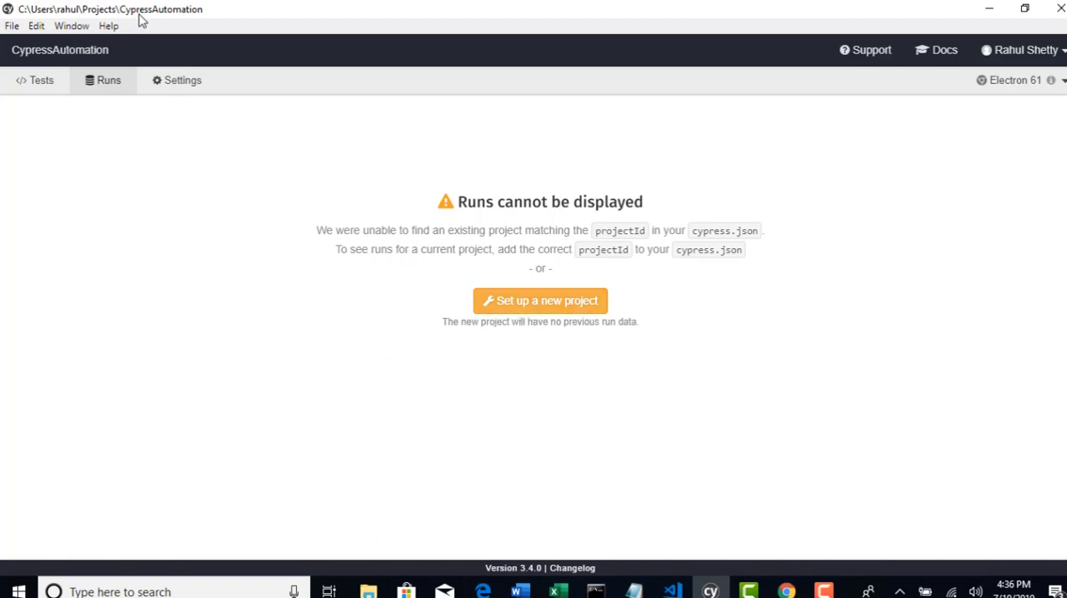
{"action": "mouse_move", "coordinate": [348, 272]}
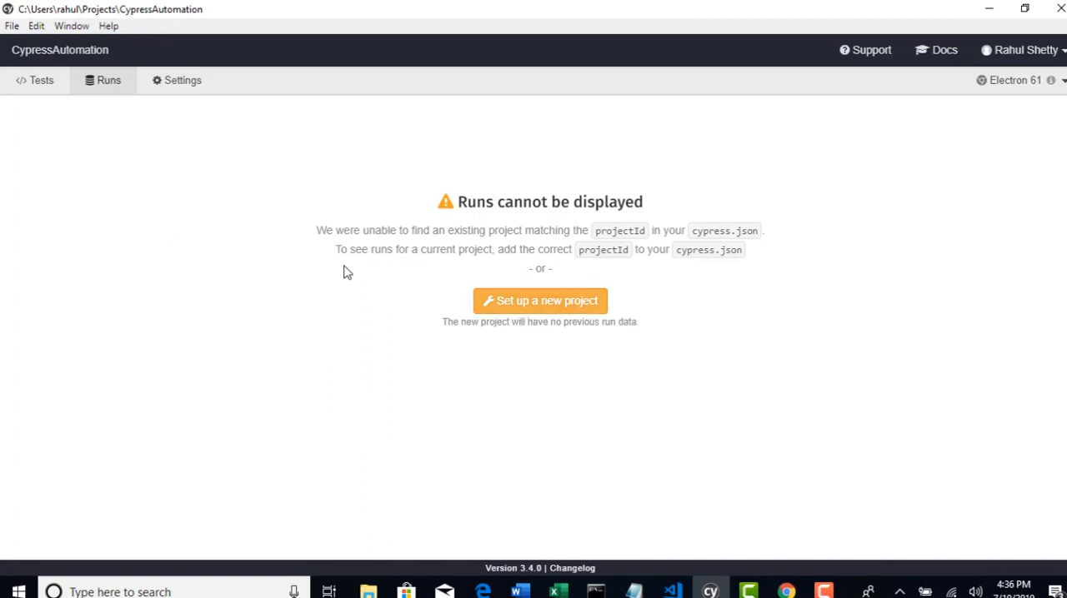
{"action": "mouse_move", "coordinate": [151, 155]}
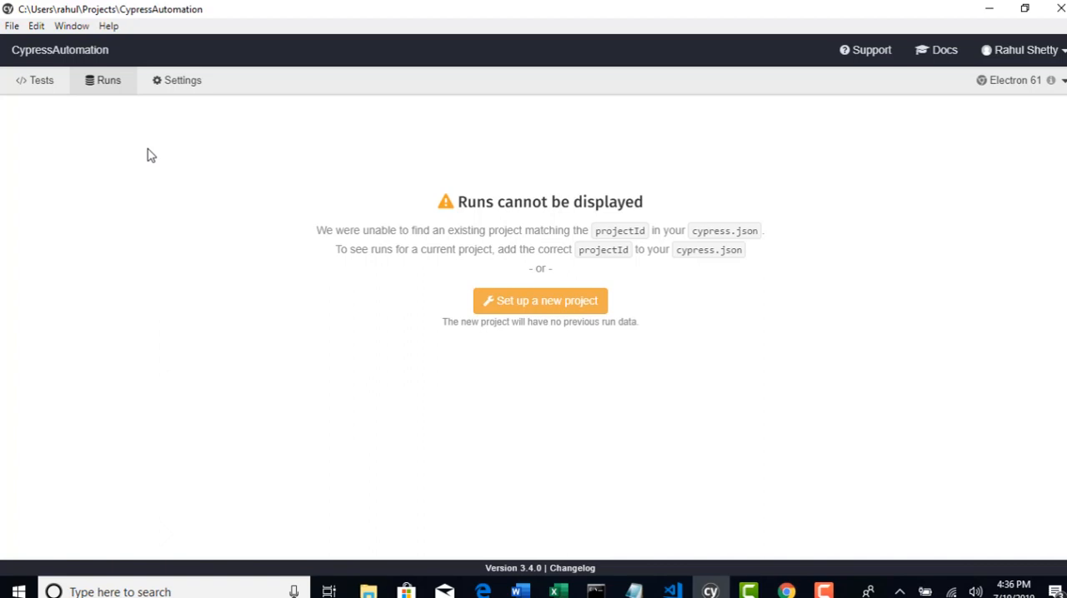
{"action": "mouse_move", "coordinate": [153, 160]}
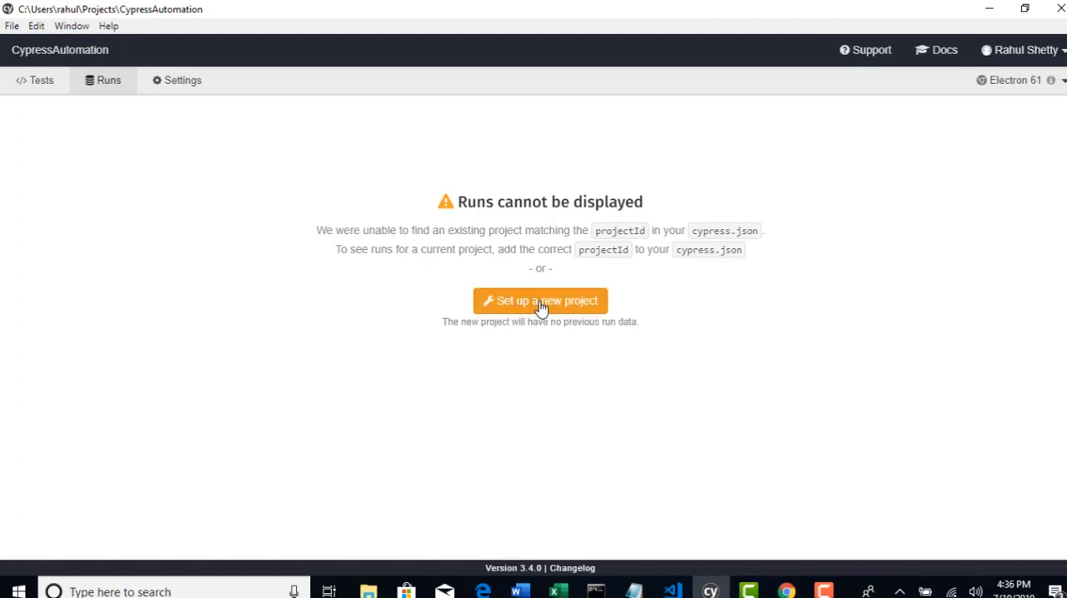
Begin setting up a new Dashboard project from the Runs tab
{"action": "left_click", "coordinate": [540, 301]}
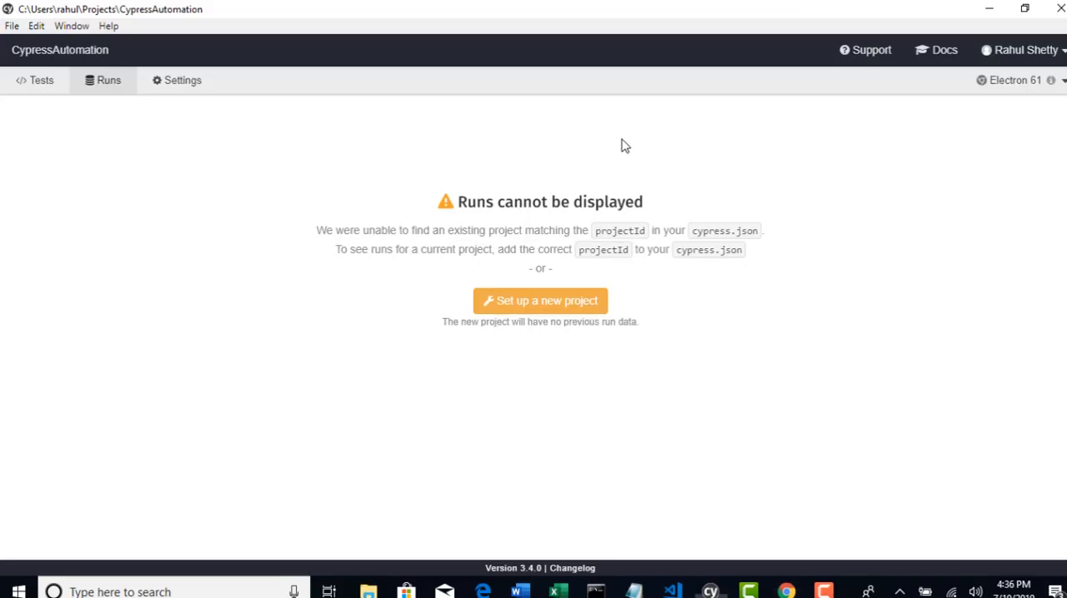
{"action": "mouse_move", "coordinate": [177, 147]}
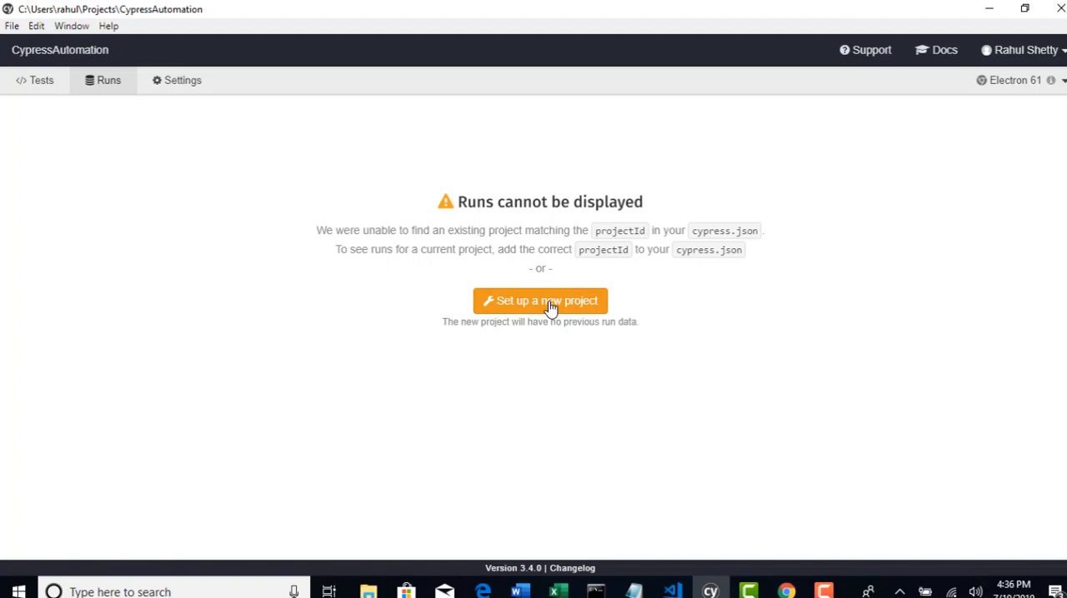
{"action": "mouse_move", "coordinate": [547, 302]}
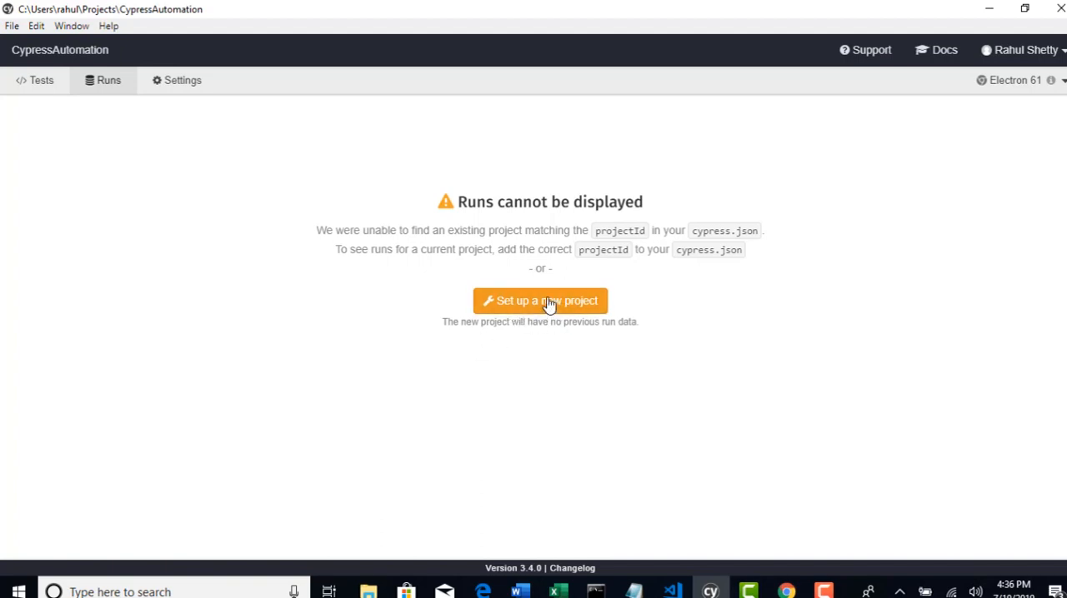
Create the project with owner Me and private runs and recordings
{"action": "left_click", "coordinate": [540, 301]}
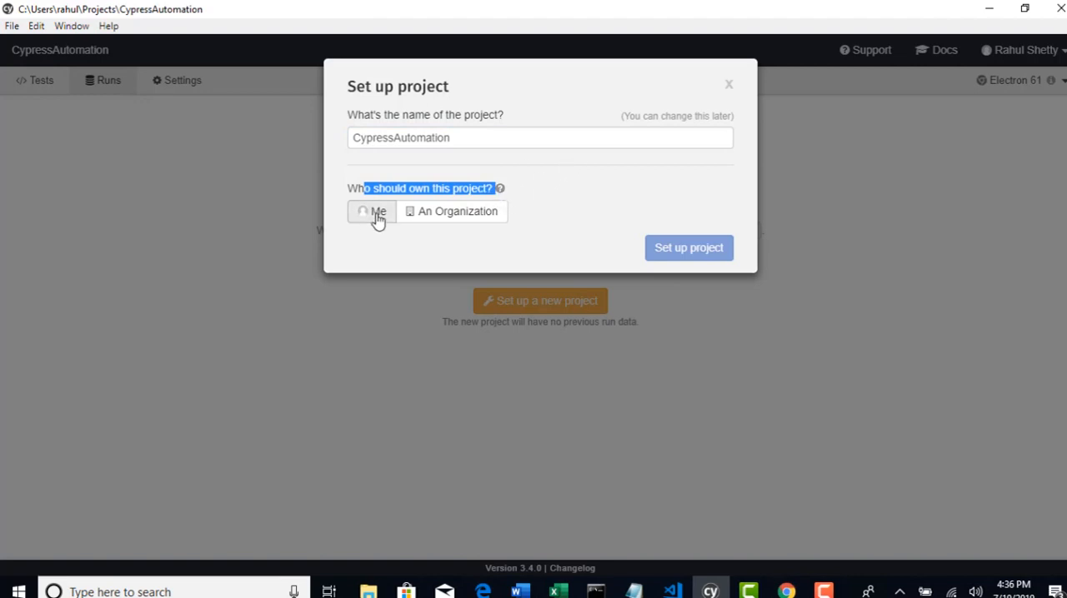
{"action": "left_click", "coordinate": [371, 210]}
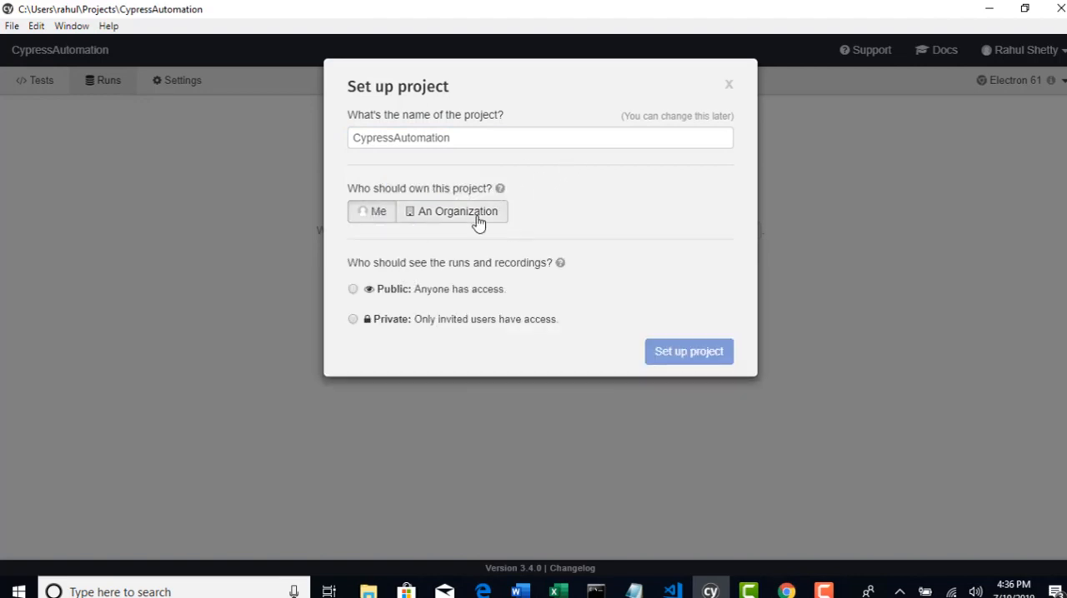
{"action": "mouse_move", "coordinate": [424, 292]}
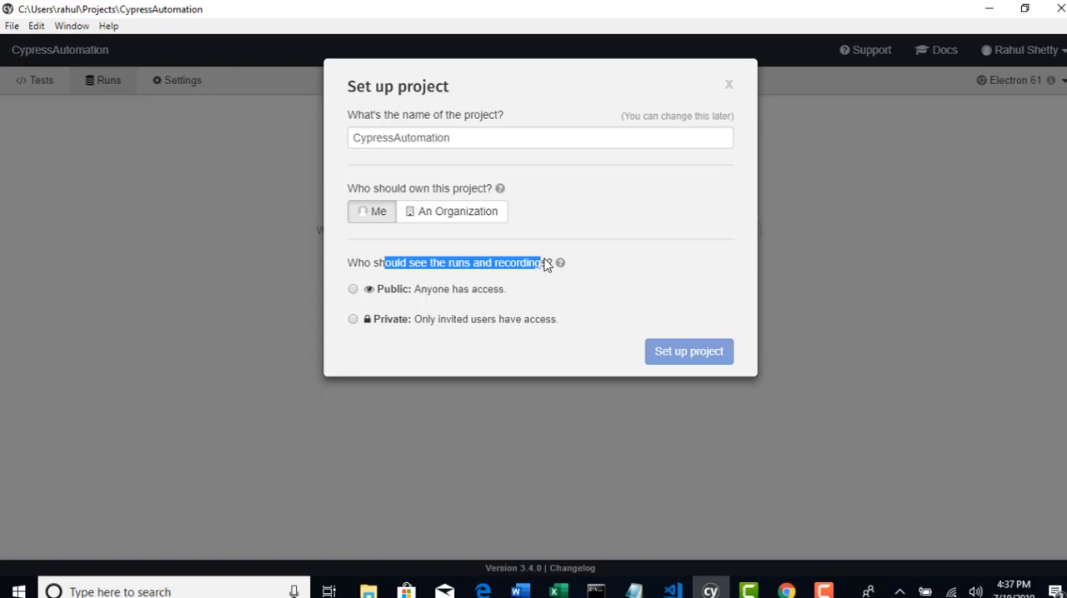
{"action": "left_click", "coordinate": [352, 319]}
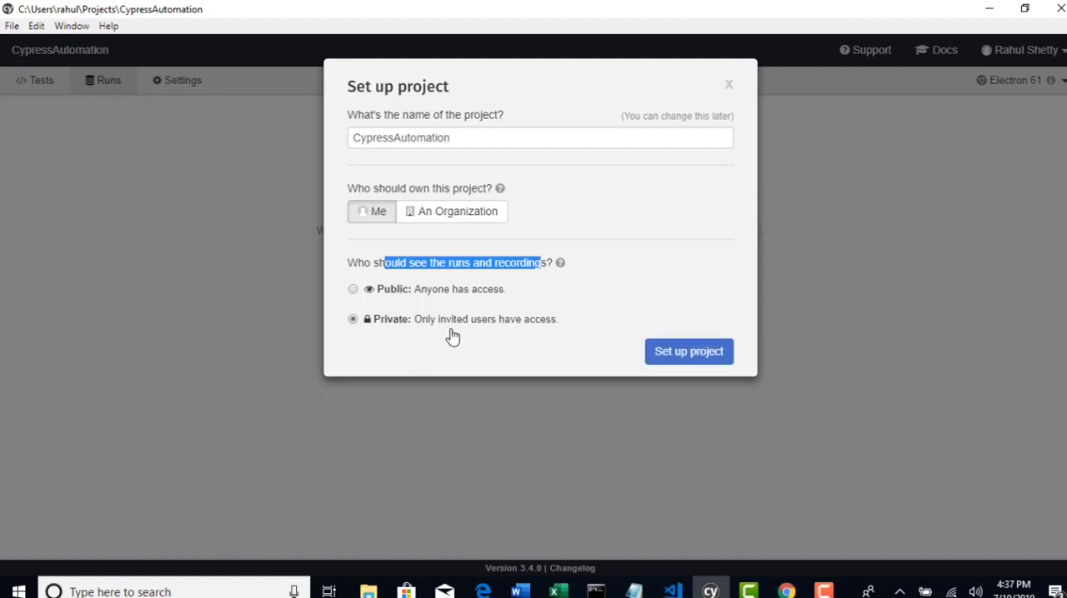
{"action": "left_click", "coordinate": [353, 288]}
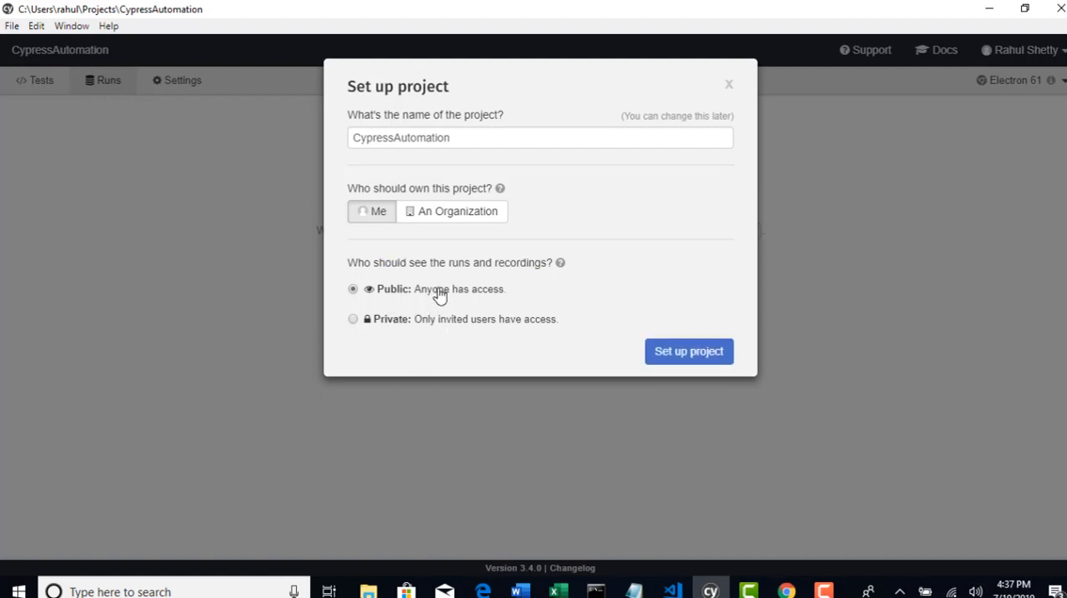
{"action": "mouse_move", "coordinate": [467, 325]}
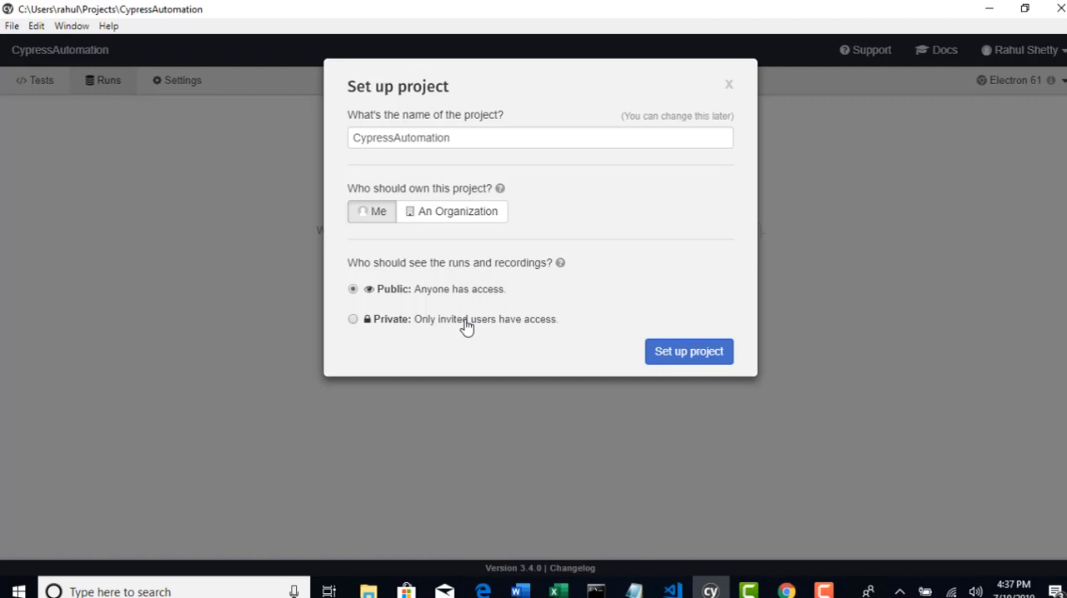
{"action": "mouse_move", "coordinate": [439, 154]}
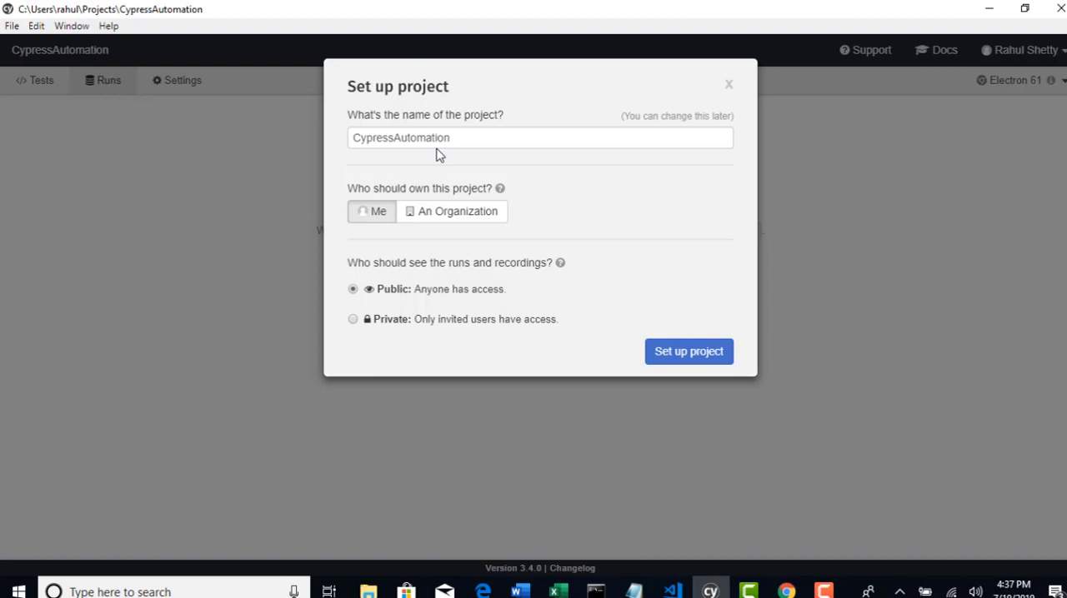
{"action": "mouse_move", "coordinate": [469, 301]}
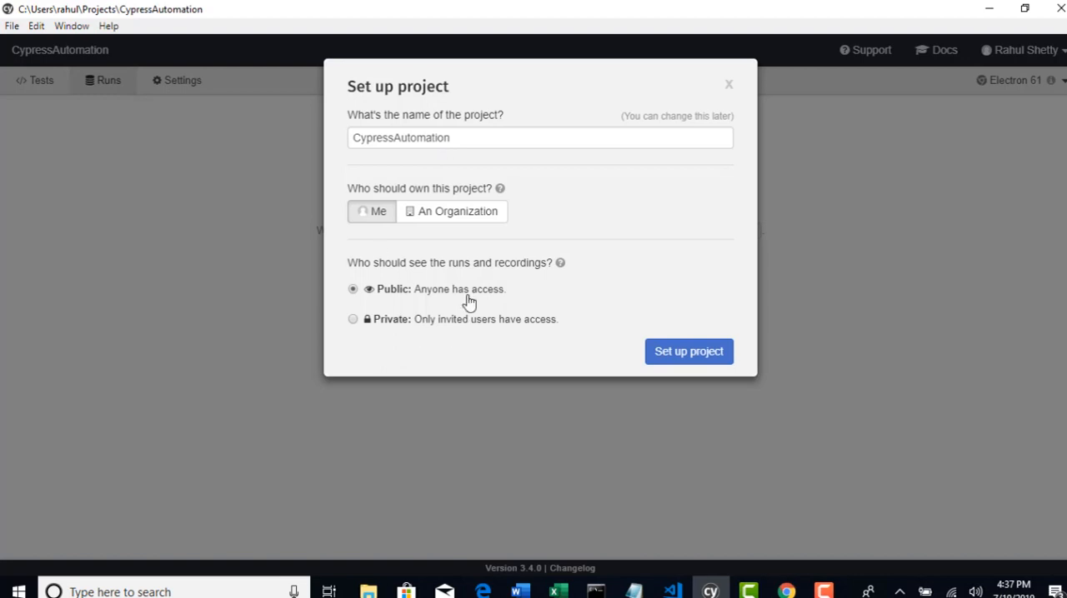
{"action": "mouse_move", "coordinate": [465, 289]}
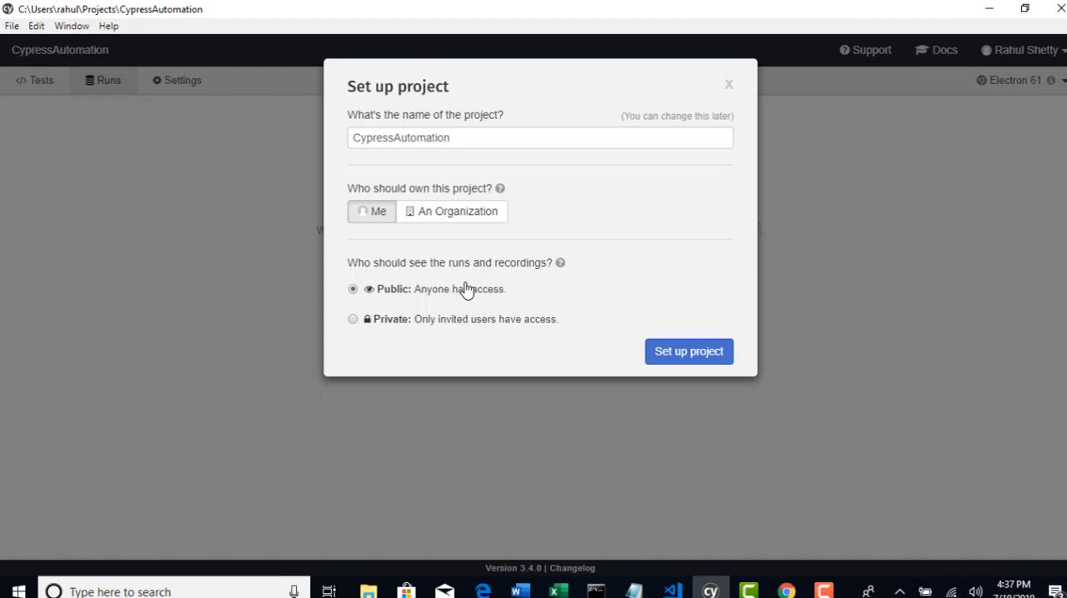
{"action": "mouse_move", "coordinate": [376, 323]}
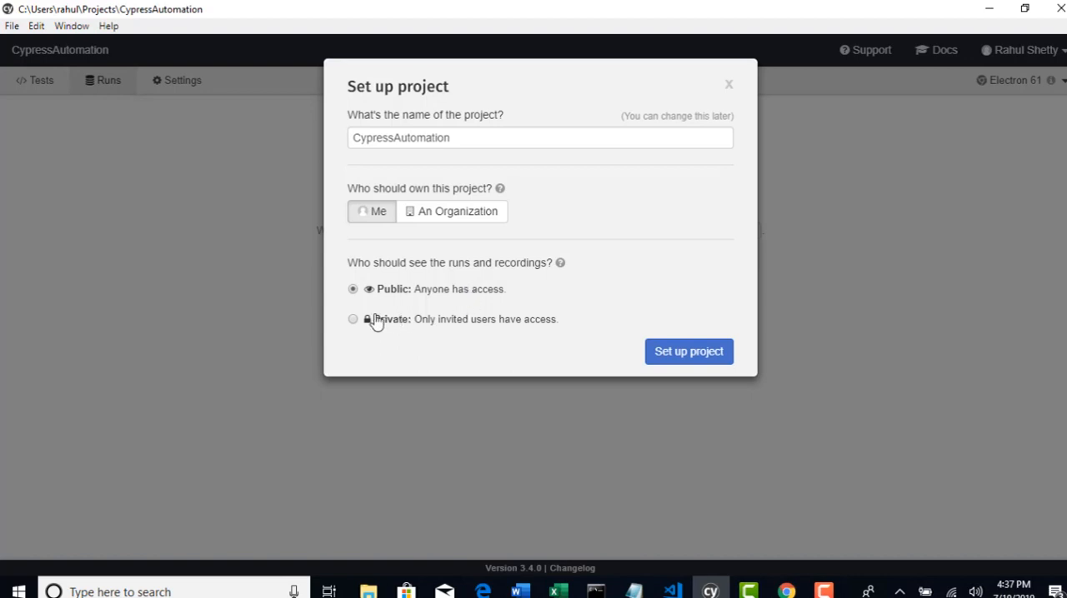
{"action": "left_click", "coordinate": [353, 319]}
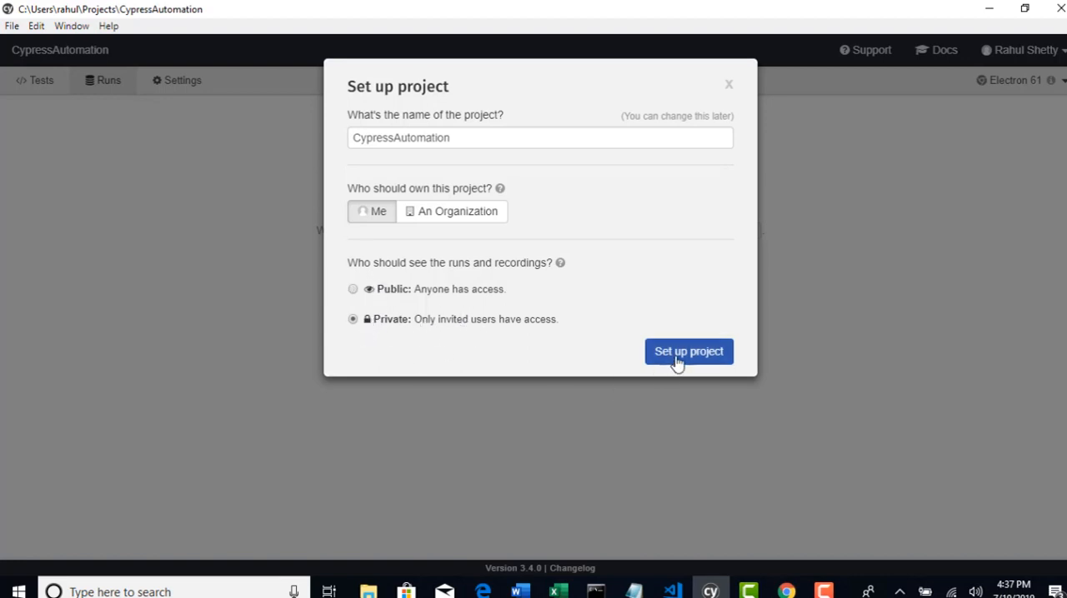
{"action": "mouse_move", "coordinate": [688, 351]}
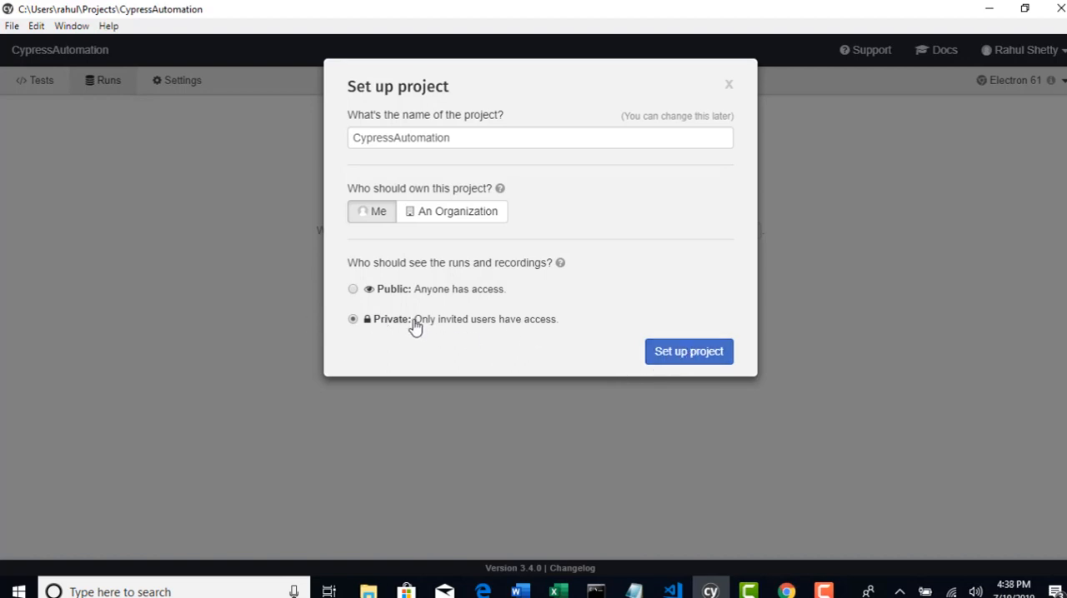
{"action": "mouse_move", "coordinate": [541, 331]}
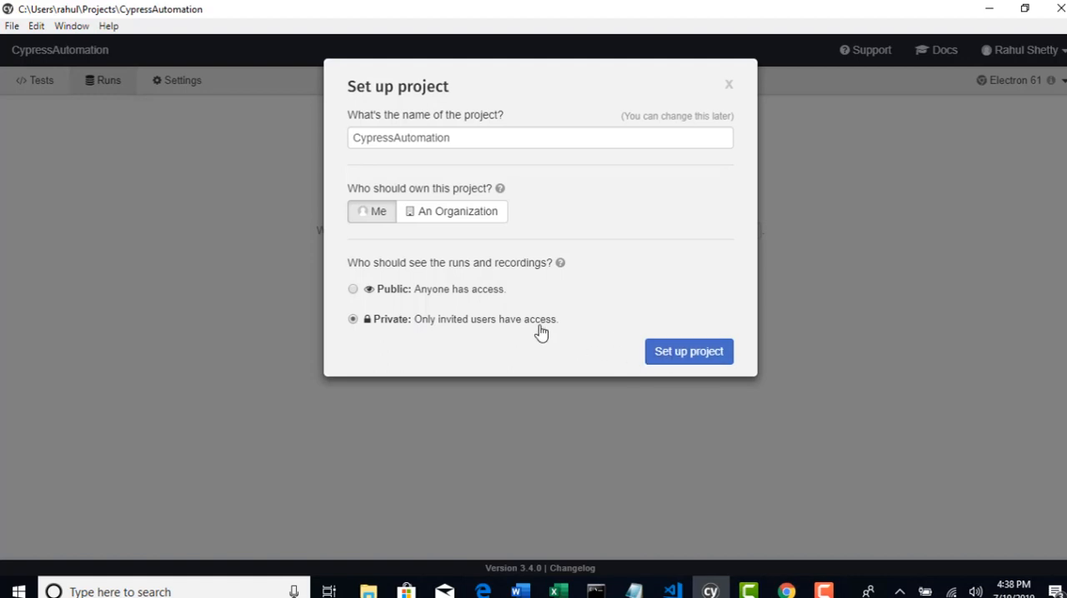
{"action": "mouse_move", "coordinate": [340, 340]}
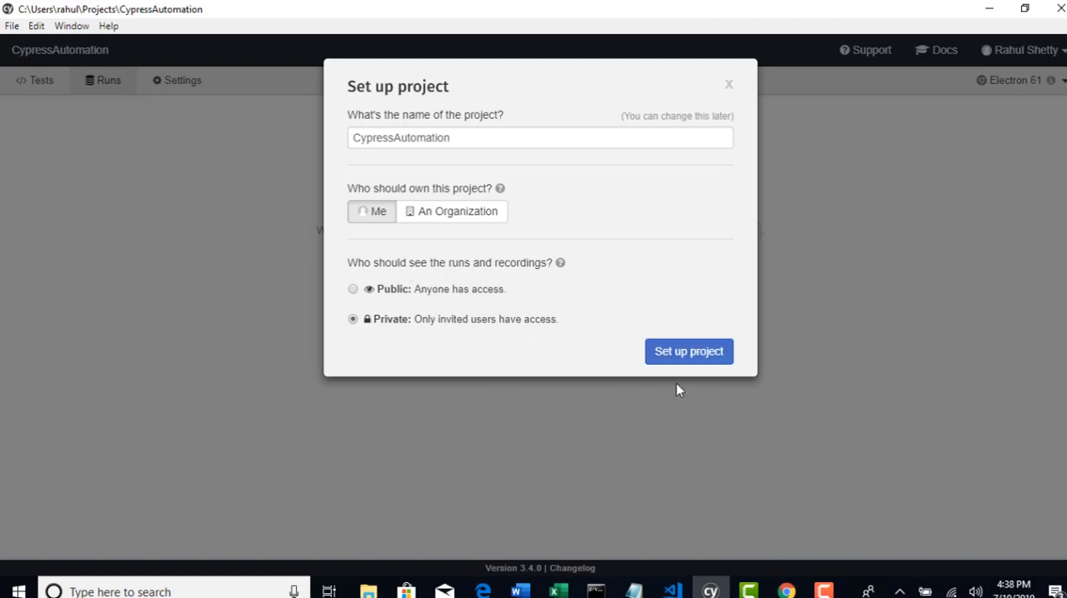
{"action": "left_click", "coordinate": [689, 351]}
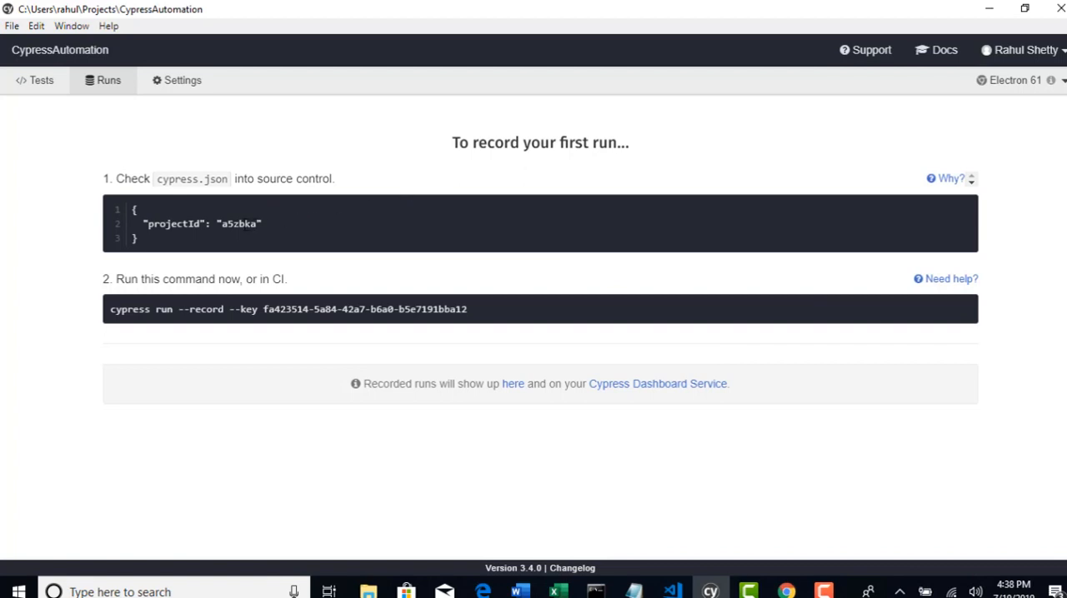
Select the new projectId value a5zbka on the first-run instructions
{"action": "double_click", "coordinate": [238, 224]}
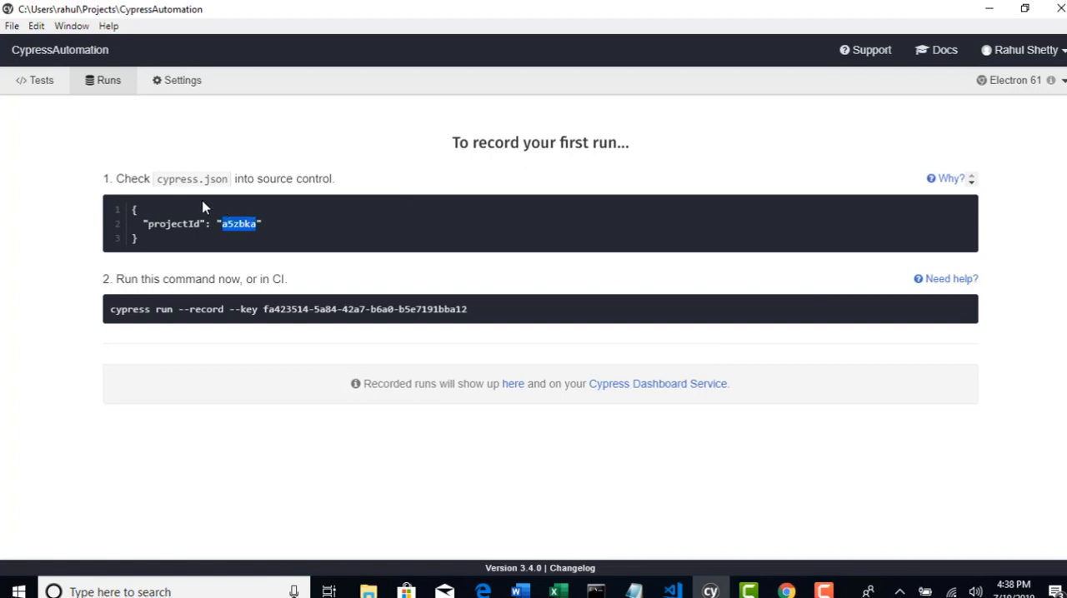
{"action": "mouse_move", "coordinate": [336, 186]}
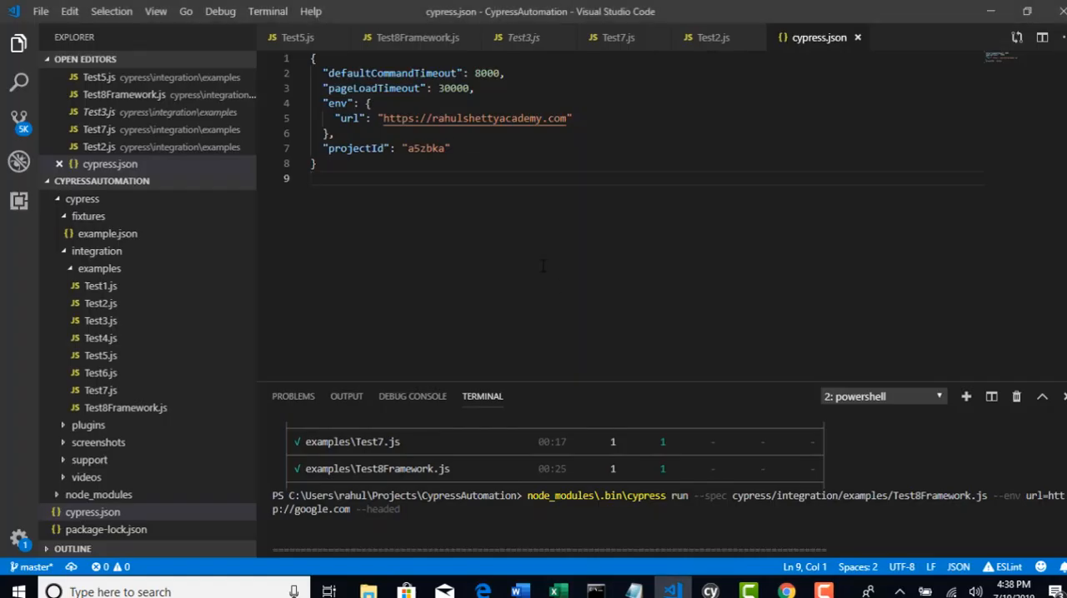
Select the projectId line and its value "a5zbka" in cypress.json
{"action": "triple_click", "coordinate": [387, 149]}
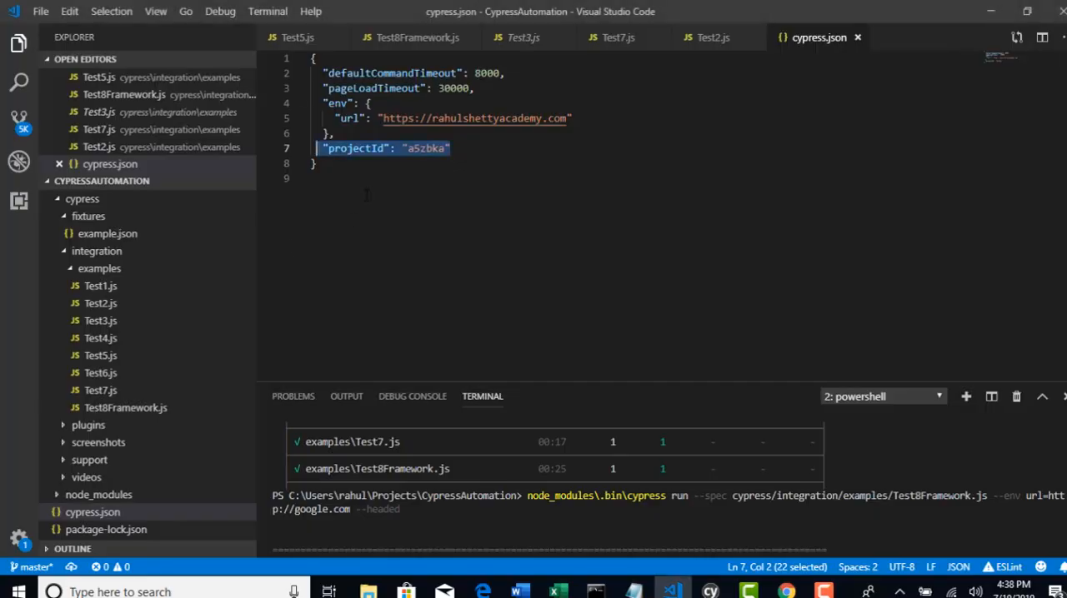
{"action": "double_click", "coordinate": [425, 149]}
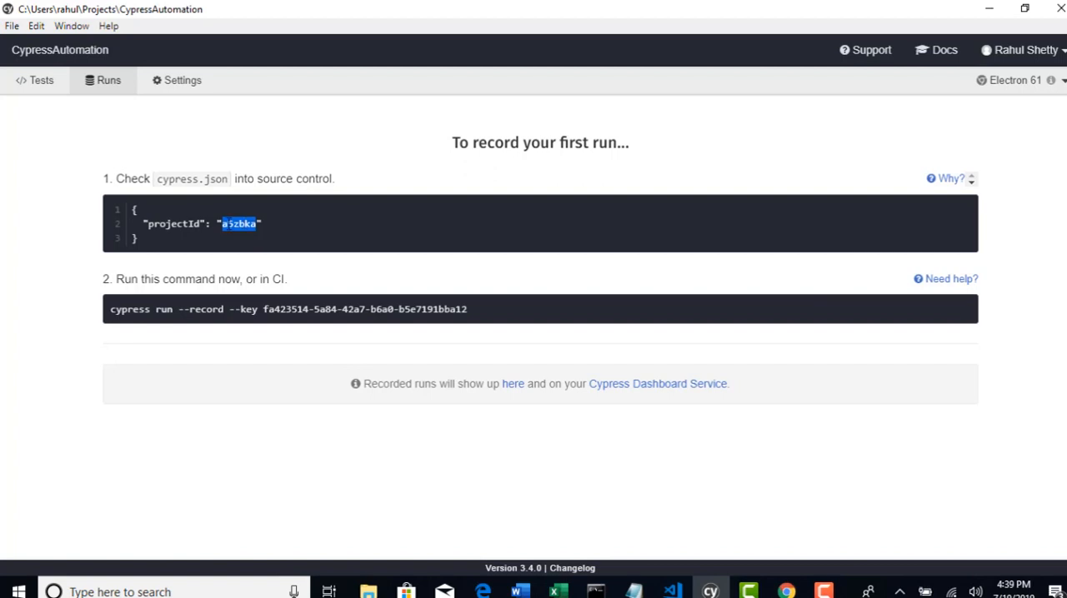
{"action": "triple_click", "coordinate": [200, 223]}
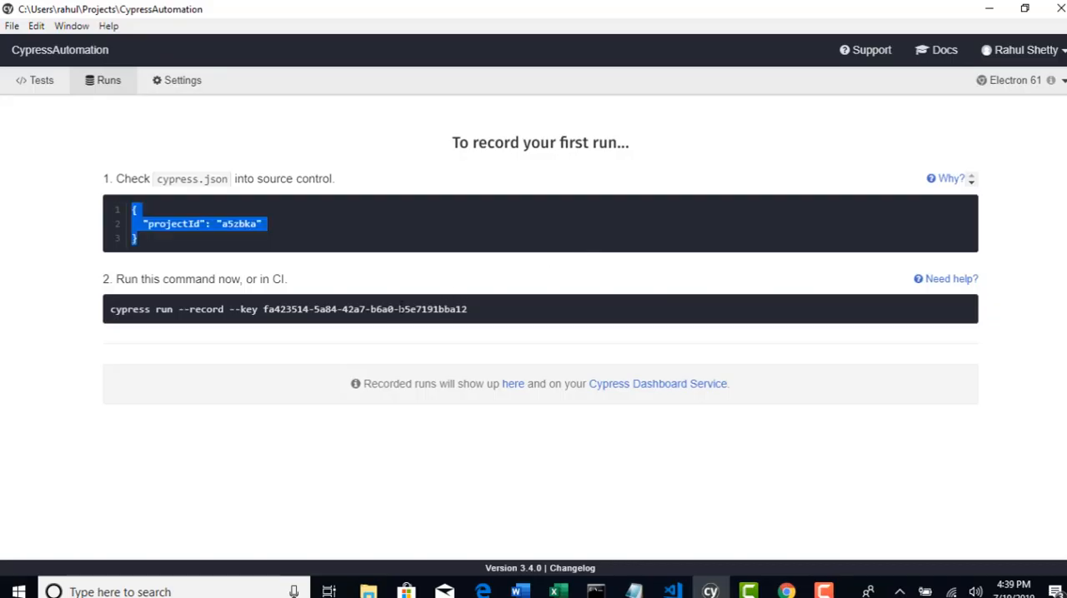
{"action": "mouse_move", "coordinate": [167, 285]}
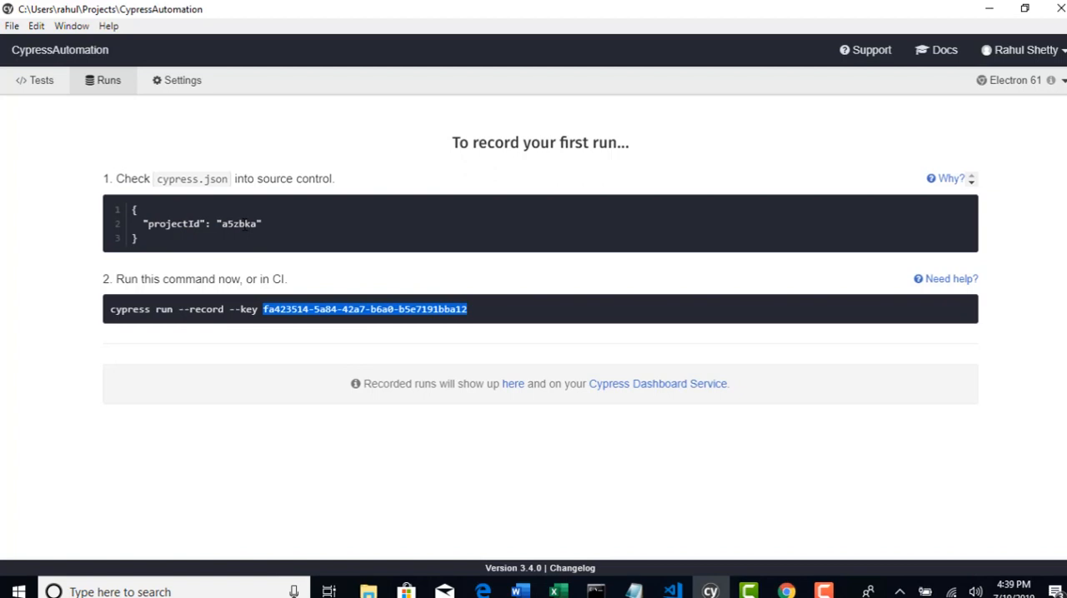
{"action": "double_click", "coordinate": [204, 309]}
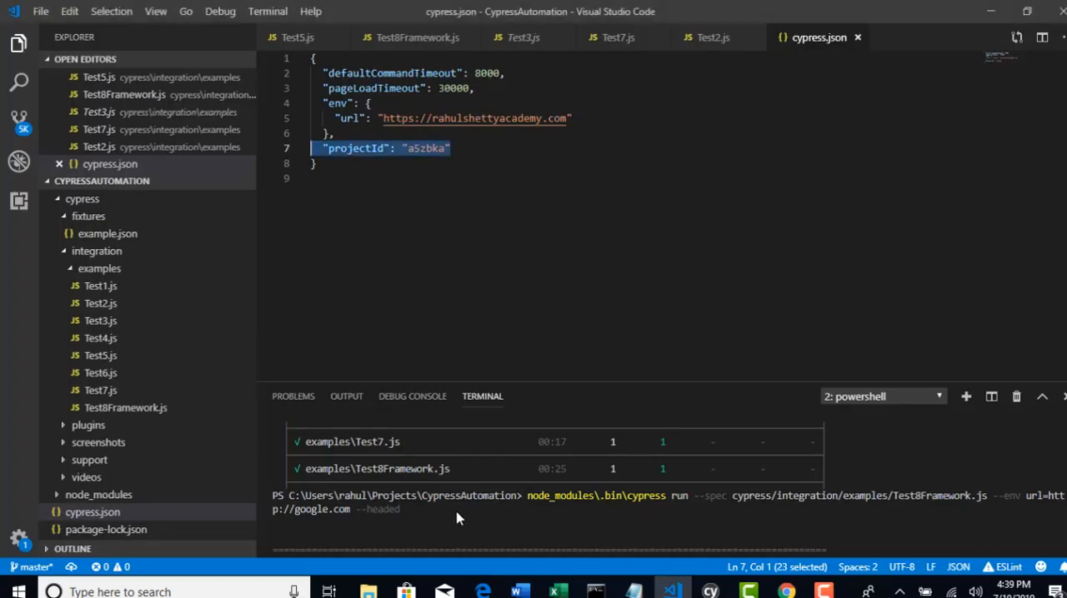
{"action": "mouse_move", "coordinate": [742, 512]}
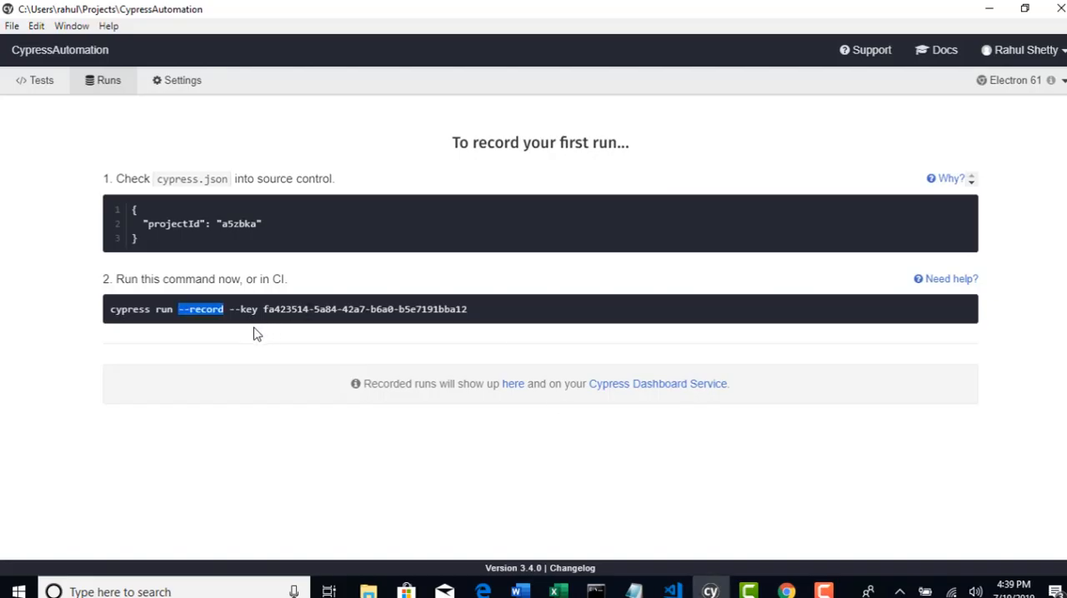
Inspect the --record flag and key, then select the whole 'cypress run --record --key' command
{"action": "double_click", "coordinate": [204, 309]}
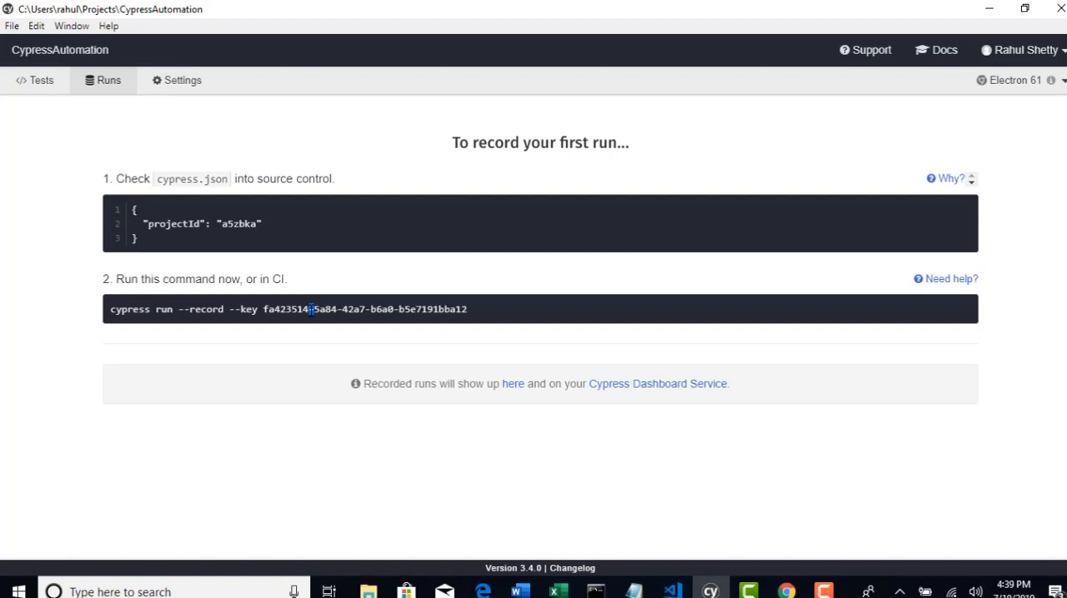
{"action": "double_click", "coordinate": [239, 223]}
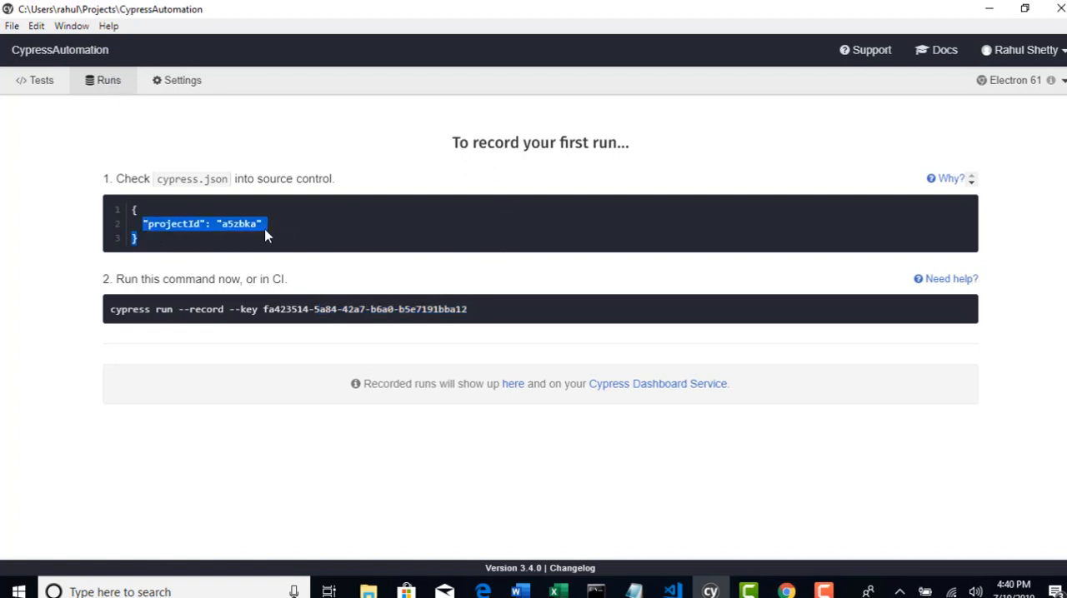
{"action": "mouse_move", "coordinate": [175, 253]}
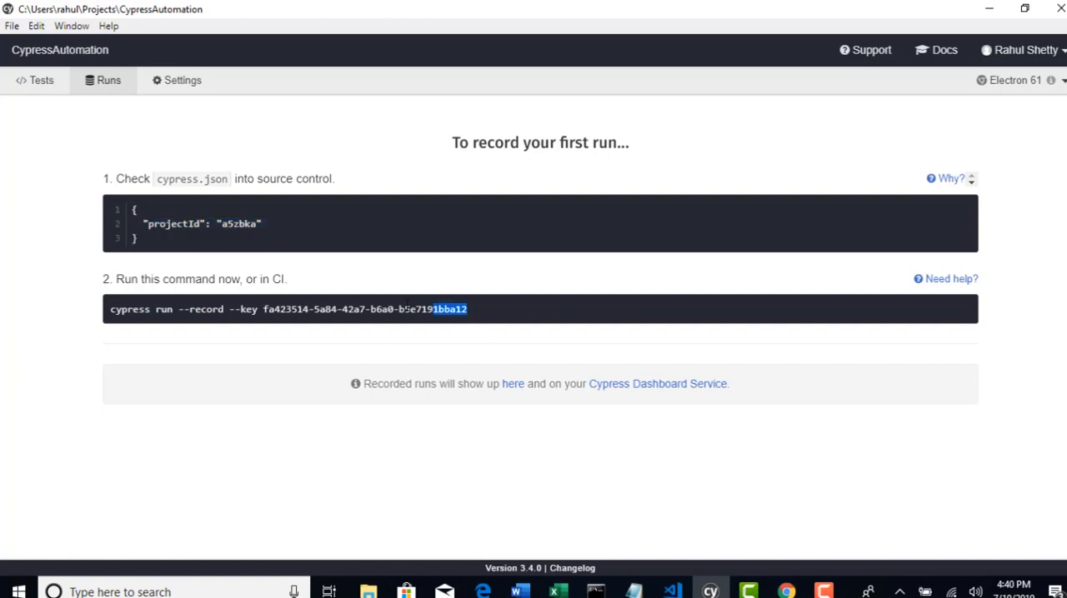
{"action": "triple_click", "coordinate": [287, 309]}
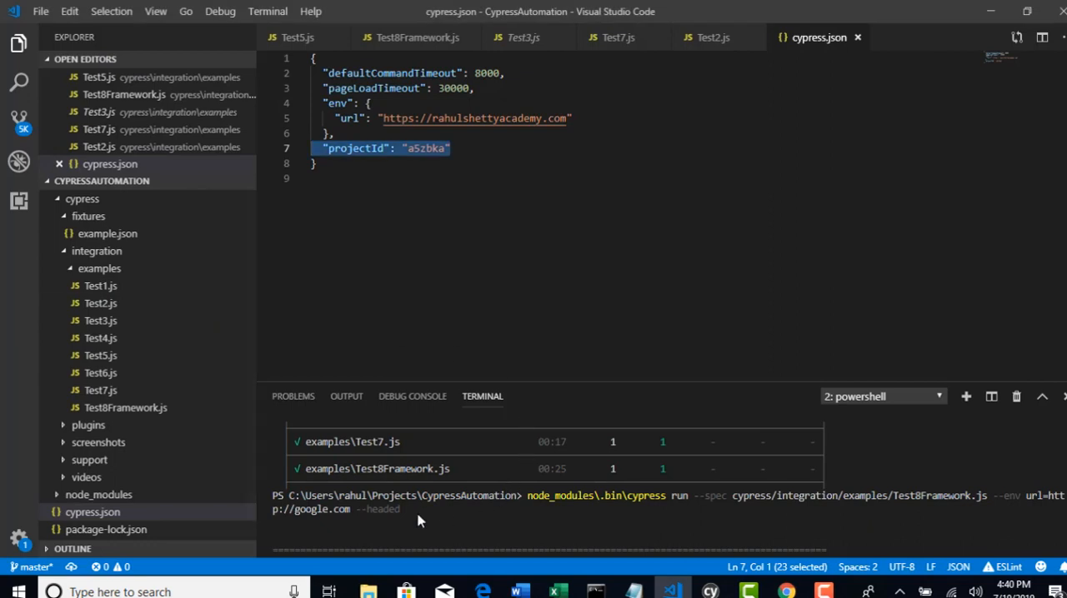
{"action": "key", "text": "Delete"}
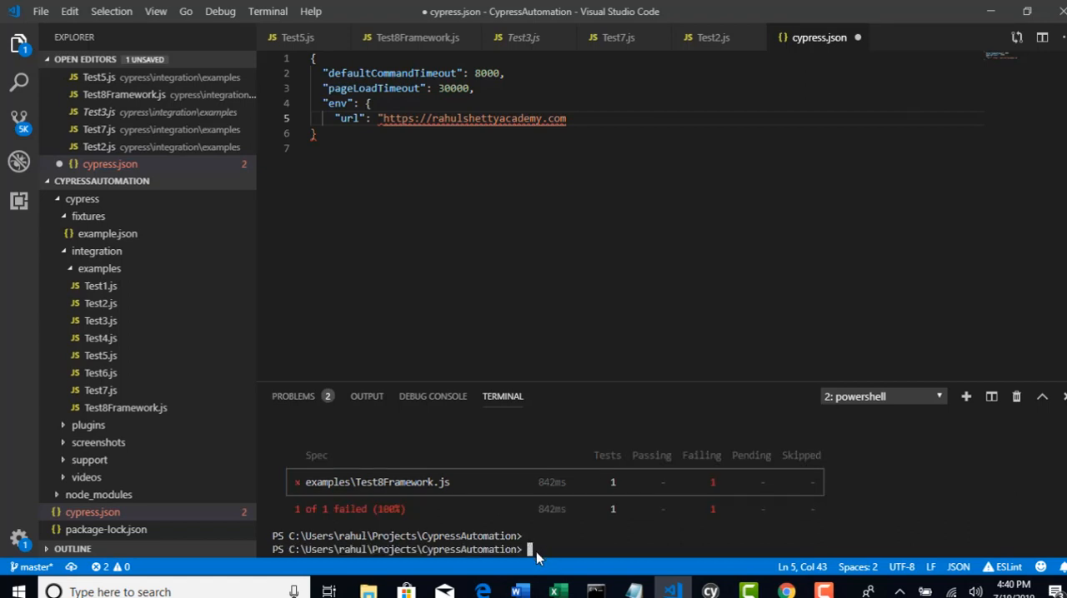
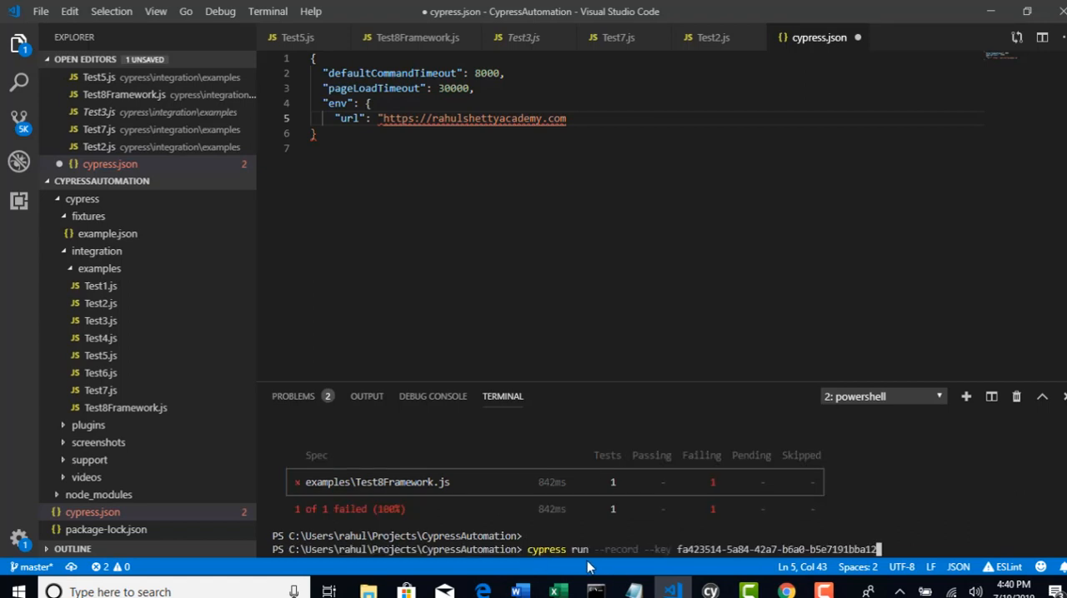
{"action": "mouse_move", "coordinate": [584, 560]}
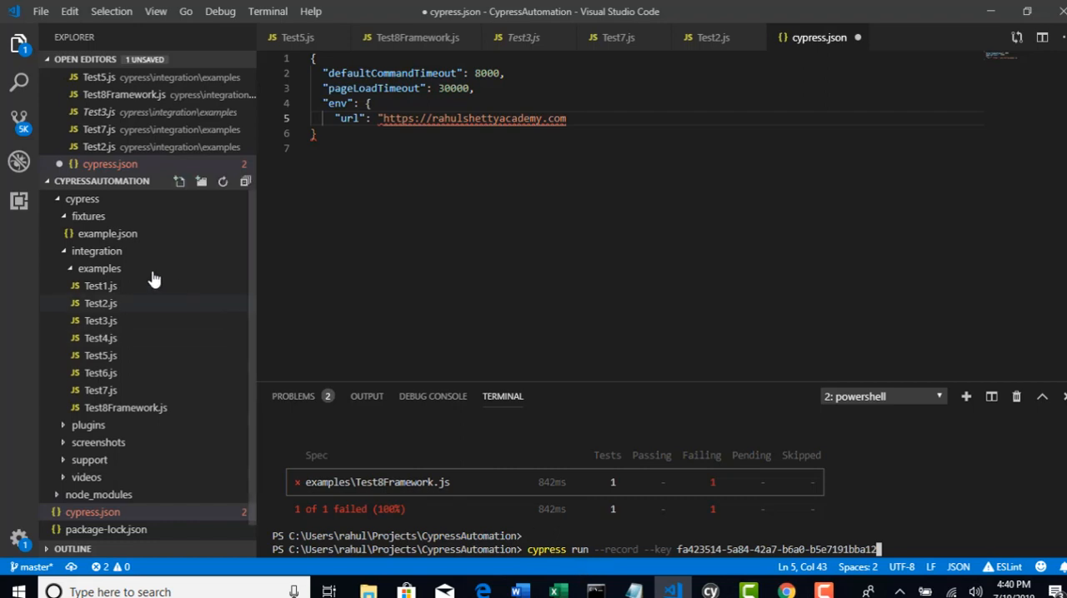
{"action": "mouse_move", "coordinate": [175, 322]}
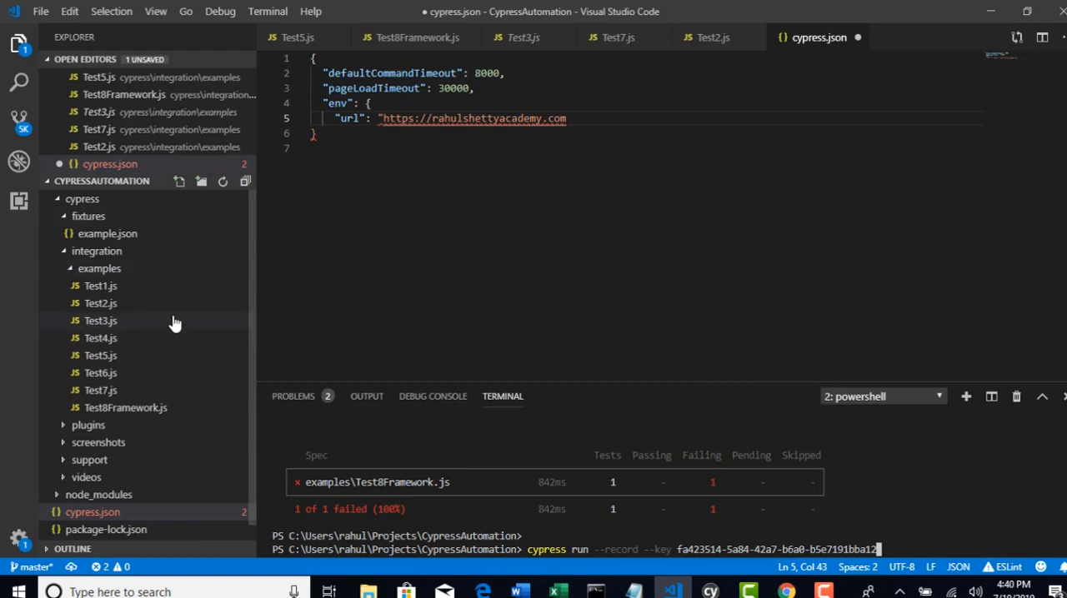
{"action": "mouse_move", "coordinate": [683, 559]}
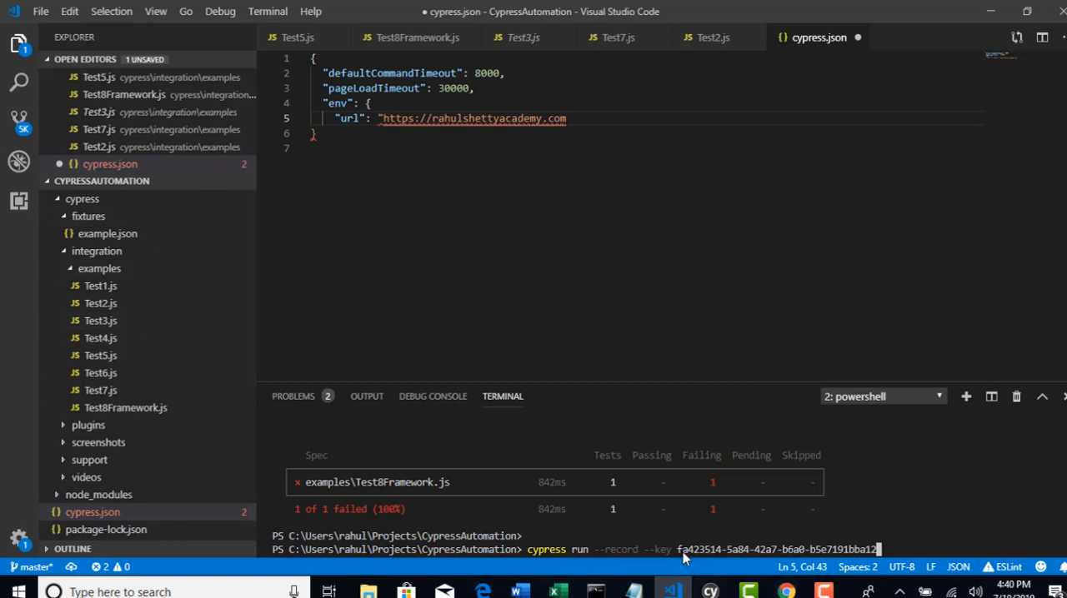
{"action": "mouse_move", "coordinate": [704, 556]}
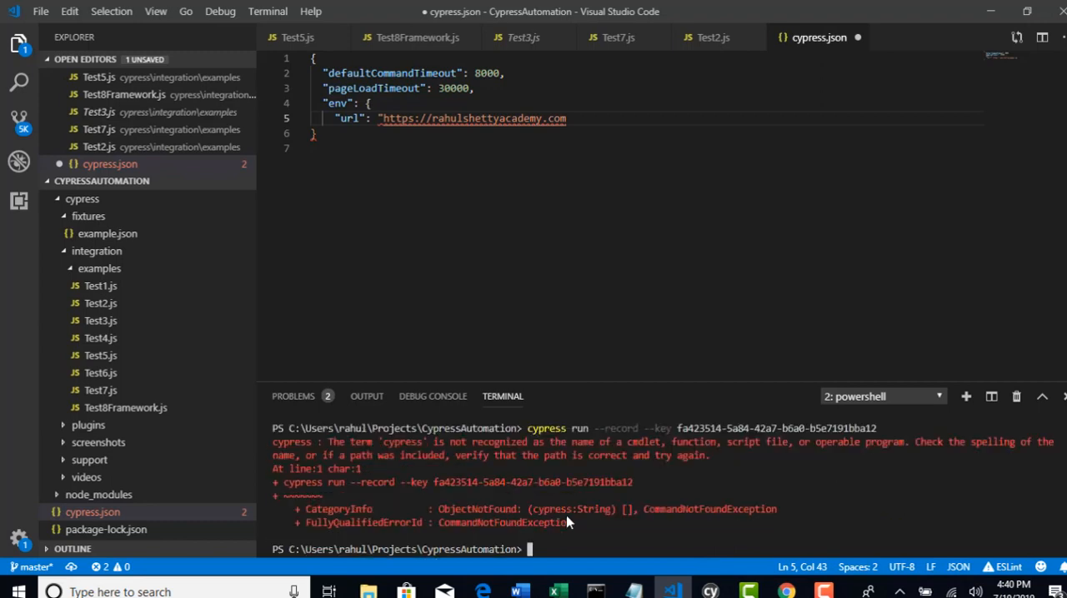
Run the Test8Framework.js spec through node_modules\.bin\cypress in the terminal
{"action": "type", "text": "node_modules\\.bin\\cypress run --spec cypress/integration/examples/Test8Framework.js --env url=http://google.com --headed"}
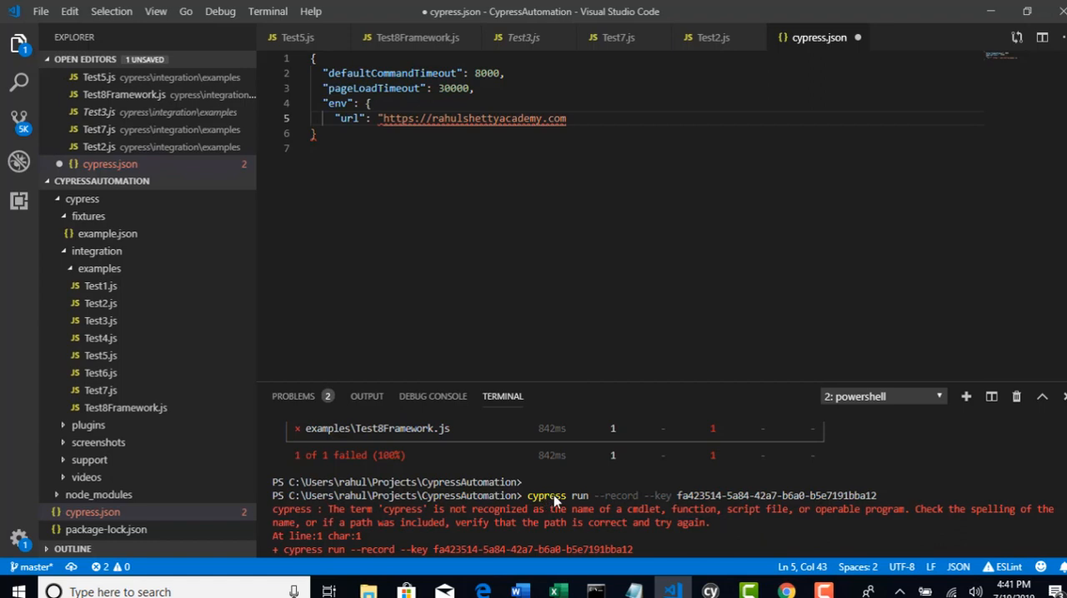
{"action": "type", "text": "node_modules\\.bin\\cypress run"}
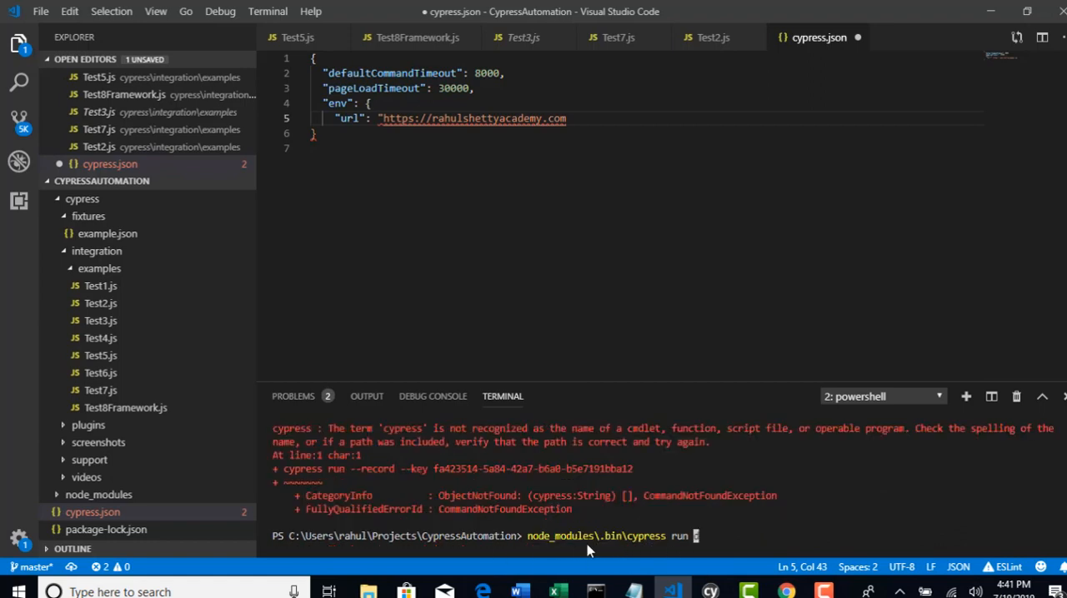
{"action": "mouse_move", "coordinate": [638, 536]}
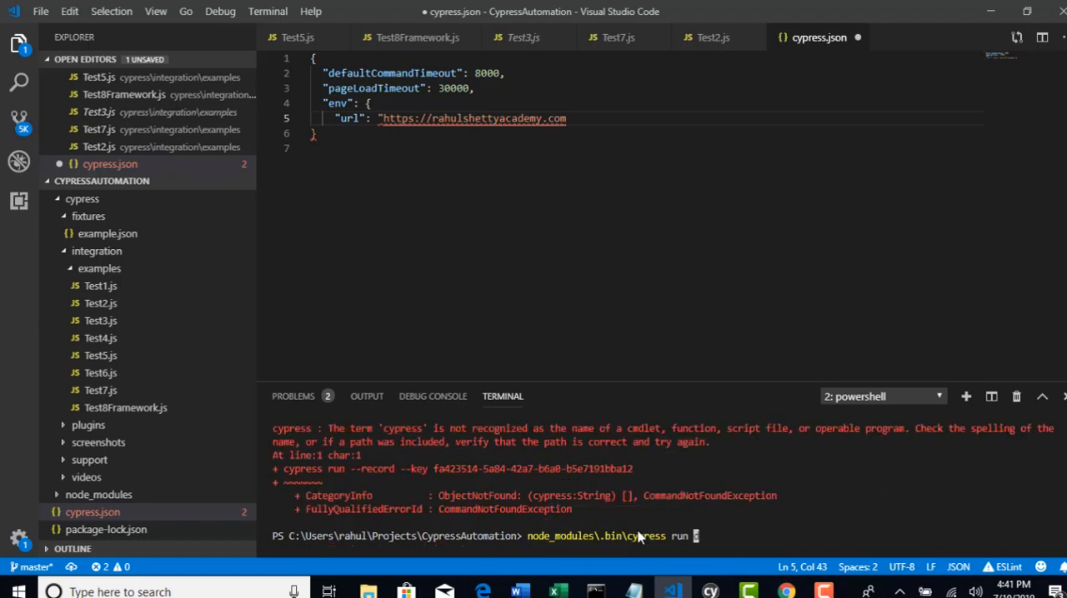
{"action": "mouse_move", "coordinate": [638, 536]}
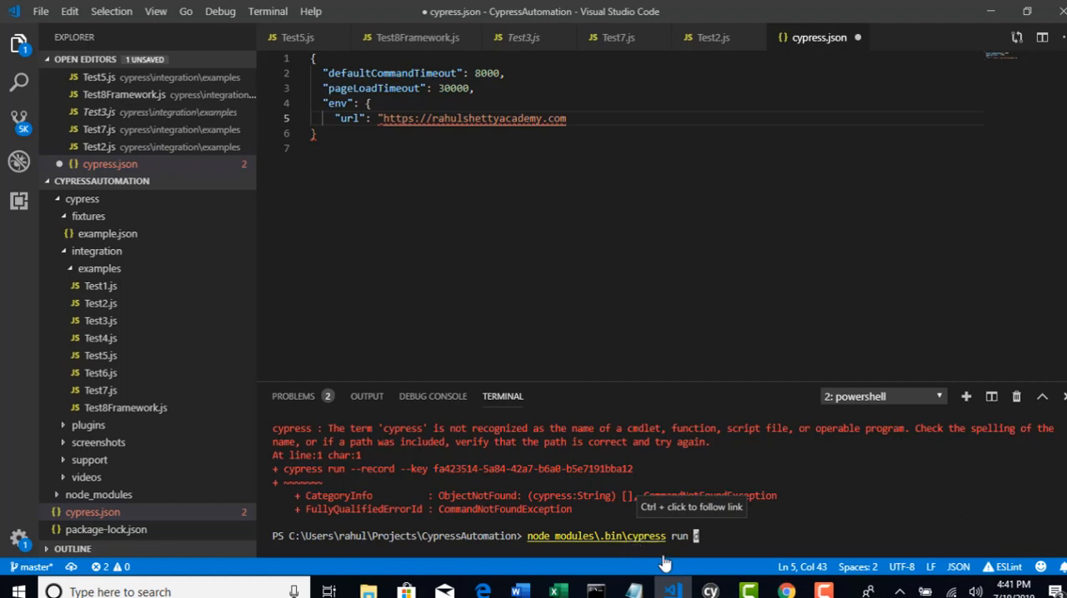
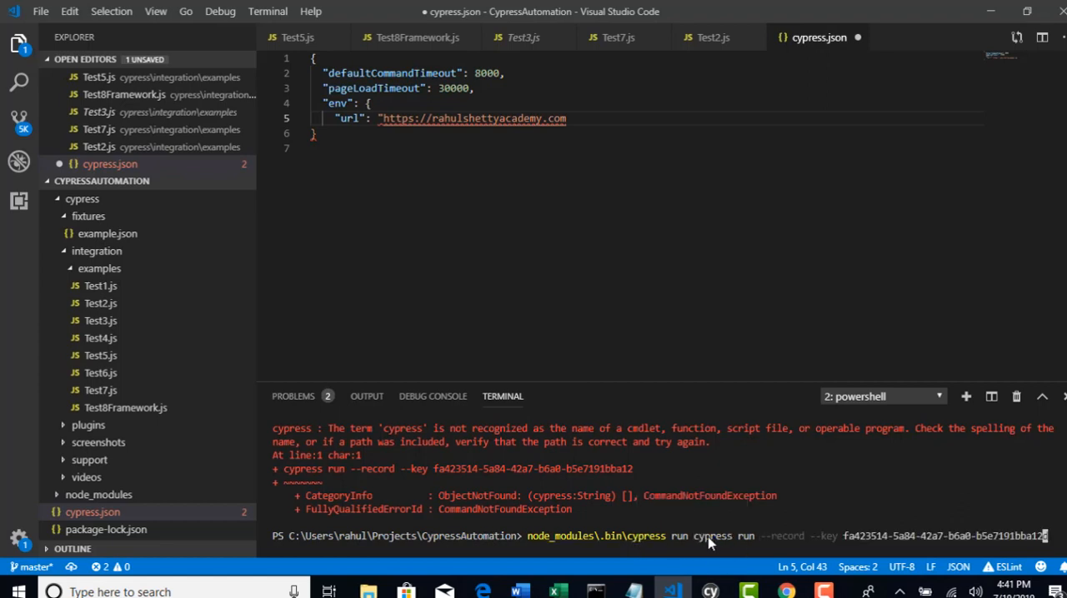
{"action": "mouse_move", "coordinate": [721, 548]}
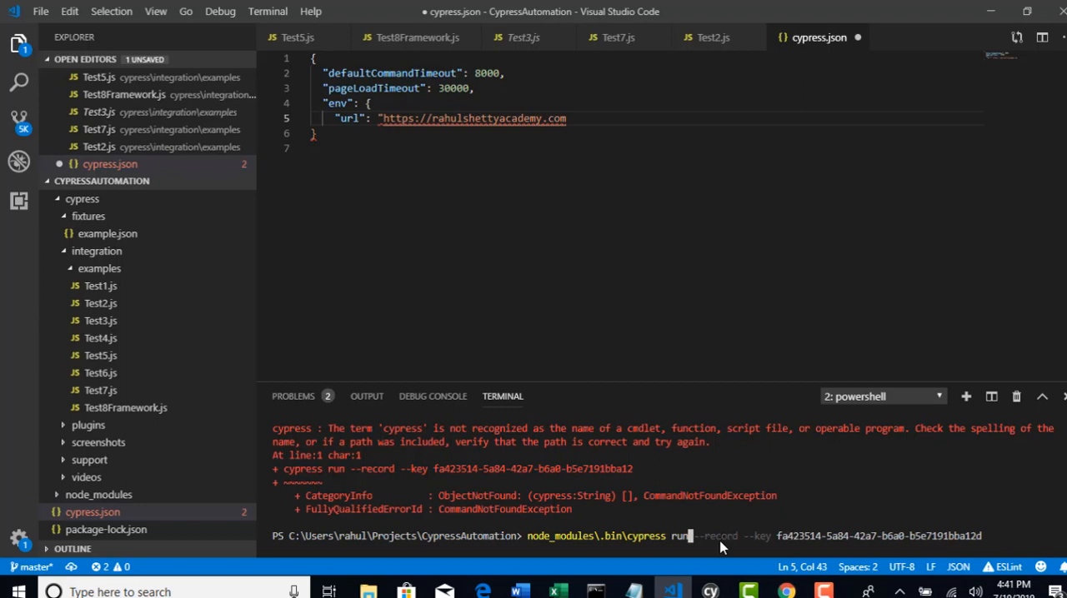
{"action": "mouse_move", "coordinate": [583, 536]}
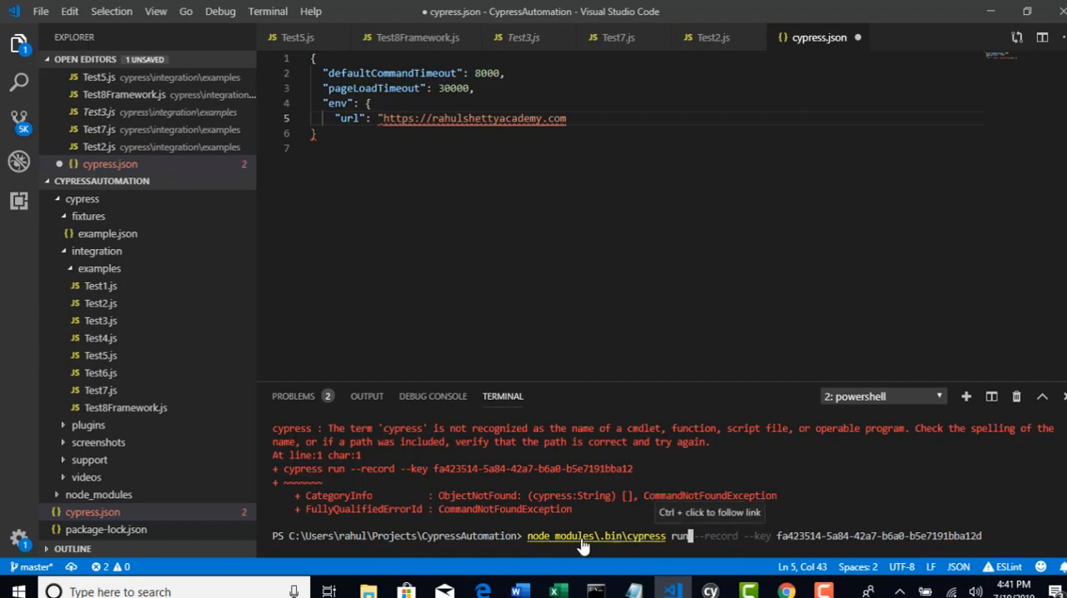
{"action": "mouse_move", "coordinate": [658, 540]}
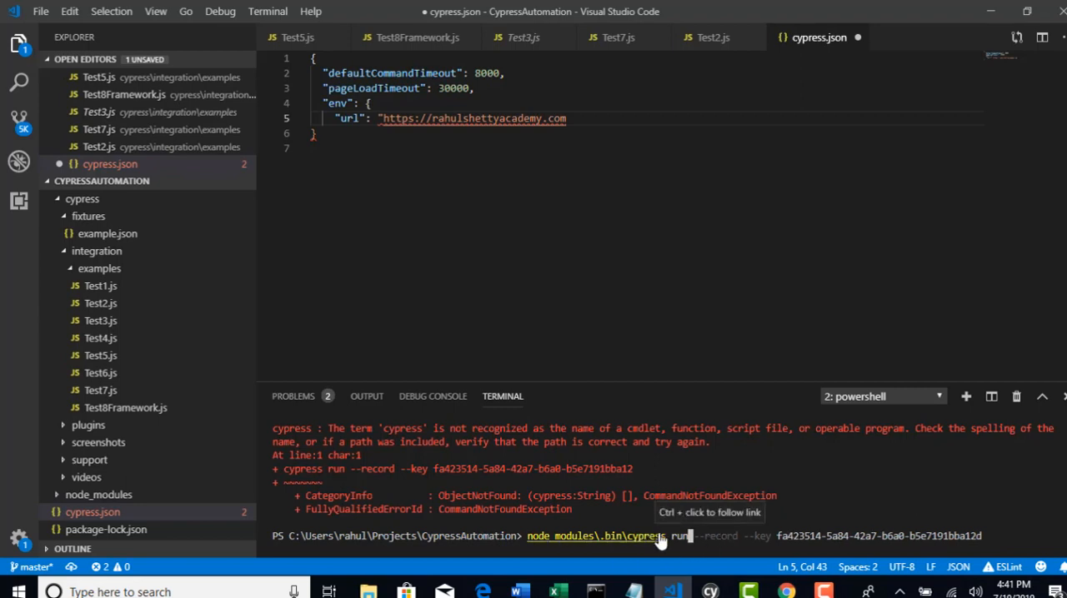
{"action": "mouse_move", "coordinate": [990, 541]}
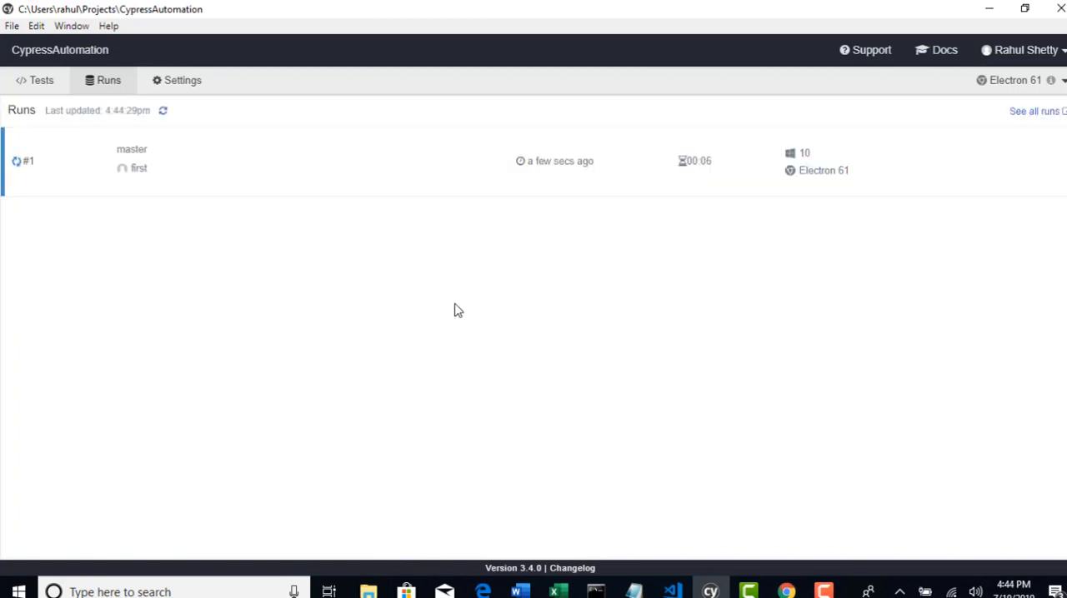
{"action": "mouse_move", "coordinate": [428, 221]}
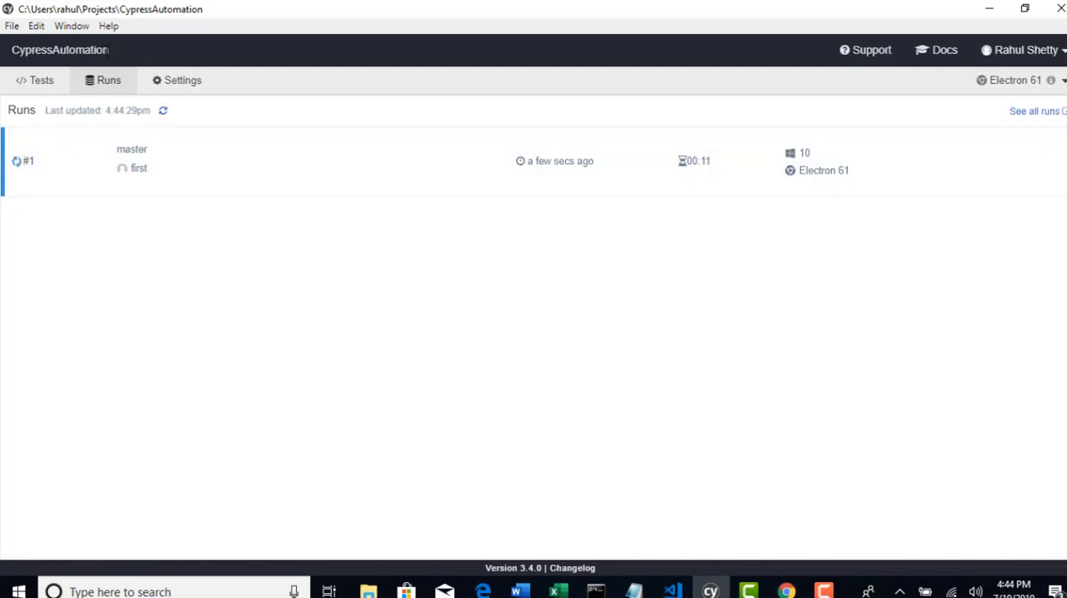
{"action": "mouse_move", "coordinate": [408, 295]}
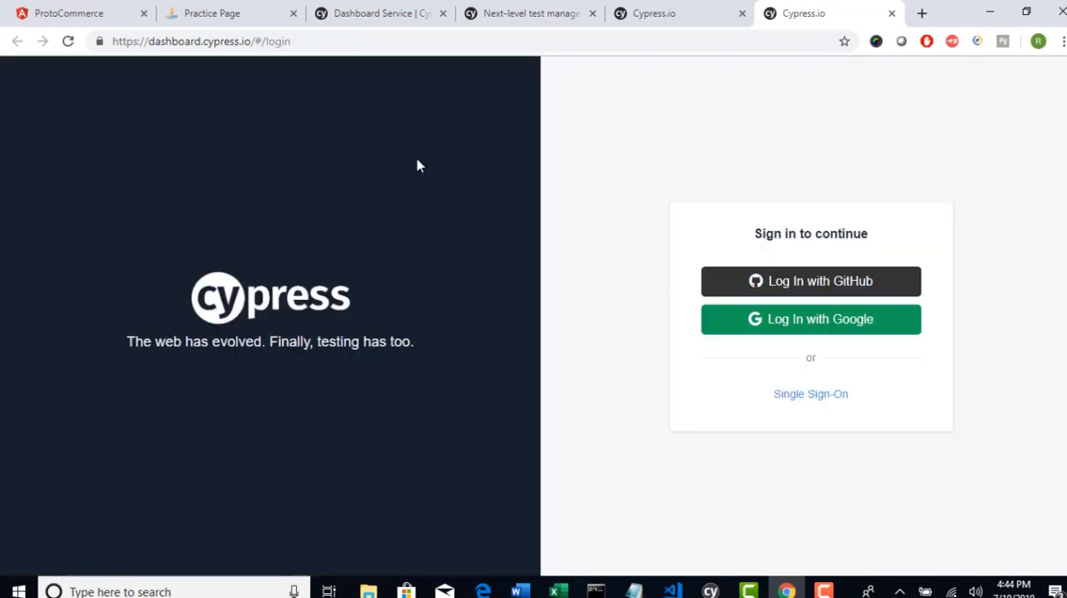
Sign in to dashboard.cypress.io and view run #1 of CypressAutomation with one spec passed
{"action": "left_click", "coordinate": [810, 281]}
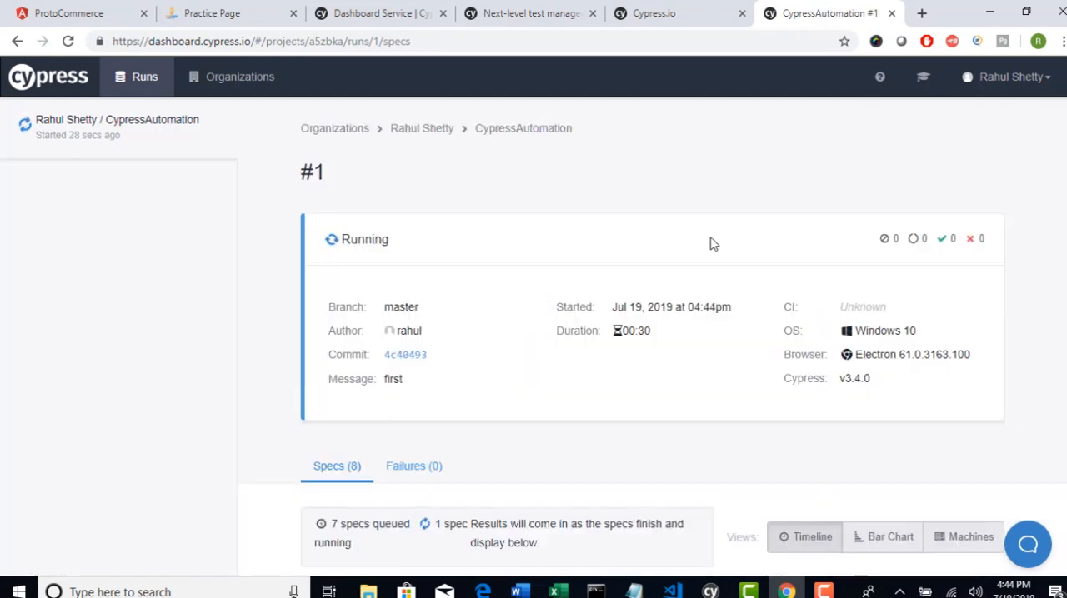
{"action": "scroll", "scroll_direction": "down", "scroll_amount": 3}
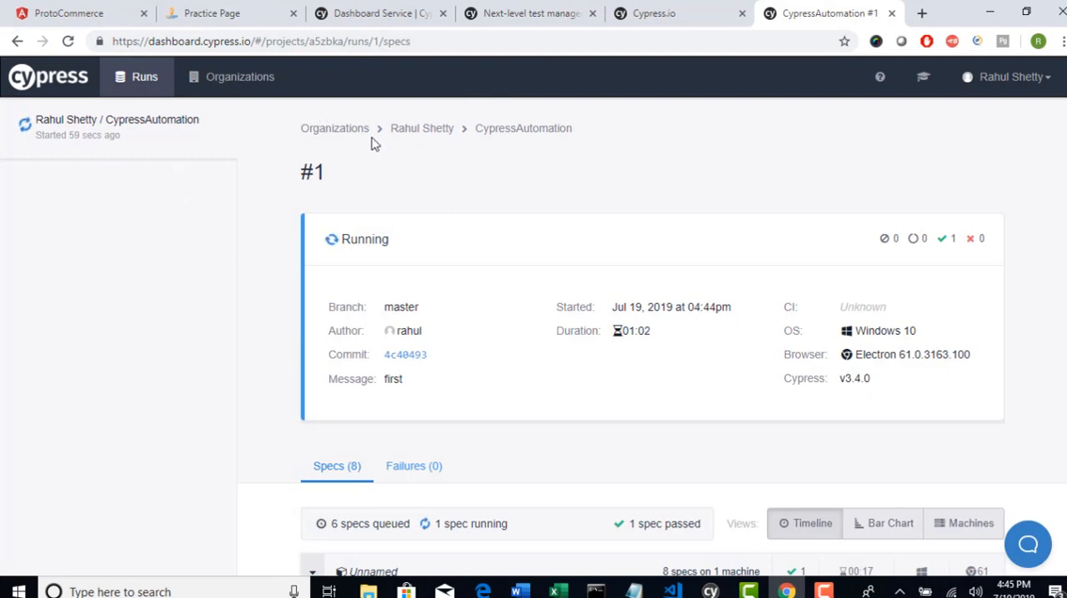
{"action": "scroll", "scroll_direction": "down", "scroll_amount": 3}
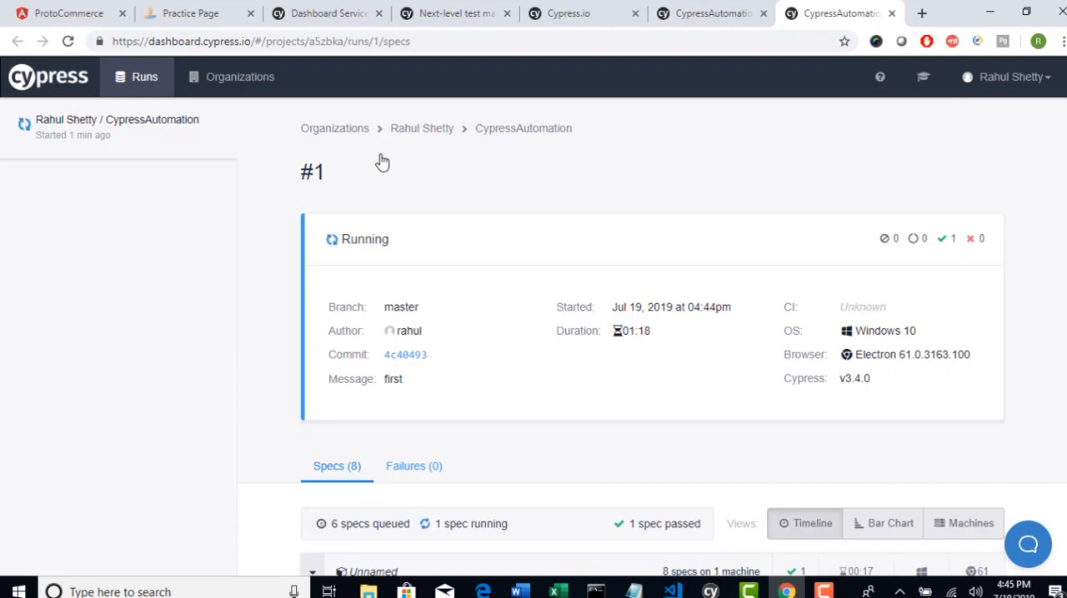
{"action": "scroll", "scroll_direction": "down", "scroll_amount": 3}
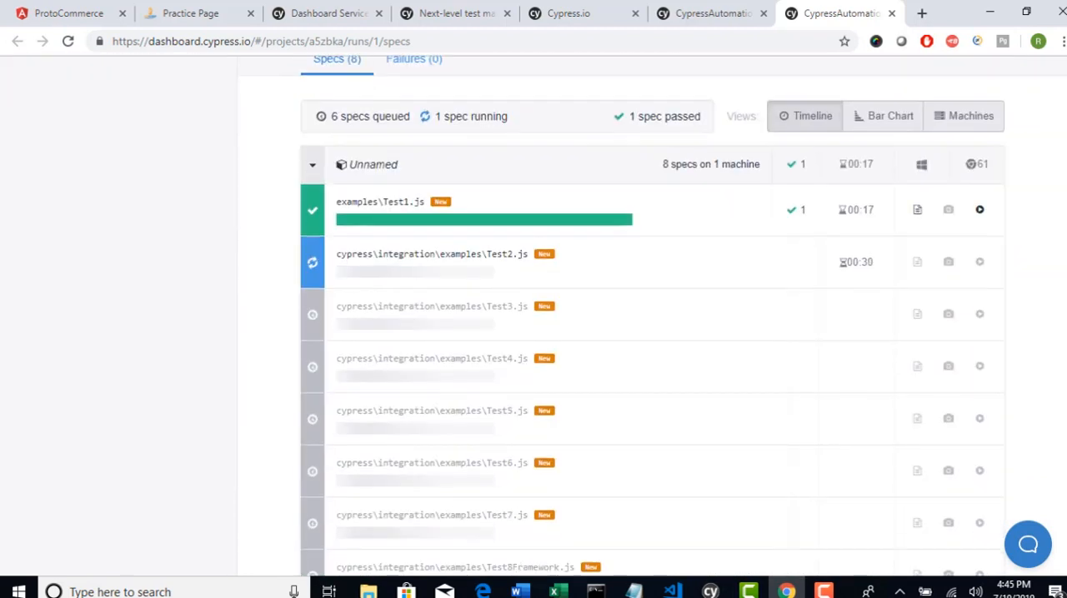
{"action": "mouse_move", "coordinate": [388, 205]}
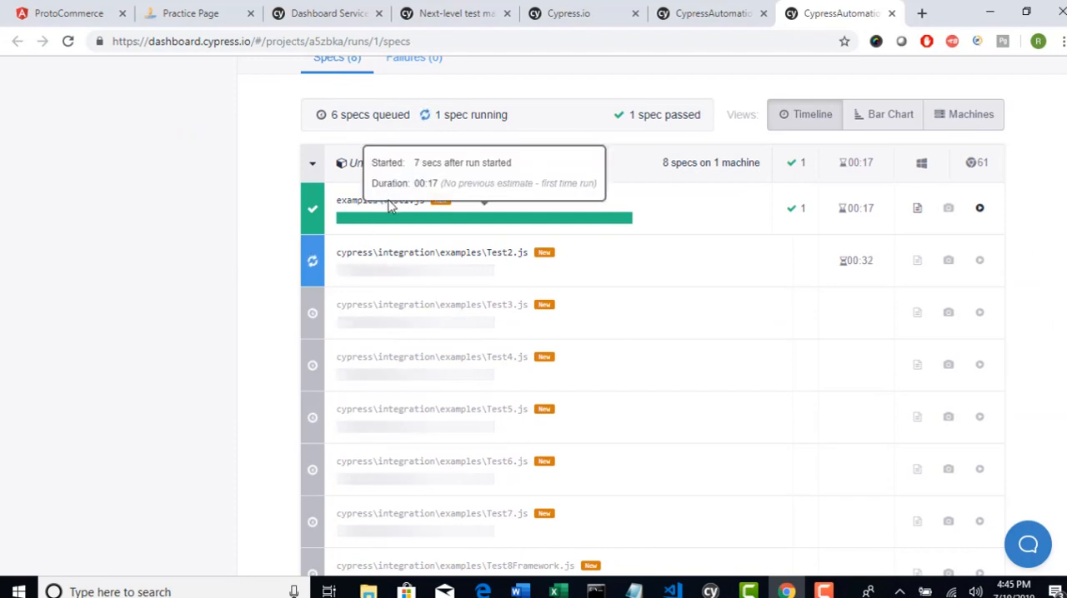
{"action": "mouse_move", "coordinate": [567, 279]}
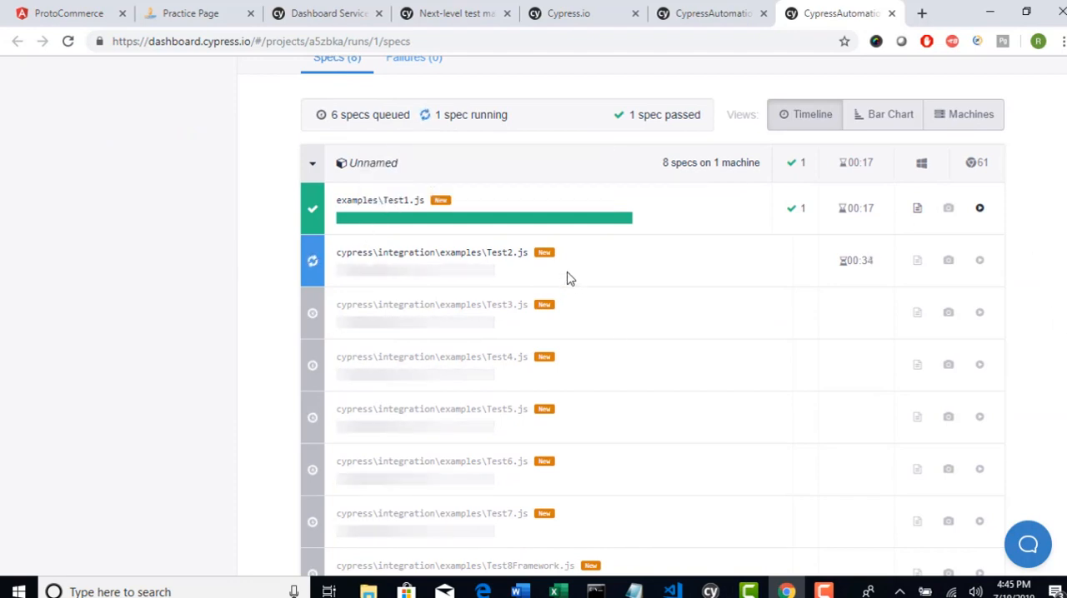
{"action": "mouse_move", "coordinate": [914, 345]}
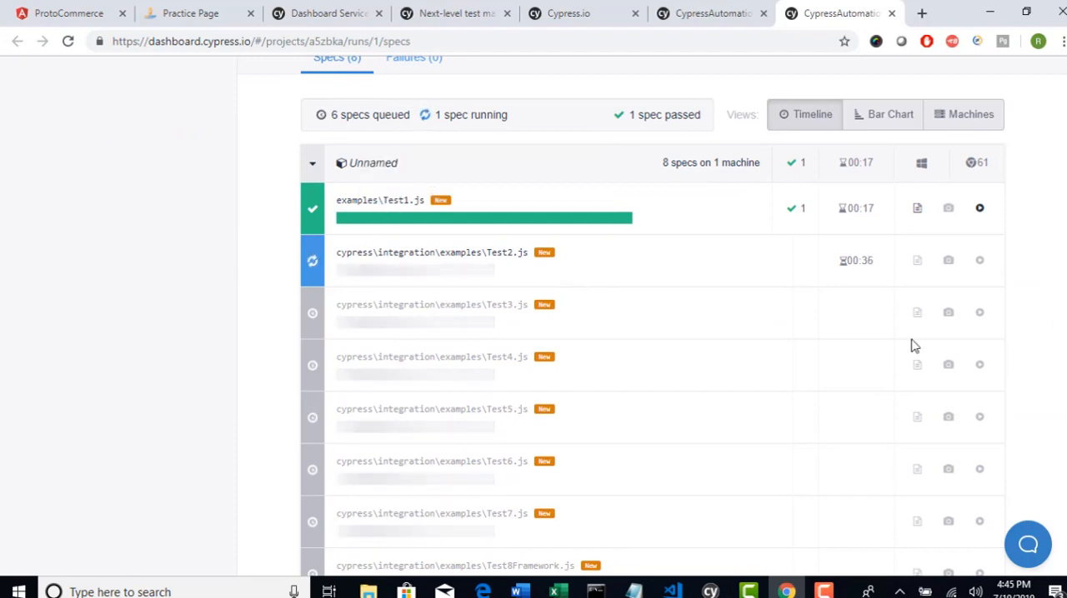
{"action": "scroll", "scroll_direction": "down", "scroll_amount": 3}
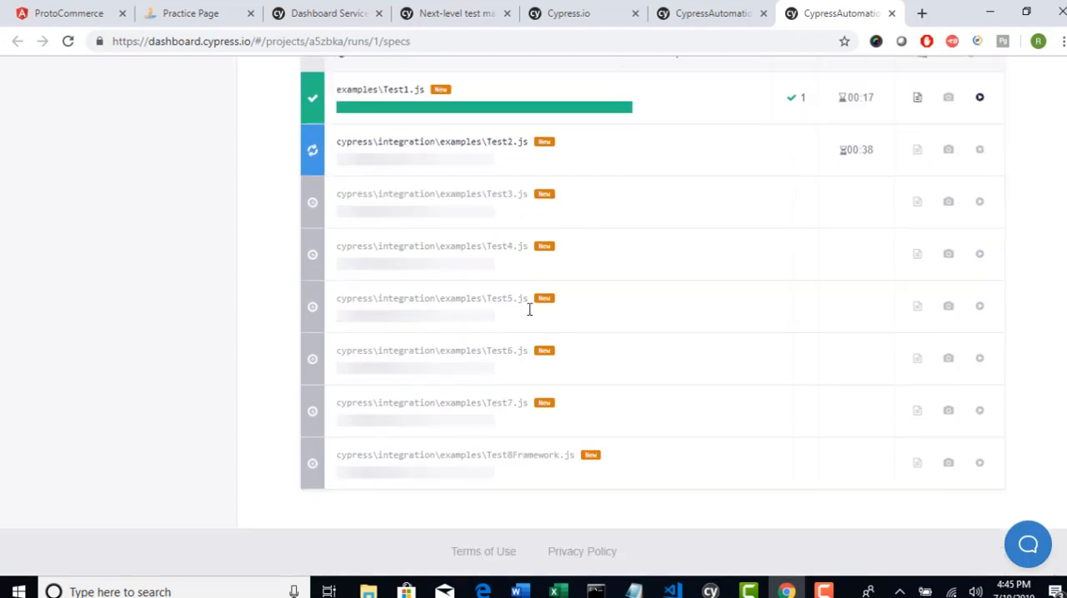
{"action": "scroll", "scroll_direction": "up", "scroll_amount": 3}
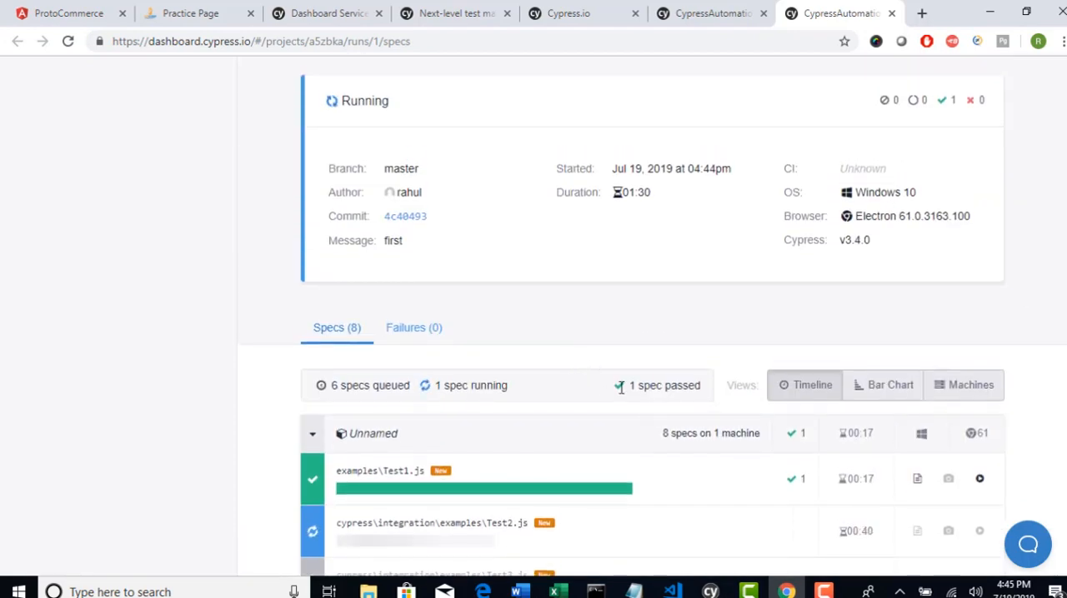
{"action": "mouse_move", "coordinate": [889, 384]}
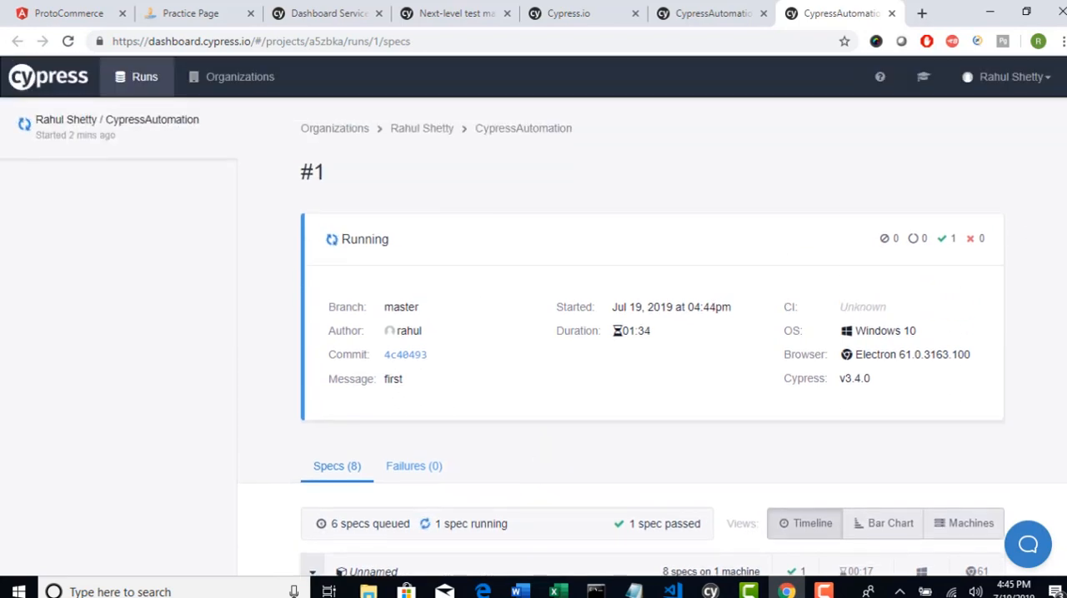
{"action": "mouse_move", "coordinate": [397, 321]}
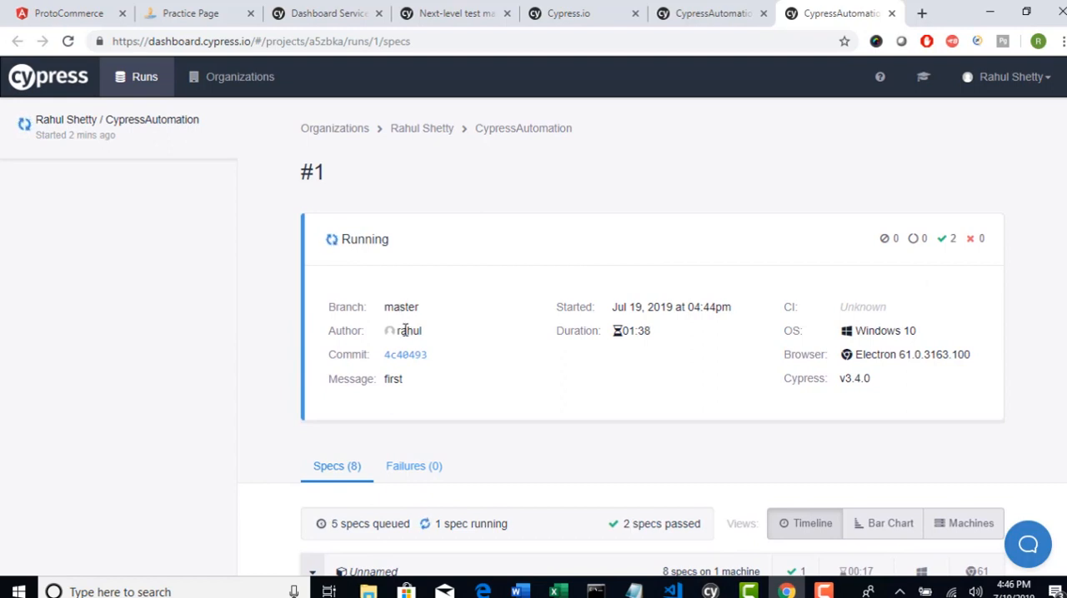
{"action": "mouse_move", "coordinate": [642, 335]}
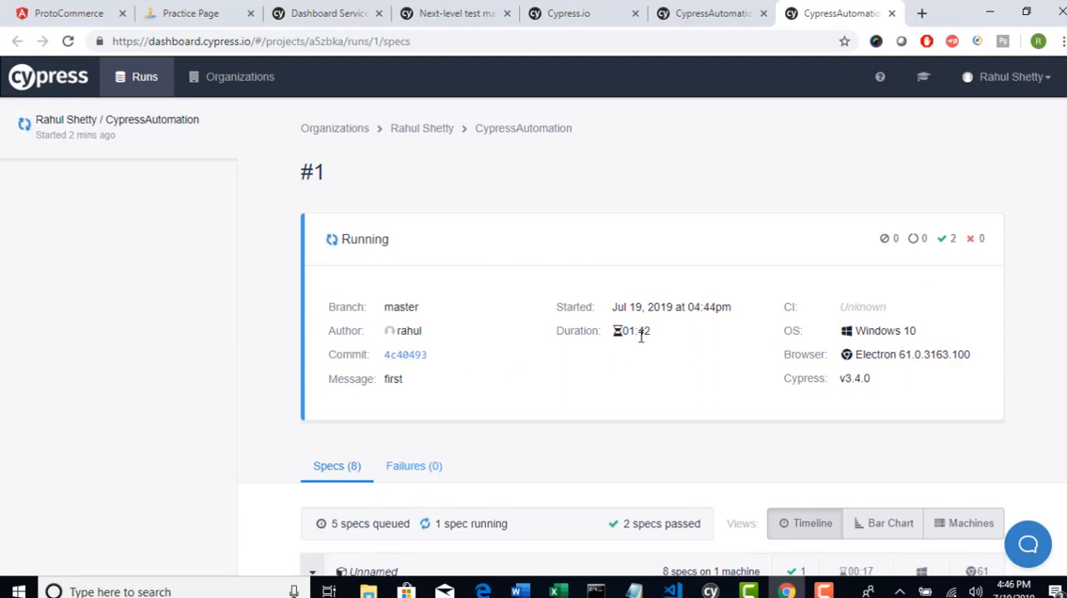
{"action": "scroll", "scroll_direction": "down", "scroll_amount": 3}
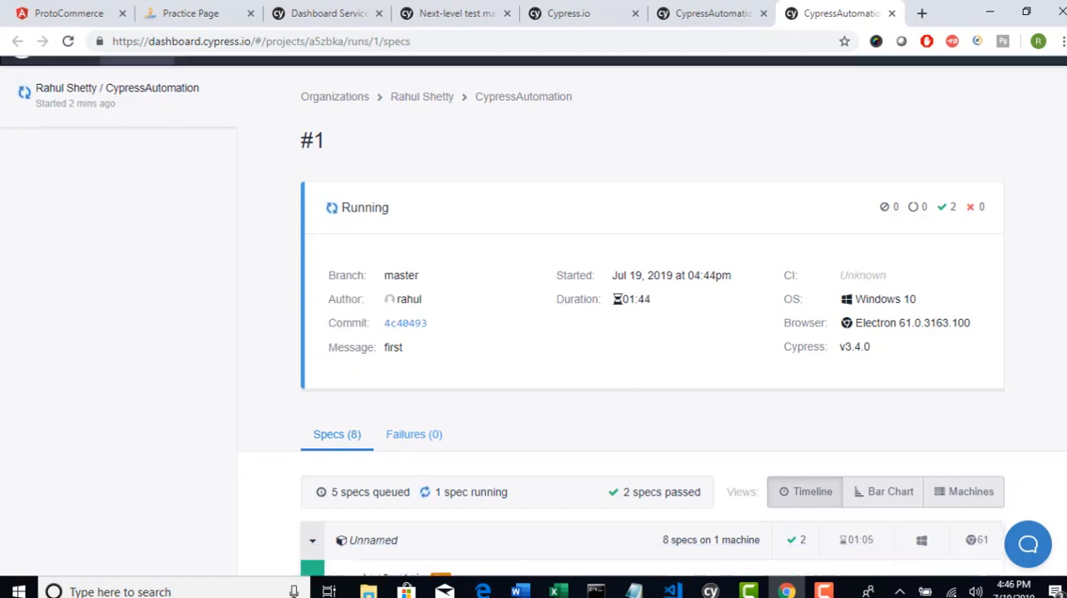
{"action": "scroll", "scroll_direction": "down", "scroll_amount": 3}
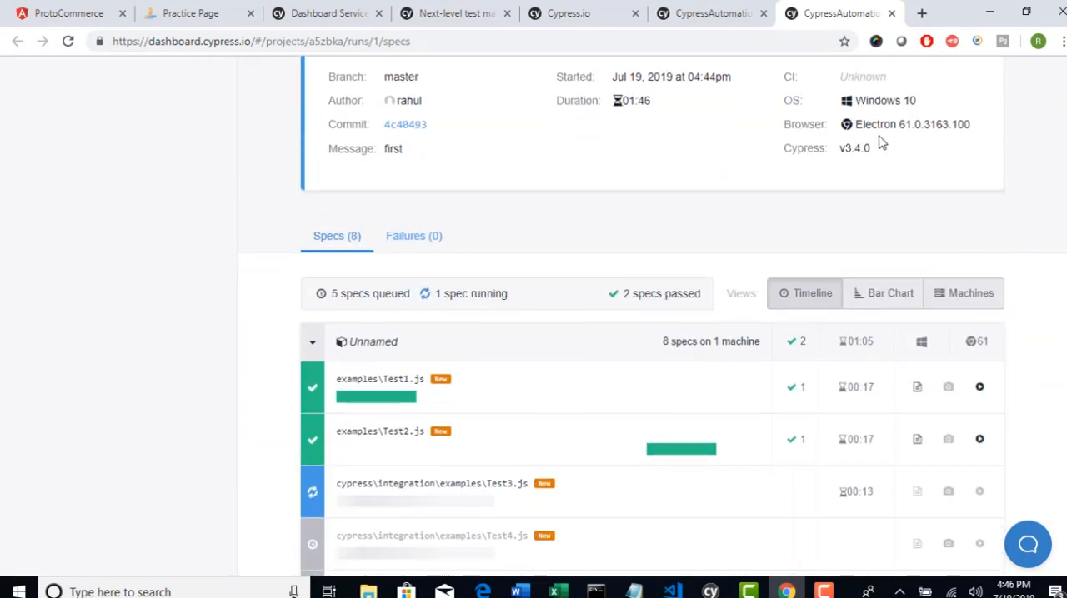
{"action": "scroll", "scroll_direction": "down", "scroll_amount": 3}
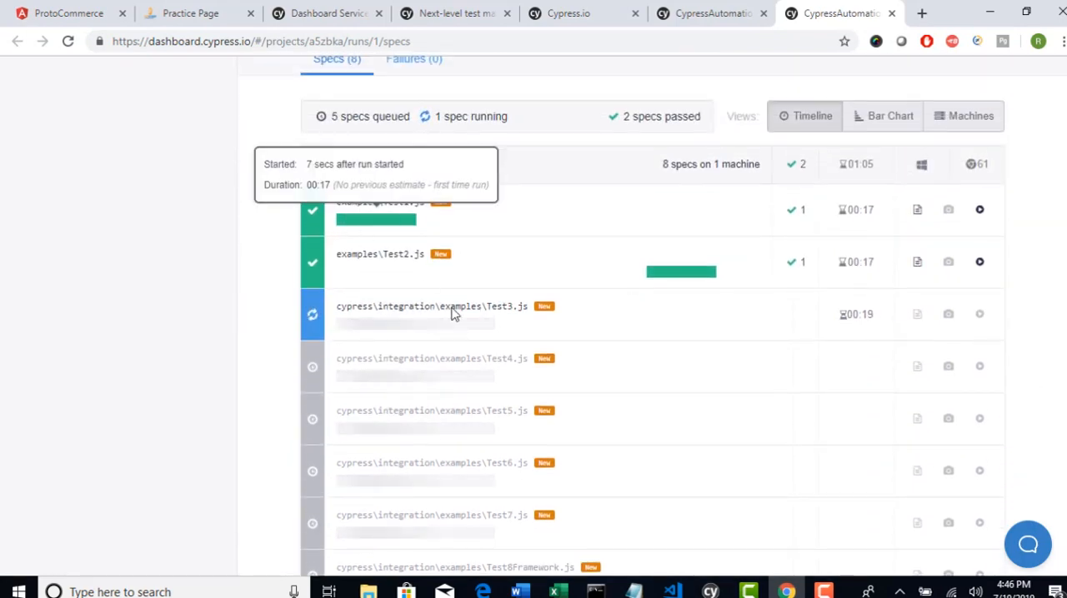
{"action": "mouse_move", "coordinate": [911, 215]}
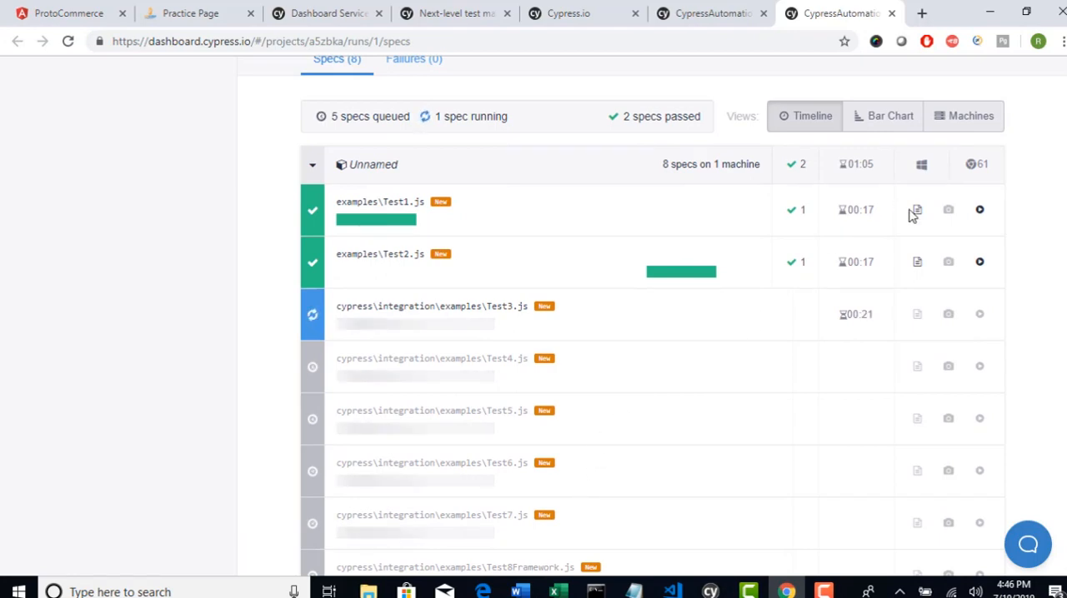
{"action": "mouse_move", "coordinate": [916, 210]}
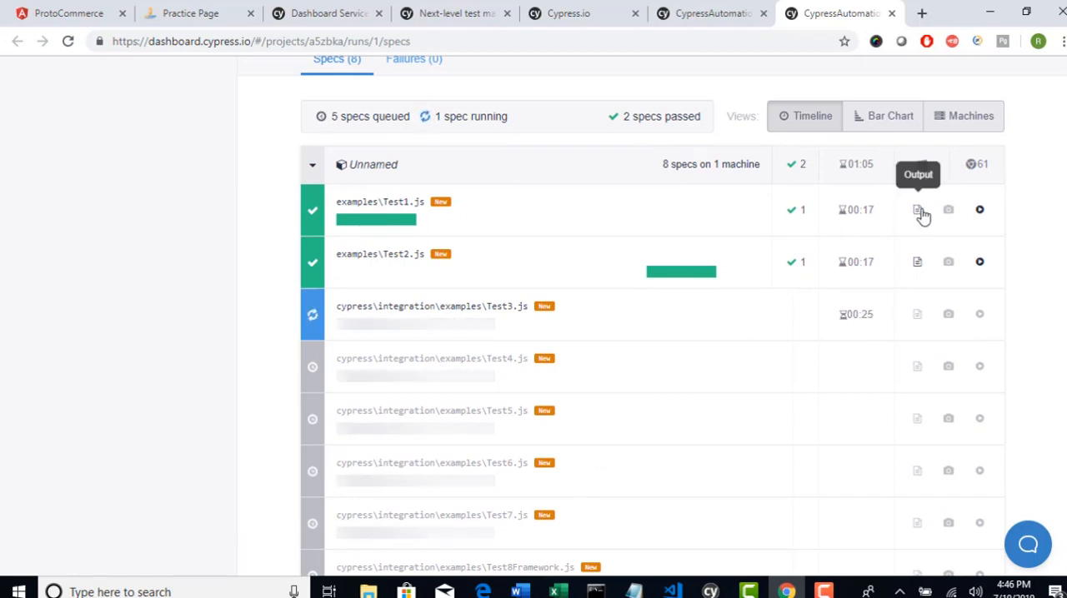
{"action": "left_click", "coordinate": [917, 209]}
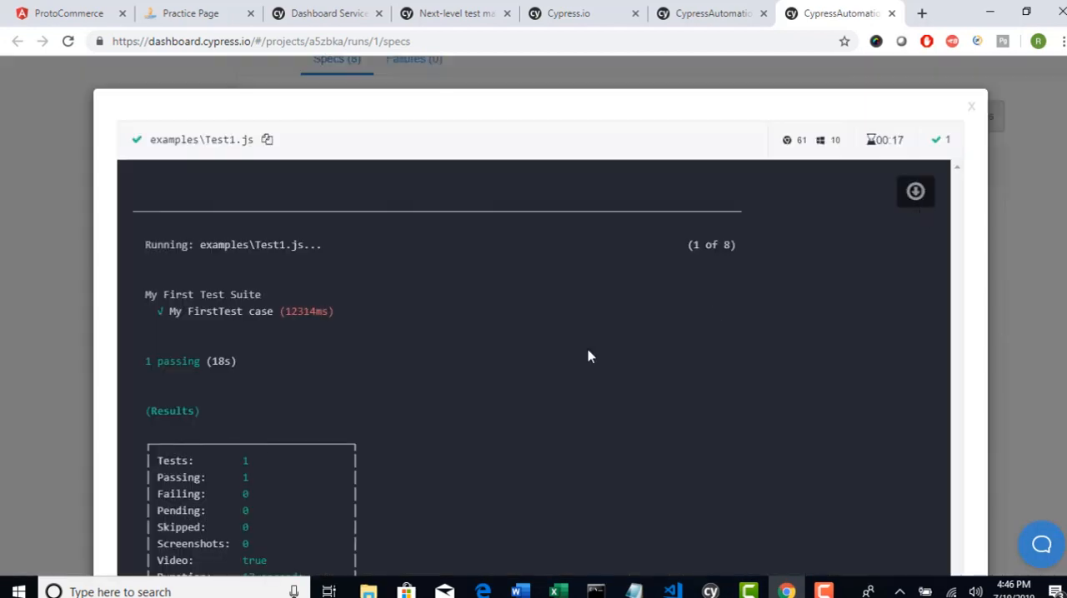
{"action": "scroll", "scroll_direction": "down", "scroll_amount": 3}
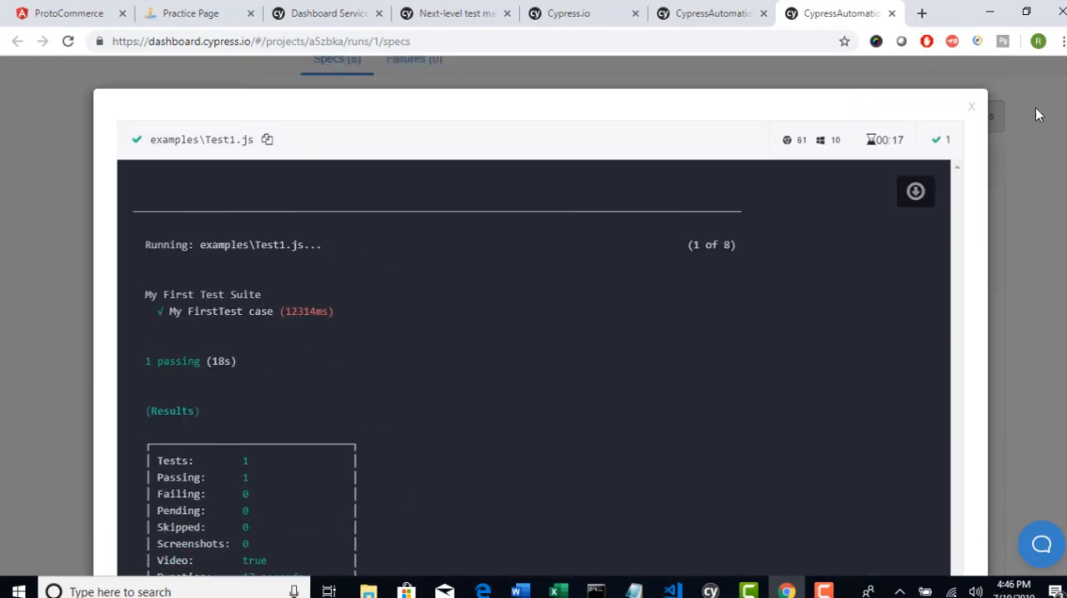
{"action": "left_click", "coordinate": [970, 107]}
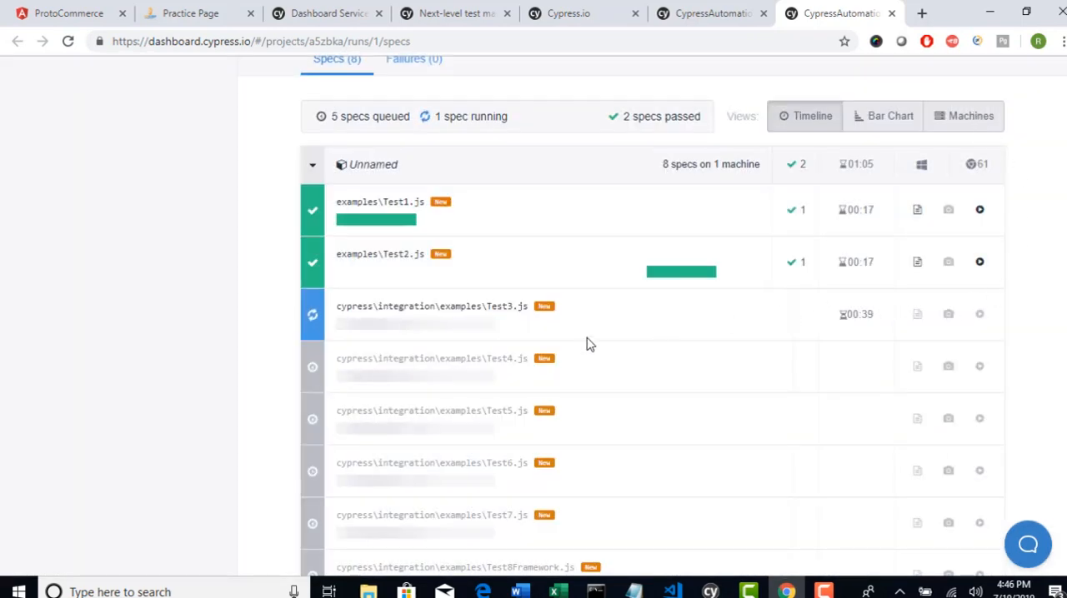
{"action": "mouse_move", "coordinate": [708, 451]}
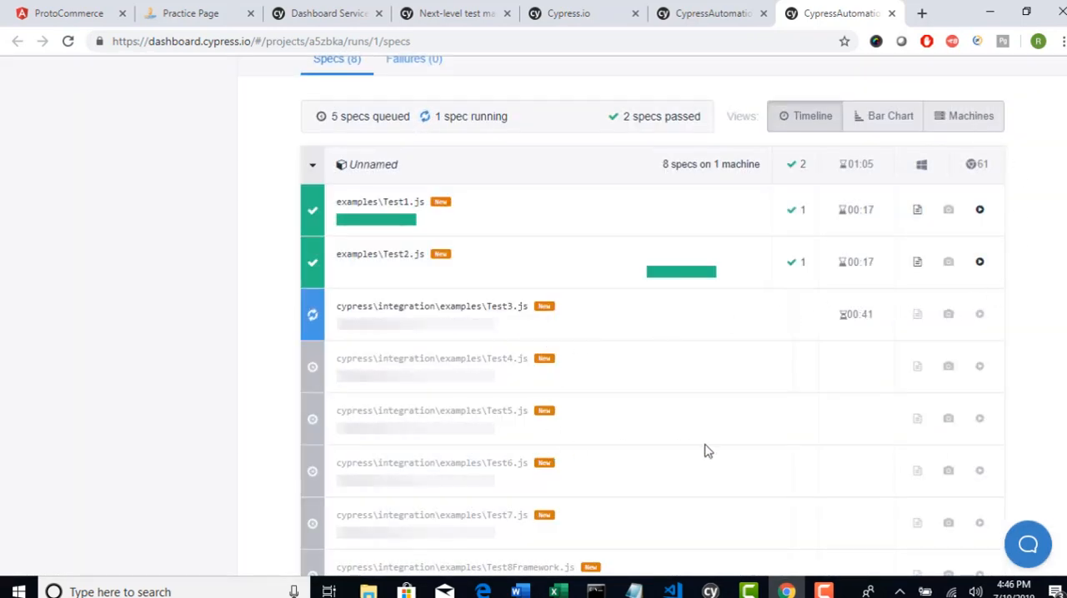
{"action": "scroll", "scroll_direction": "down", "scroll_amount": 3}
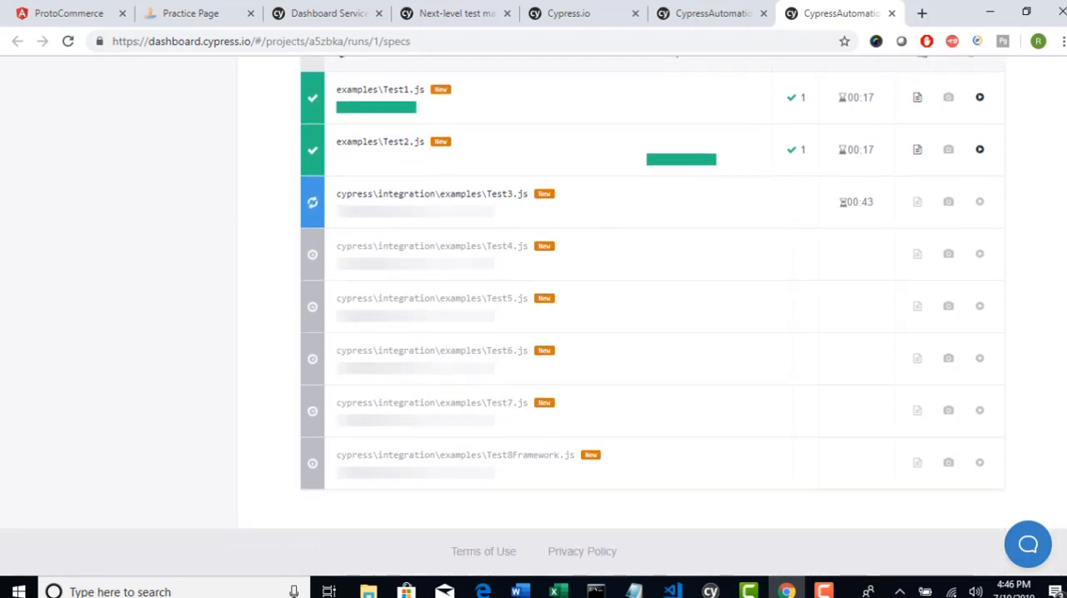
{"action": "scroll", "scroll_direction": "up", "scroll_amount": 3}
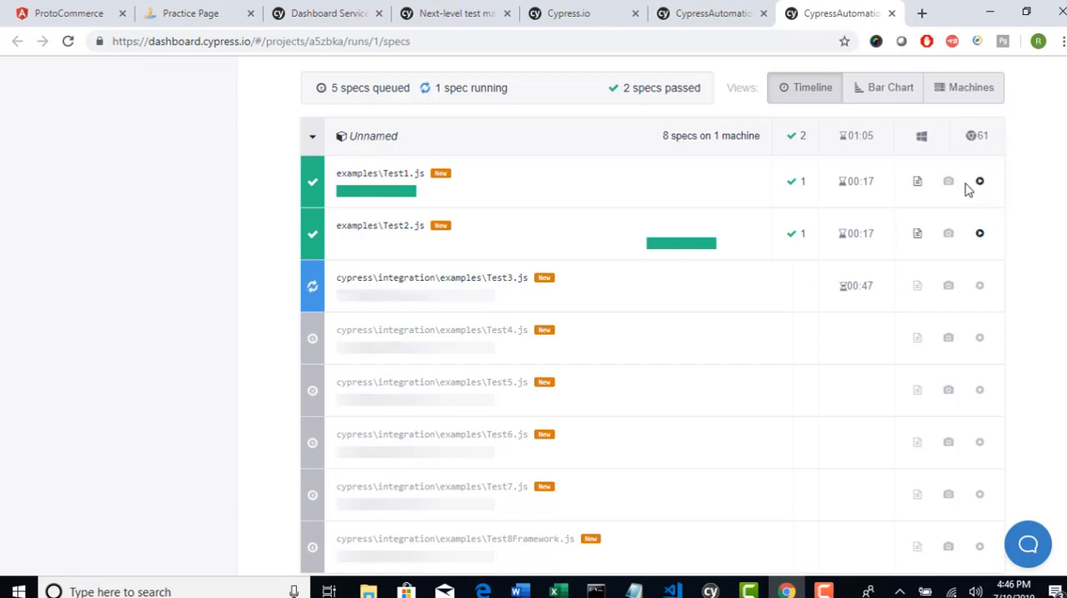
{"action": "mouse_move", "coordinate": [979, 181]}
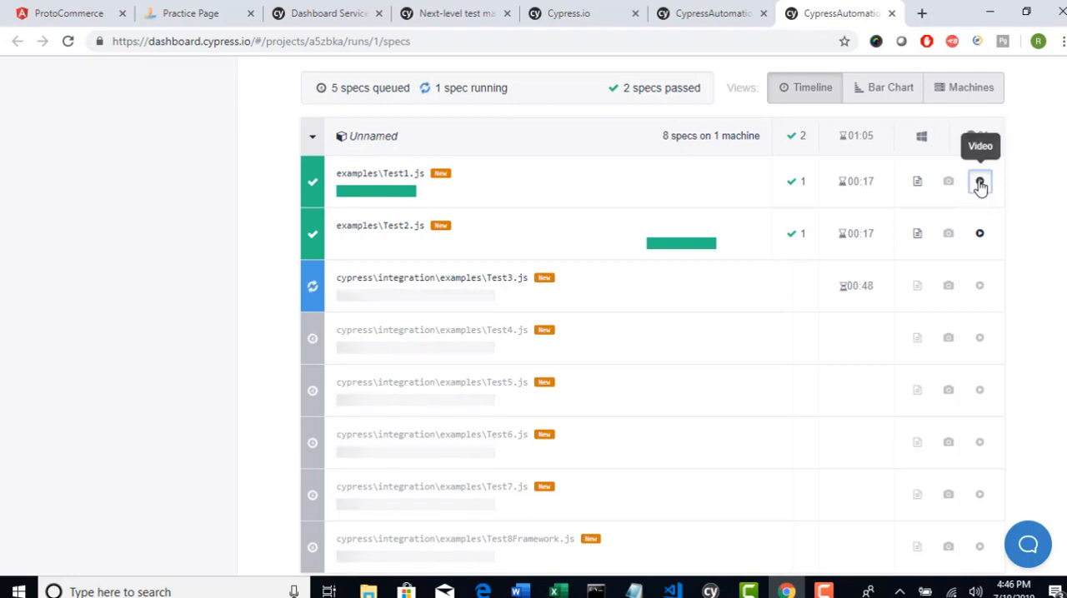
{"action": "left_click", "coordinate": [979, 181]}
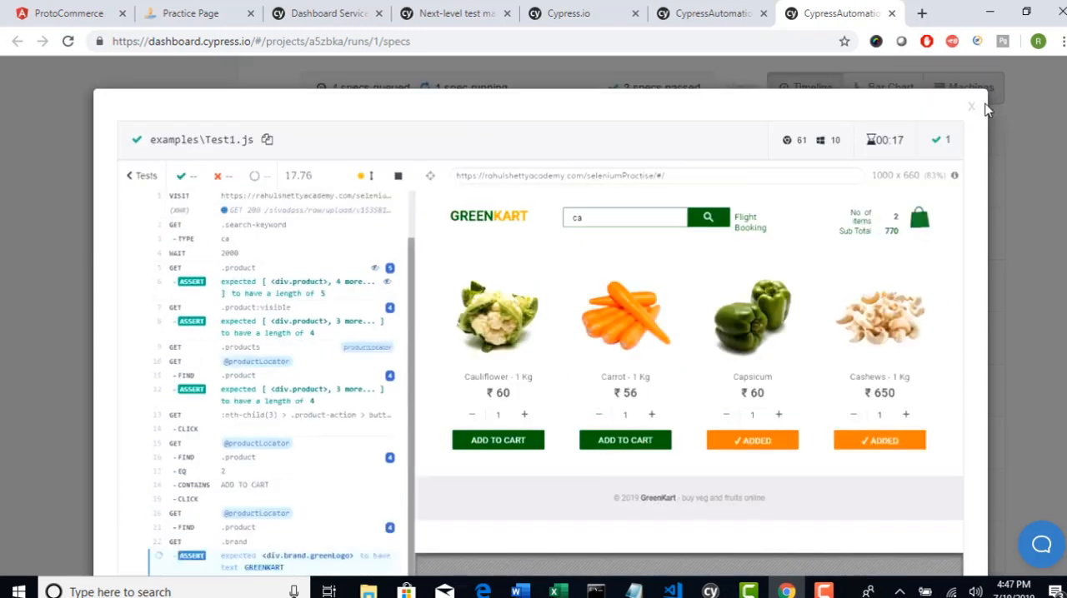
{"action": "left_click", "coordinate": [970, 107]}
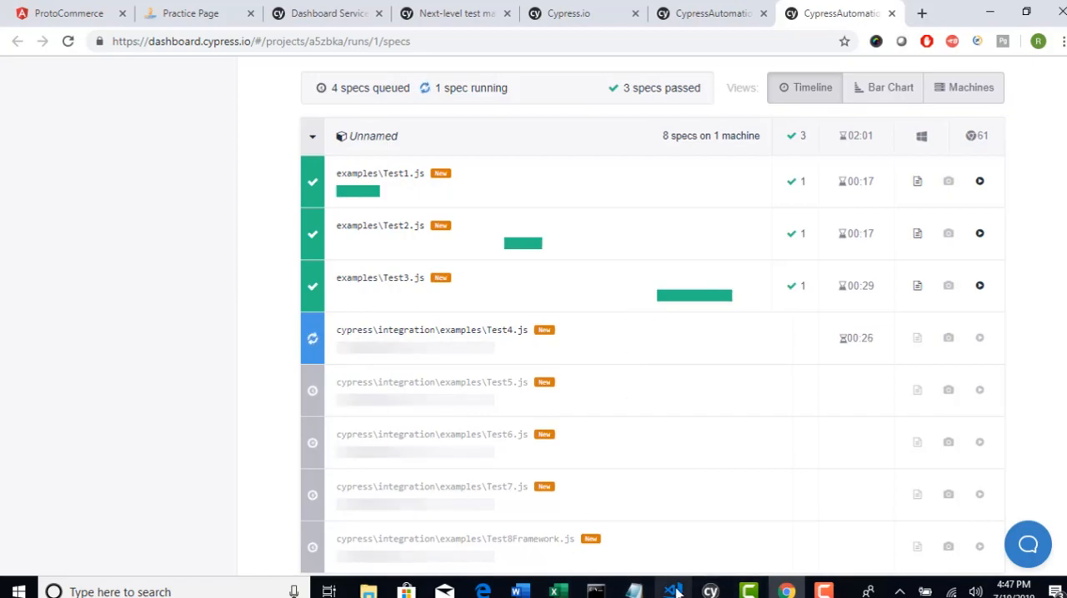
{"action": "left_click", "coordinate": [672, 592]}
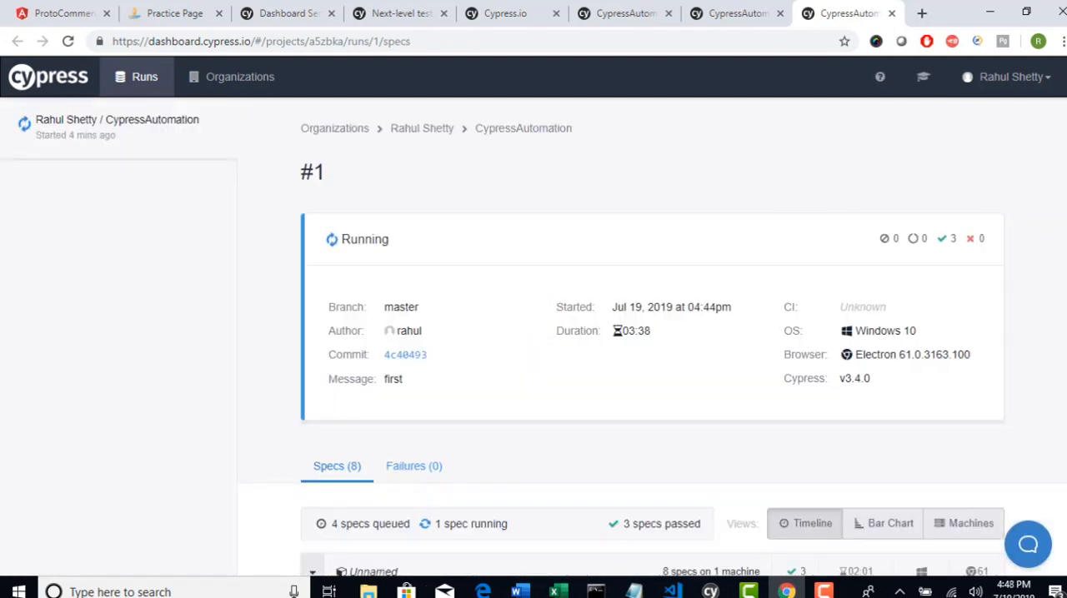
{"action": "scroll", "scroll_direction": "down", "scroll_amount": 3}
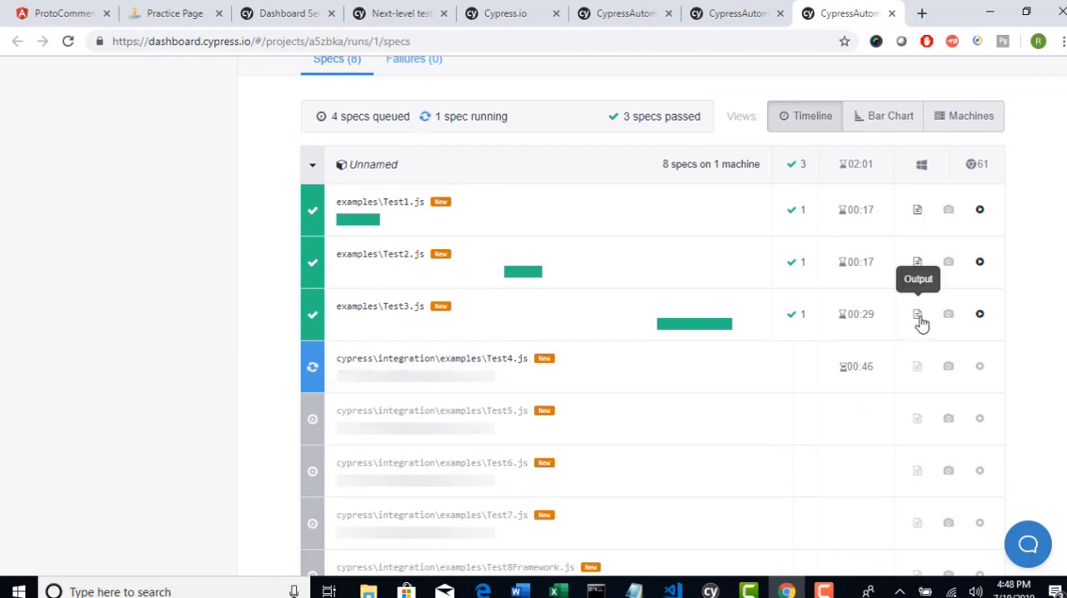
{"action": "mouse_move", "coordinate": [949, 261]}
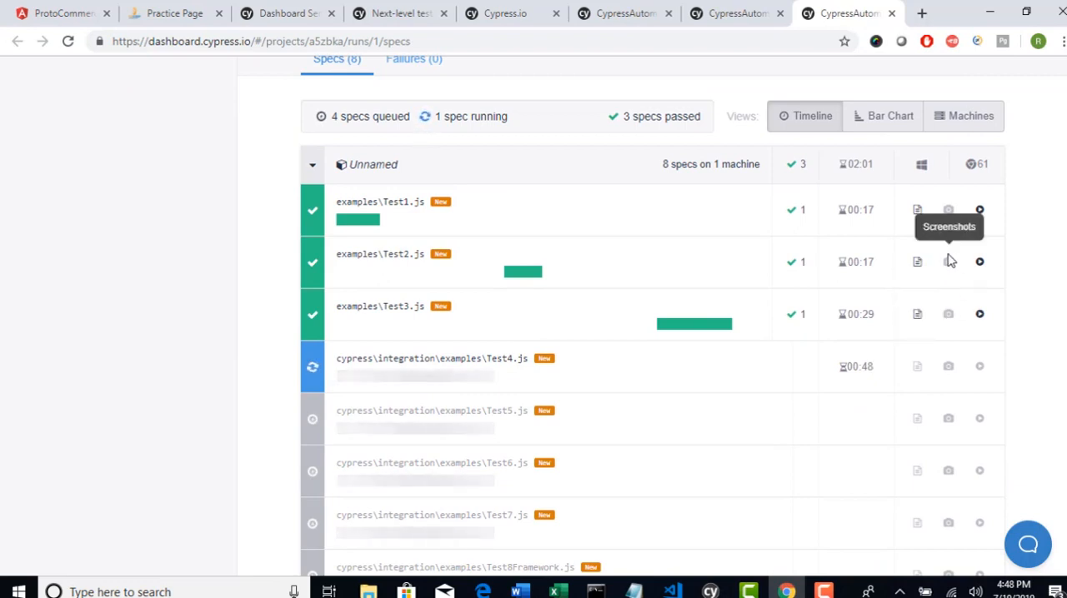
{"action": "mouse_move", "coordinate": [949, 209]}
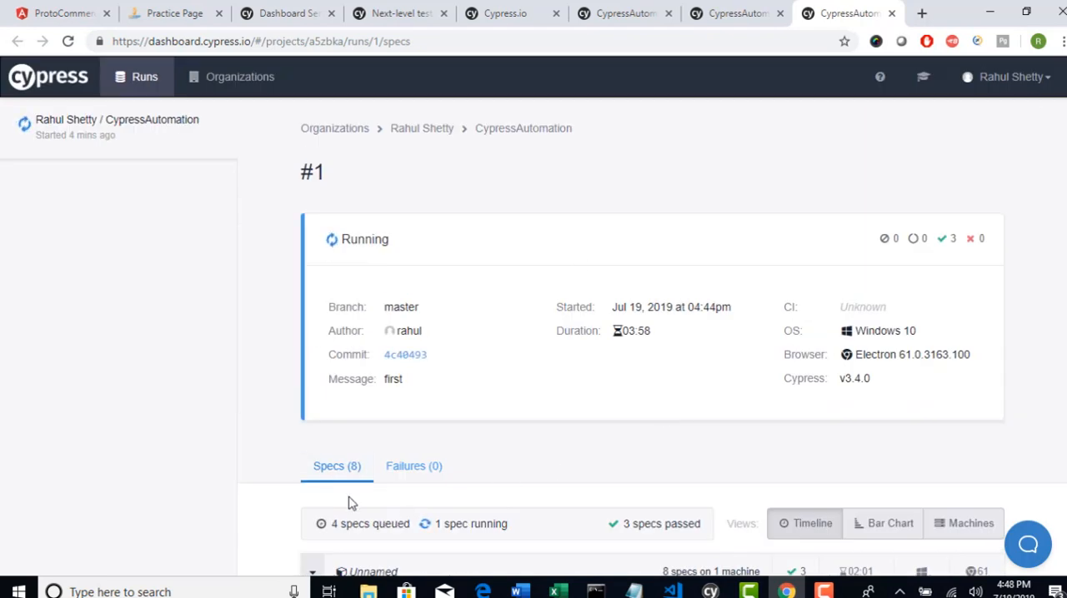
{"action": "mouse_move", "coordinate": [948, 240]}
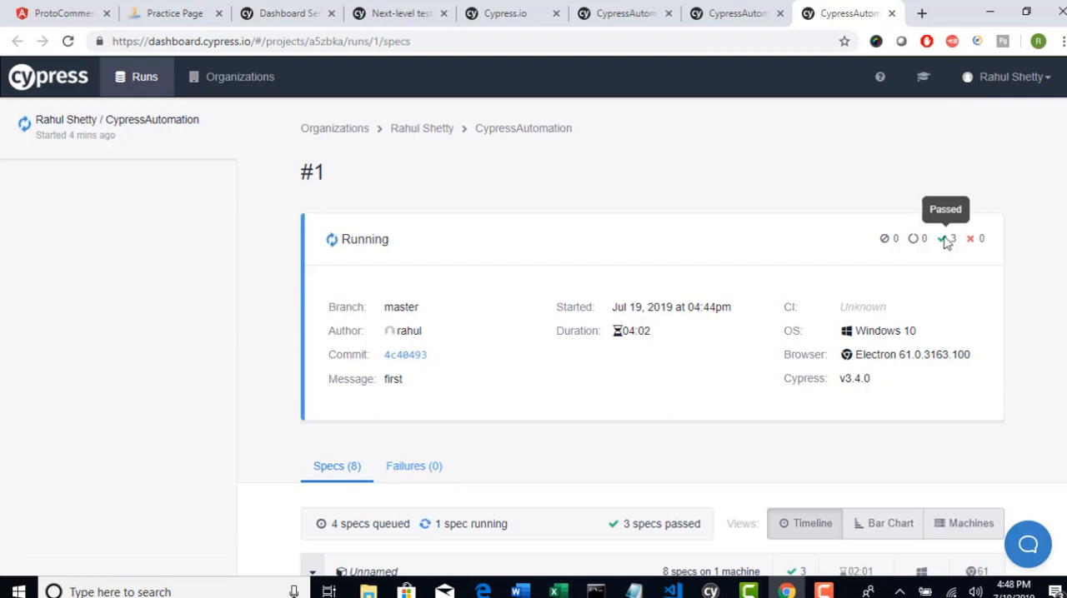
{"action": "scroll", "scroll_direction": "down", "scroll_amount": 3}
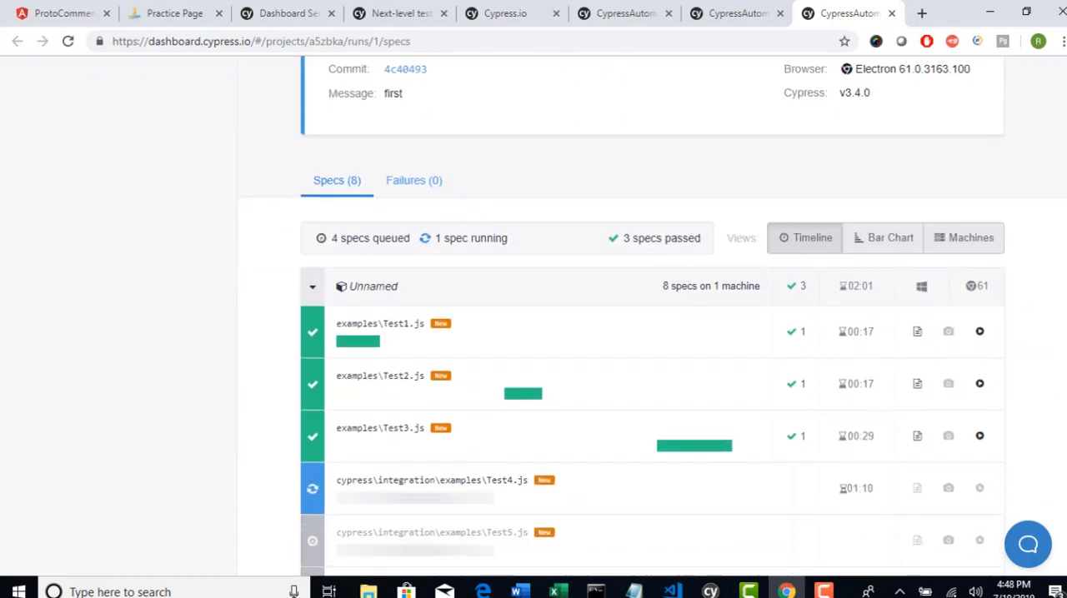
{"action": "scroll", "scroll_direction": "down", "scroll_amount": 3}
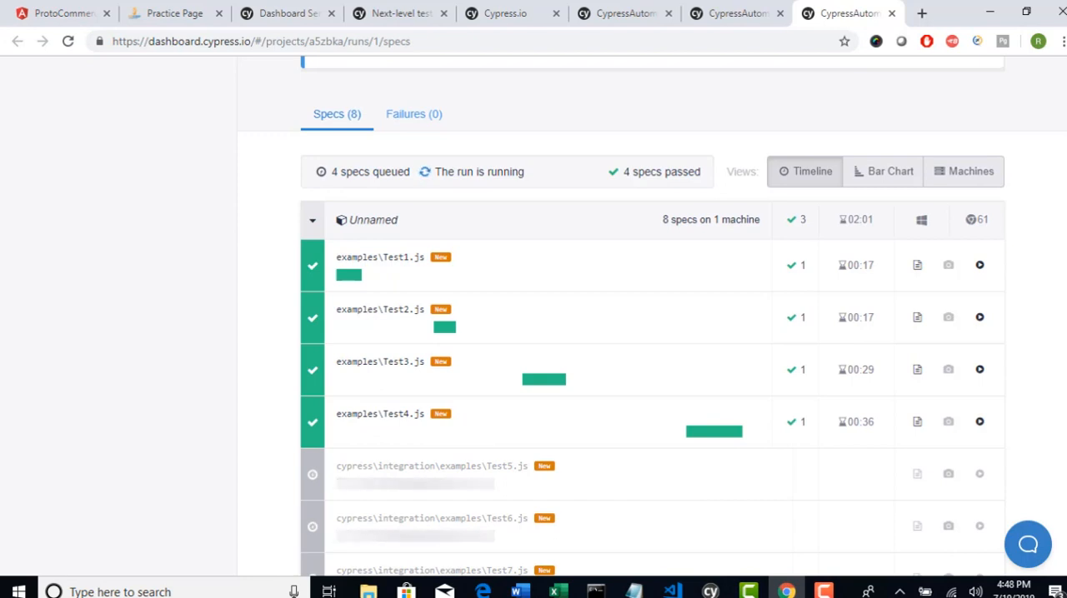
{"action": "scroll", "scroll_direction": "down", "scroll_amount": 3}
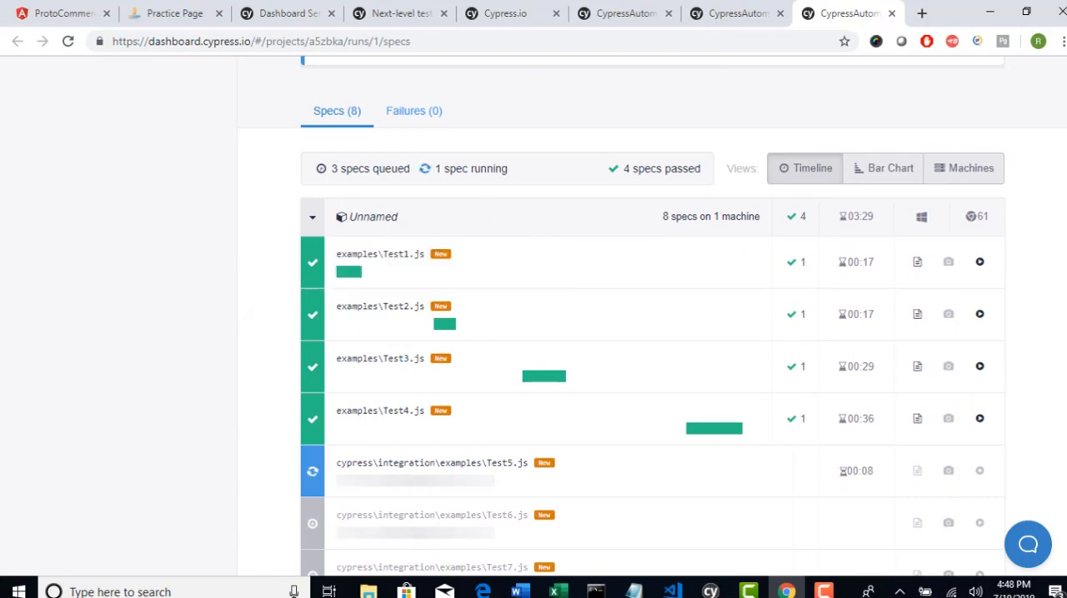
{"action": "scroll", "scroll_direction": "down", "scroll_amount": 3}
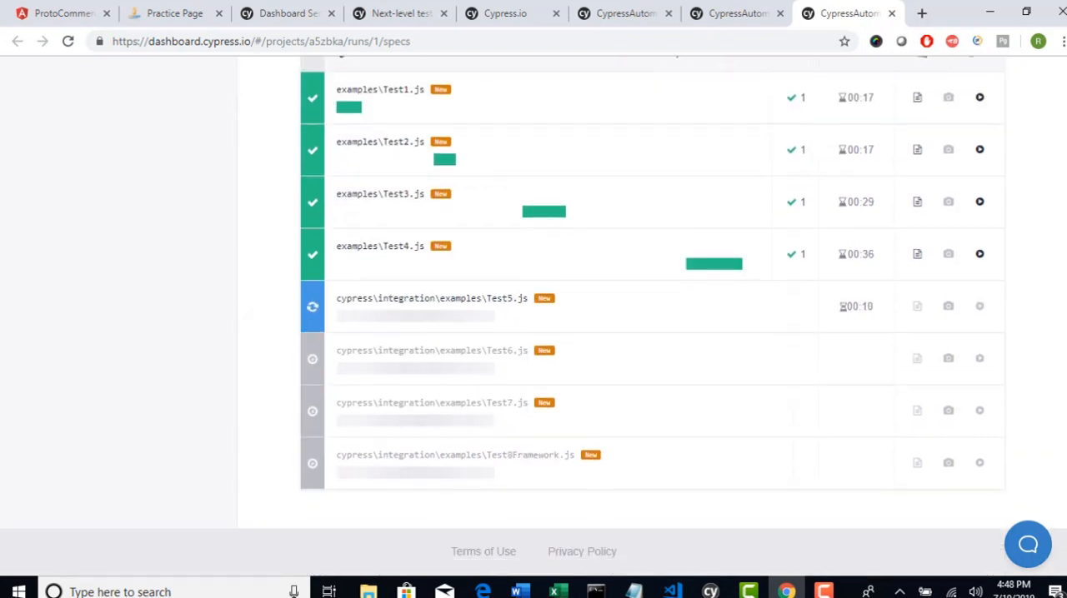